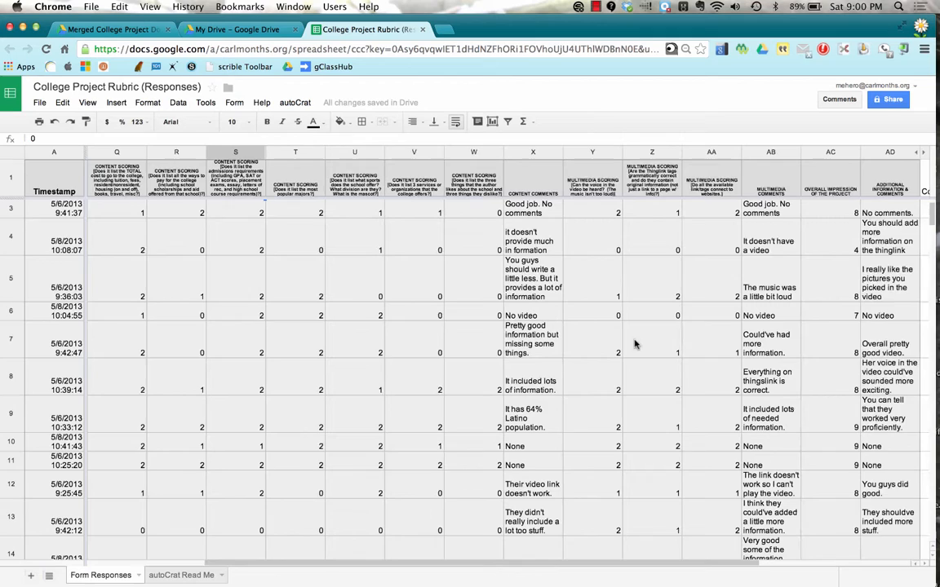
Scroll through both pages of the merged UCLA evaluation down to the Overall Score of 16.
scroll("down", 3)
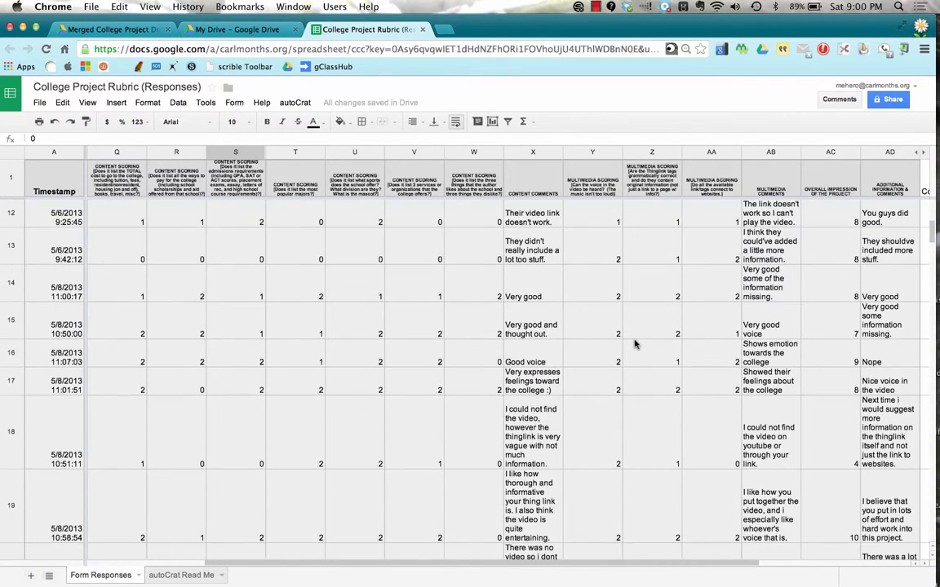
scroll("down", 3)
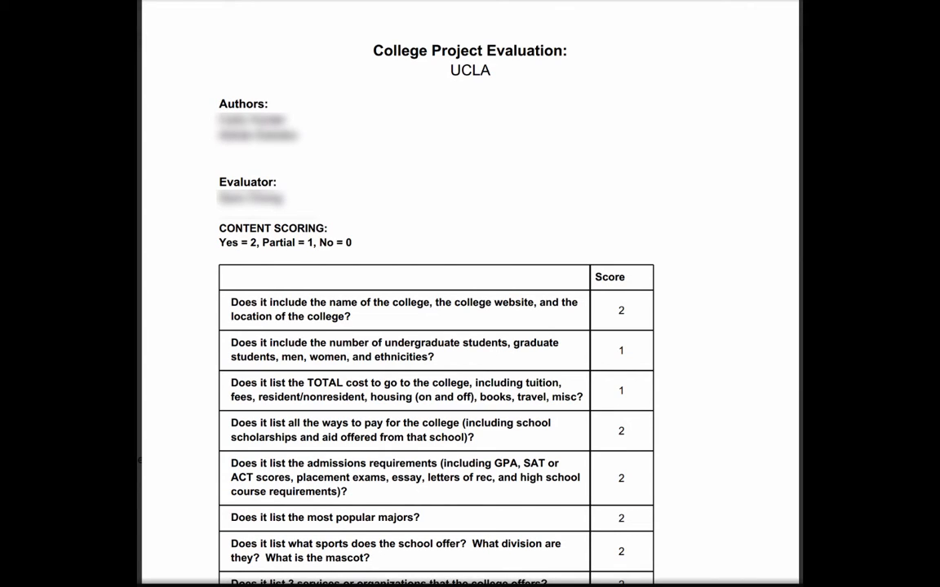
scroll("down", 3)
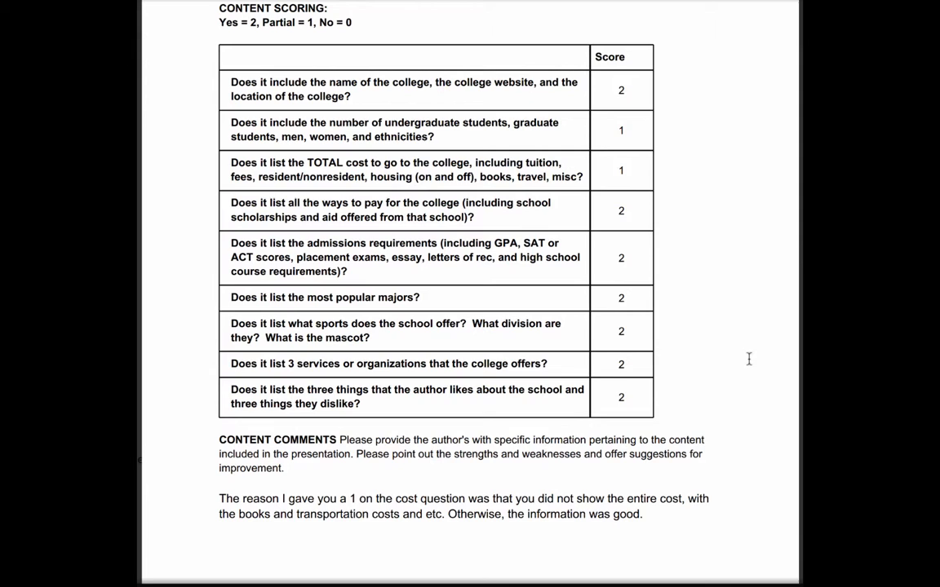
scroll("down", 3)
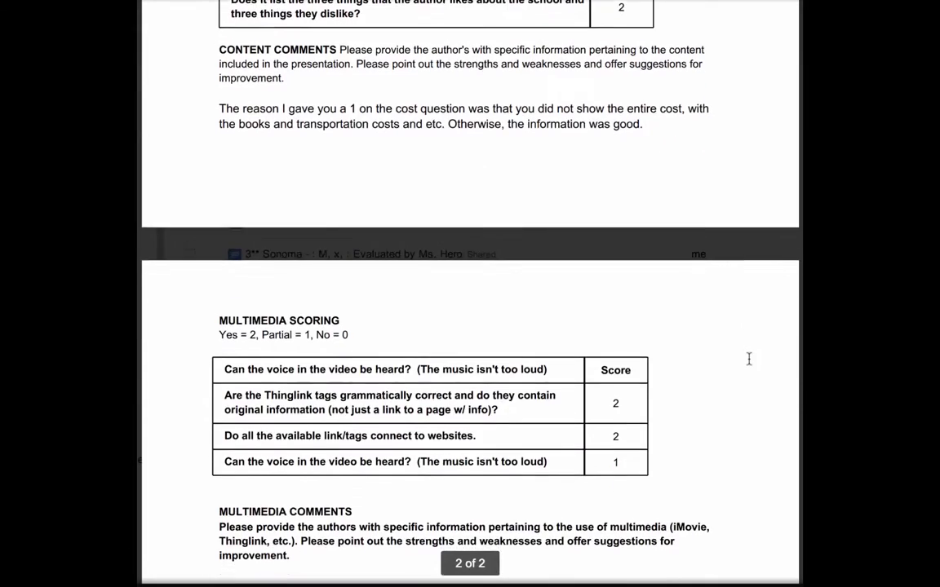
scroll("down", 3)
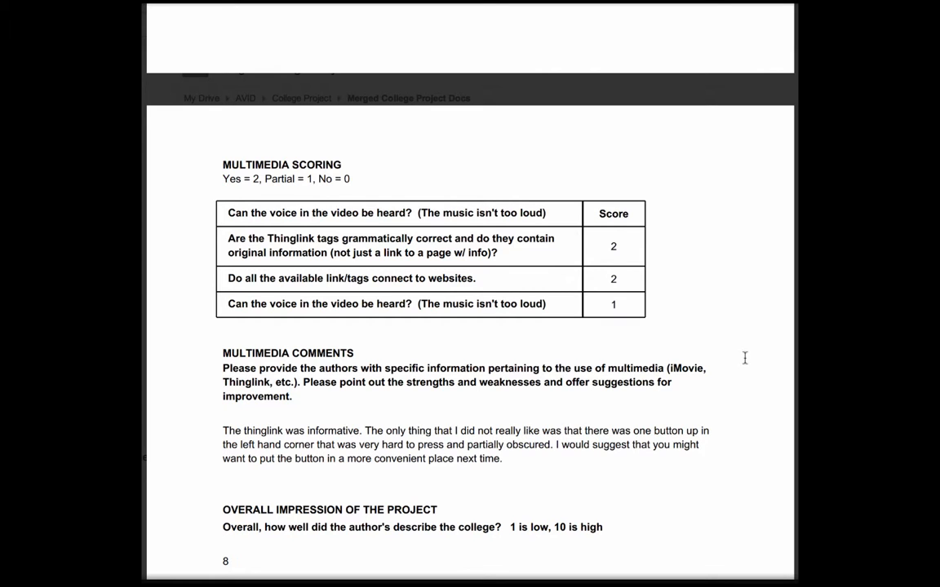
scroll("down", 3)
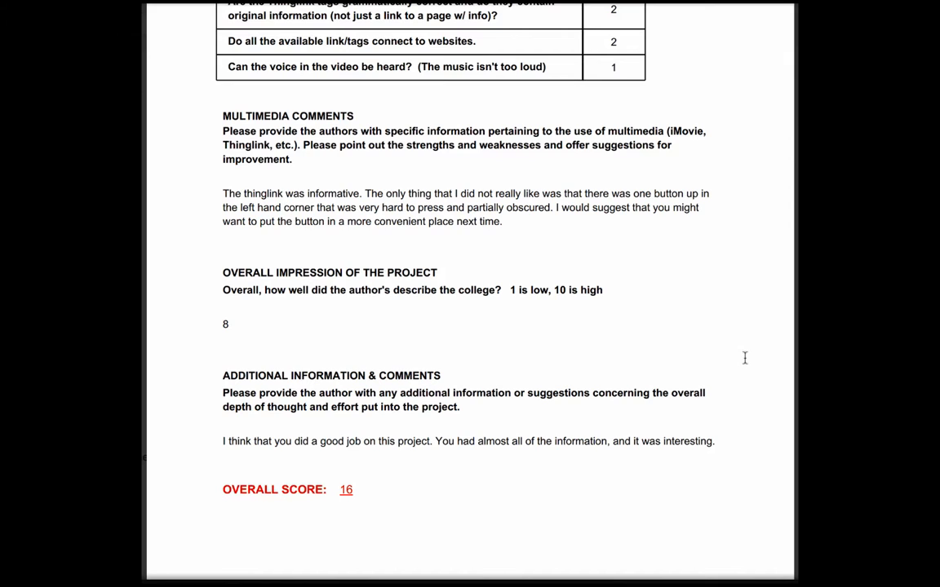
left_click(123, 30)
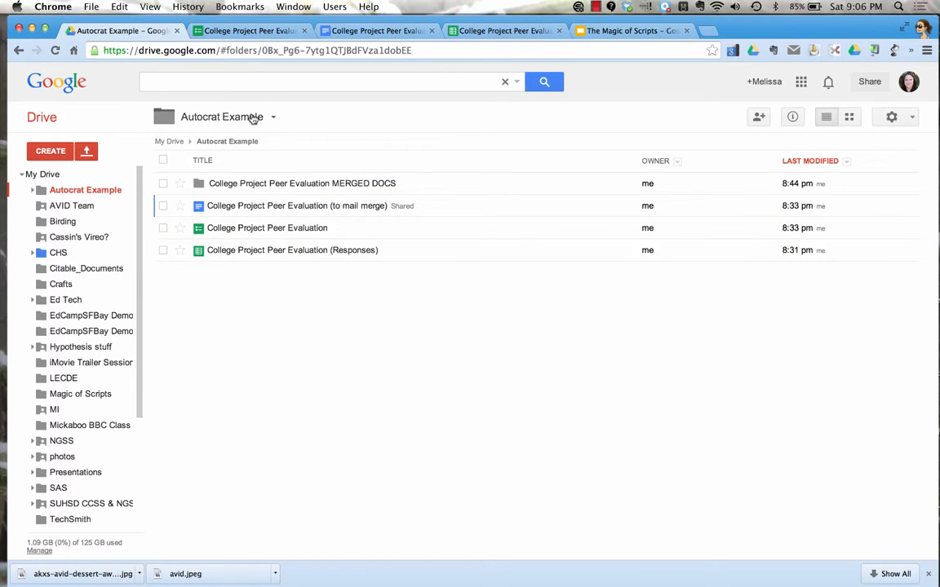
mouse_move(273, 380)
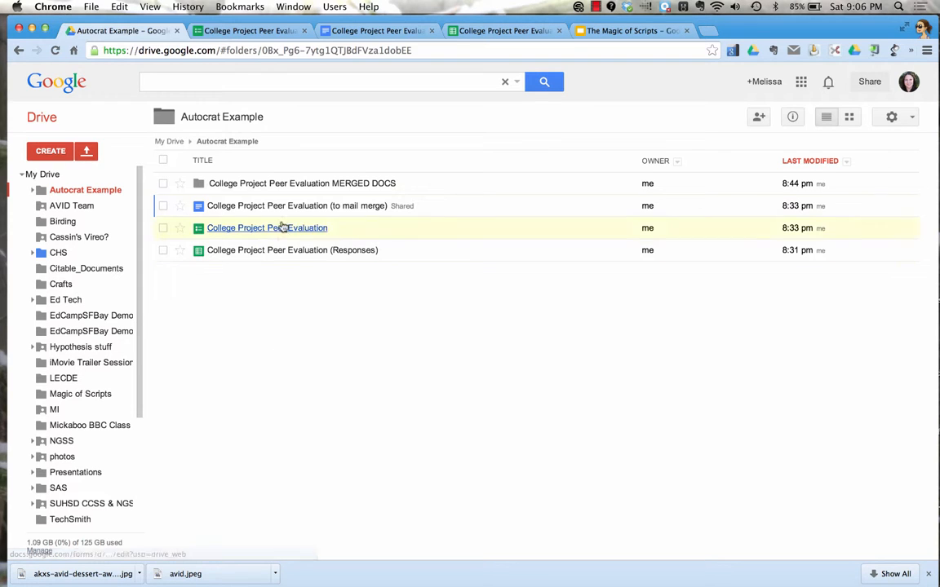
mouse_move(302, 183)
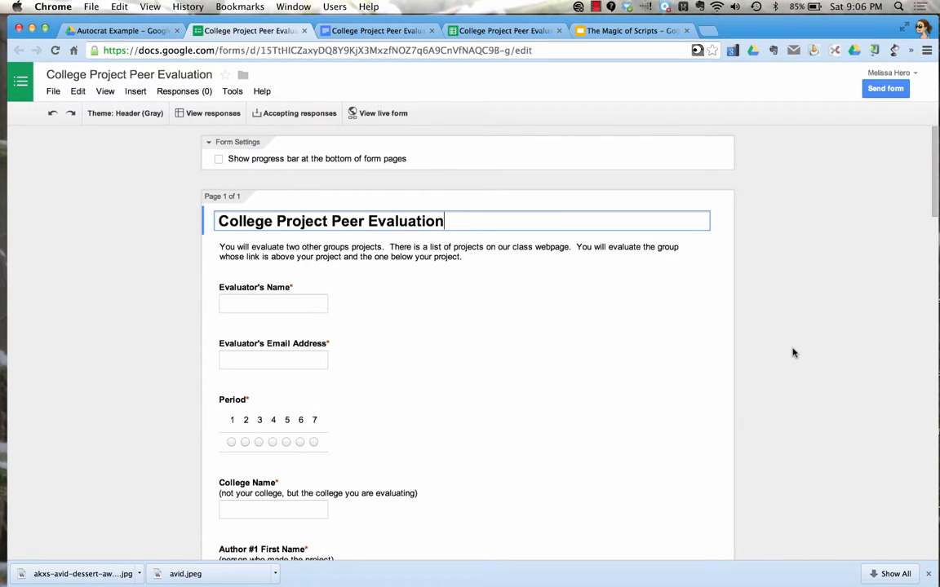
Add the help text 'GAFE' to the Evaluator's Email Address question.
scroll("up", 3)
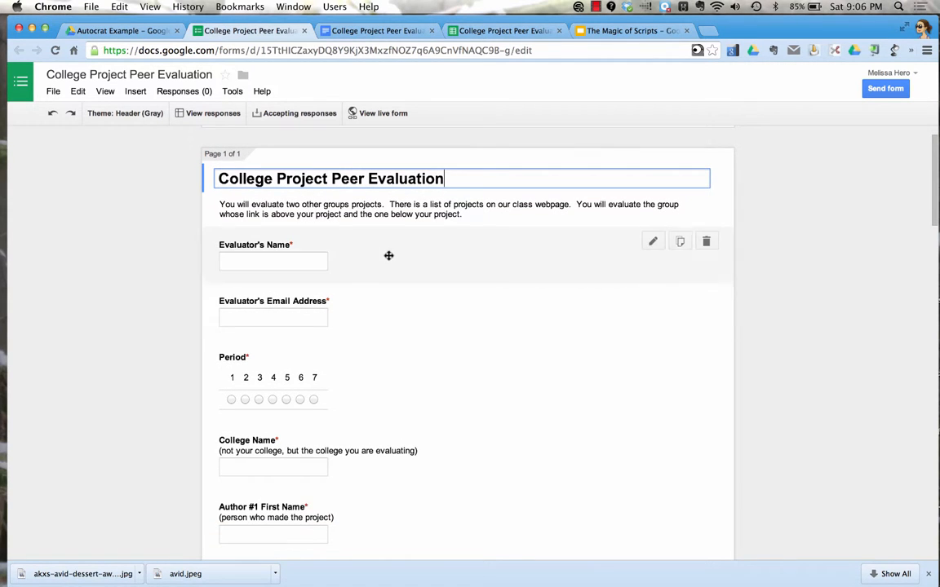
mouse_move(358, 257)
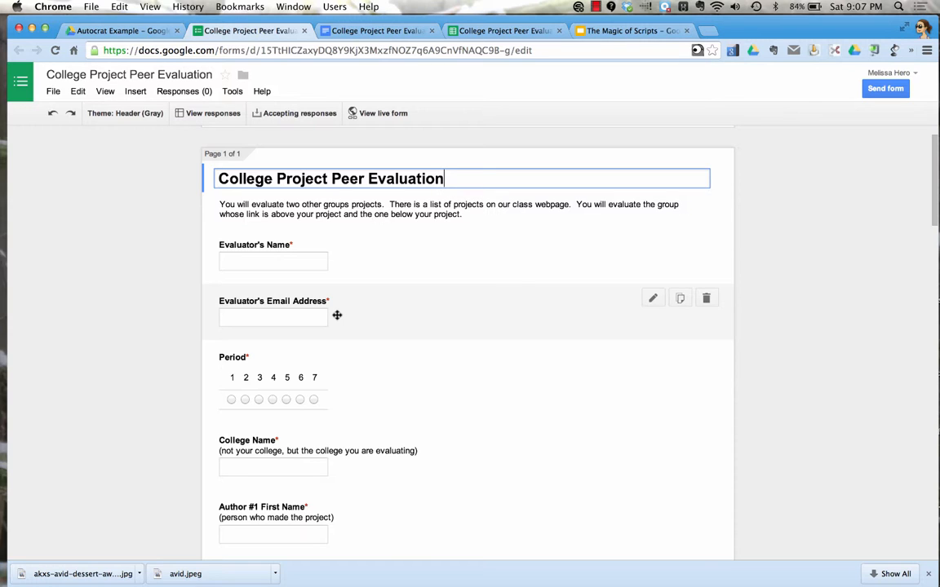
mouse_move(653, 298)
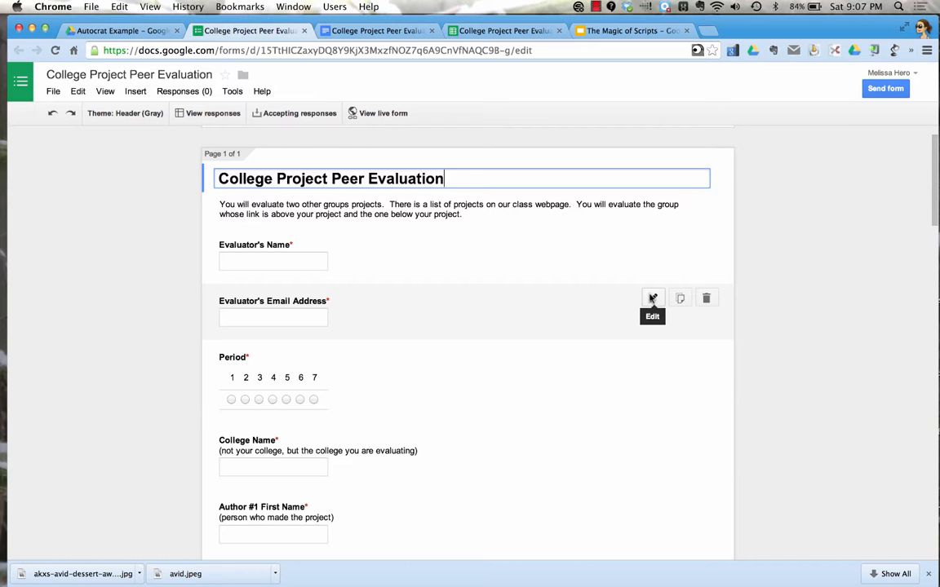
left_click(653, 298)
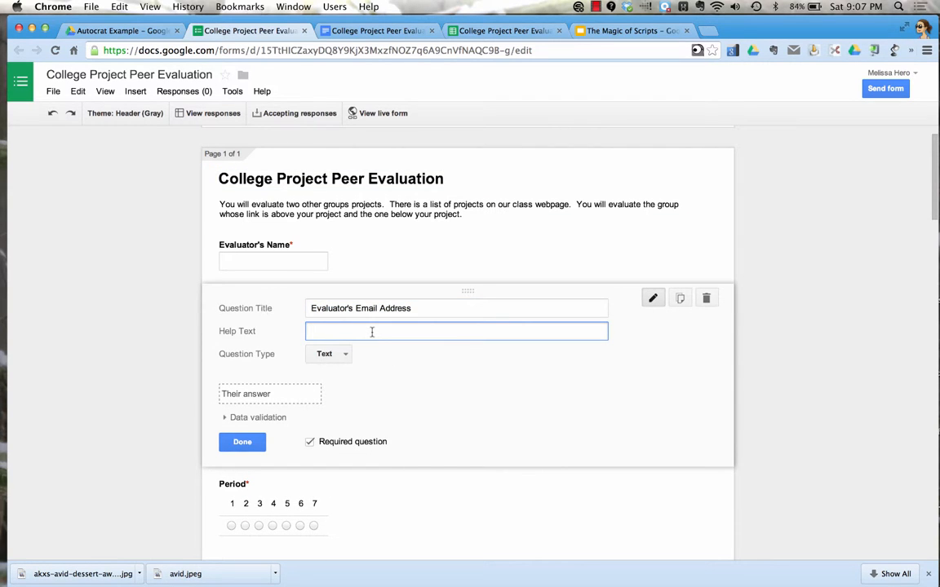
type("GAFE")
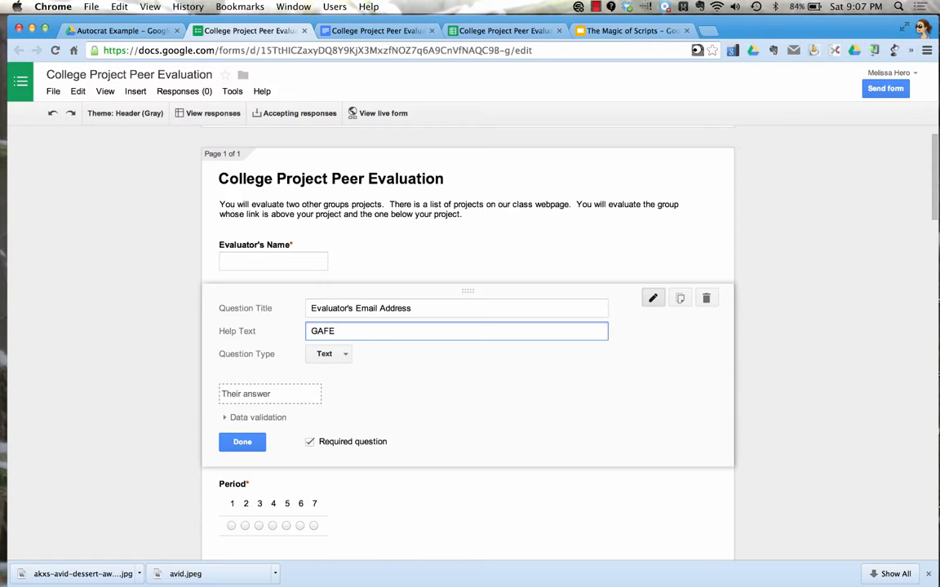
left_click(241, 442)
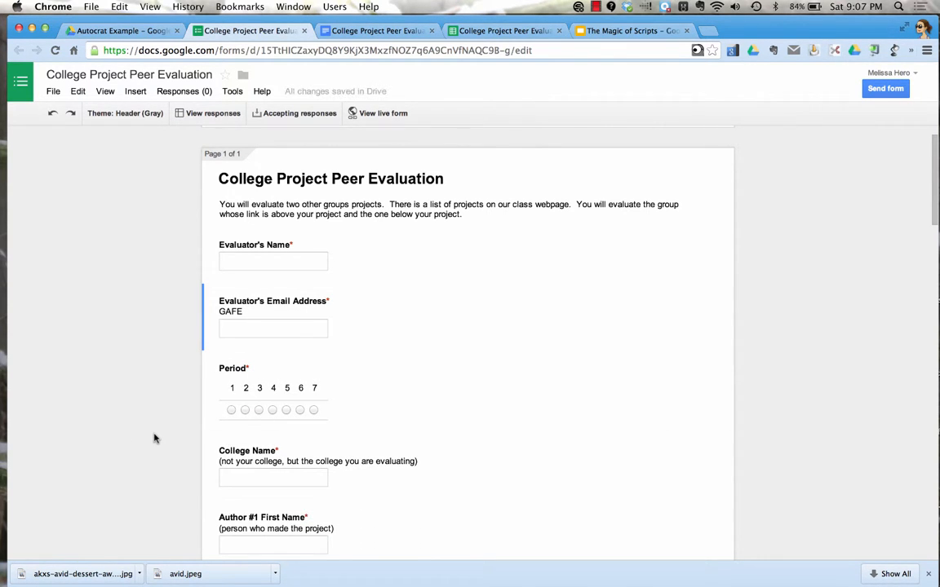
Scroll down to the CONTENT SCORING grid question.
scroll("down", 3)
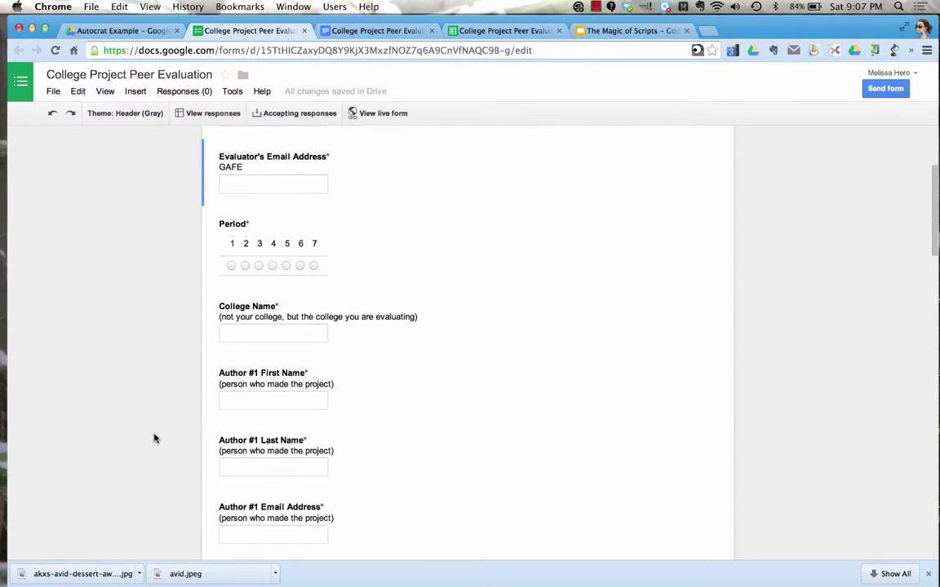
scroll("down", 3)
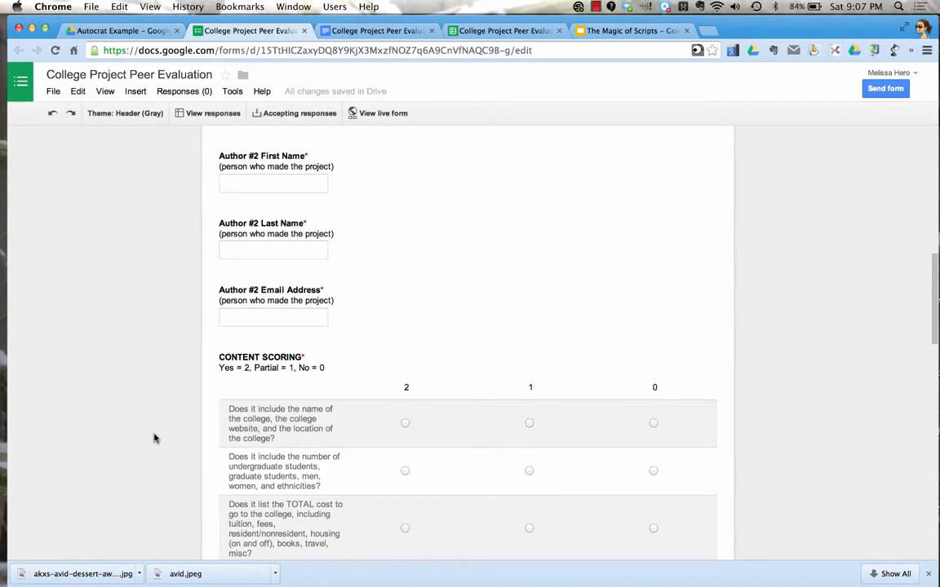
scroll("down", 3)
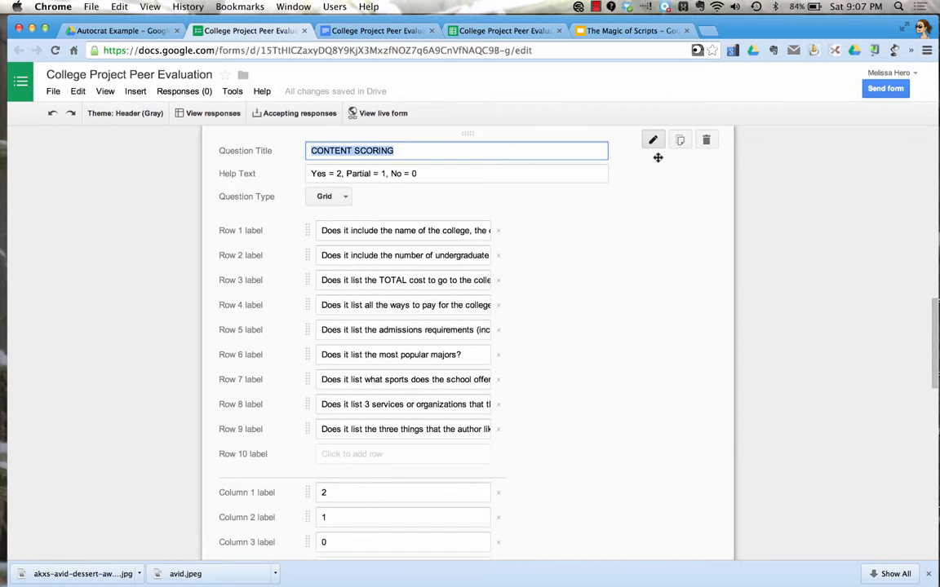
Finish editing CONTENT SCORING, then review the multimedia, overall impression and comments questions and return to the top.
scroll("down", 3)
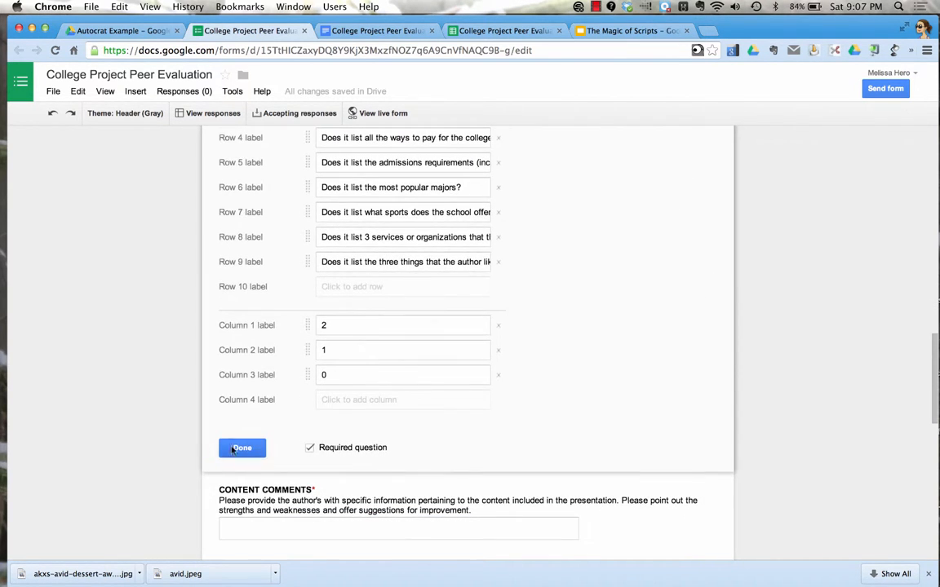
left_click(241, 447)
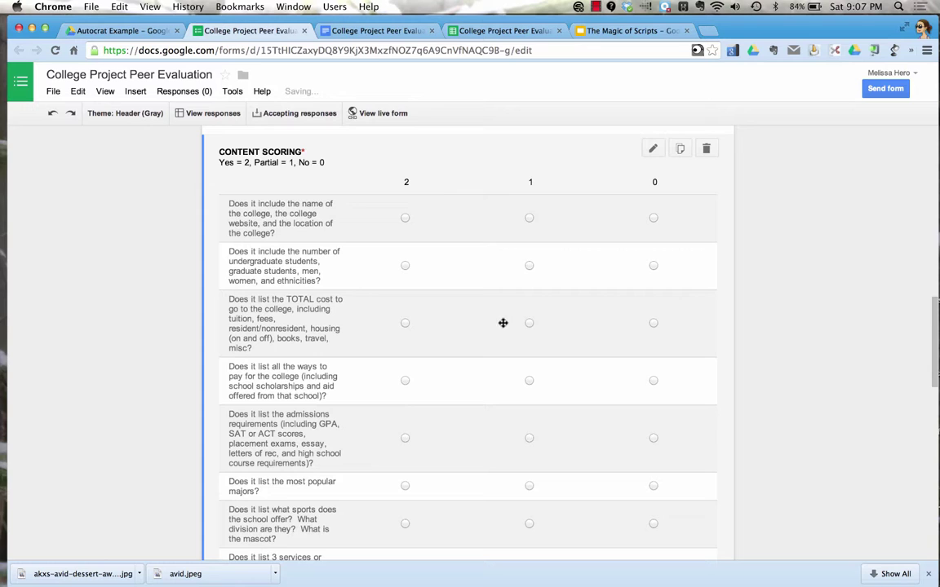
mouse_move(421, 220)
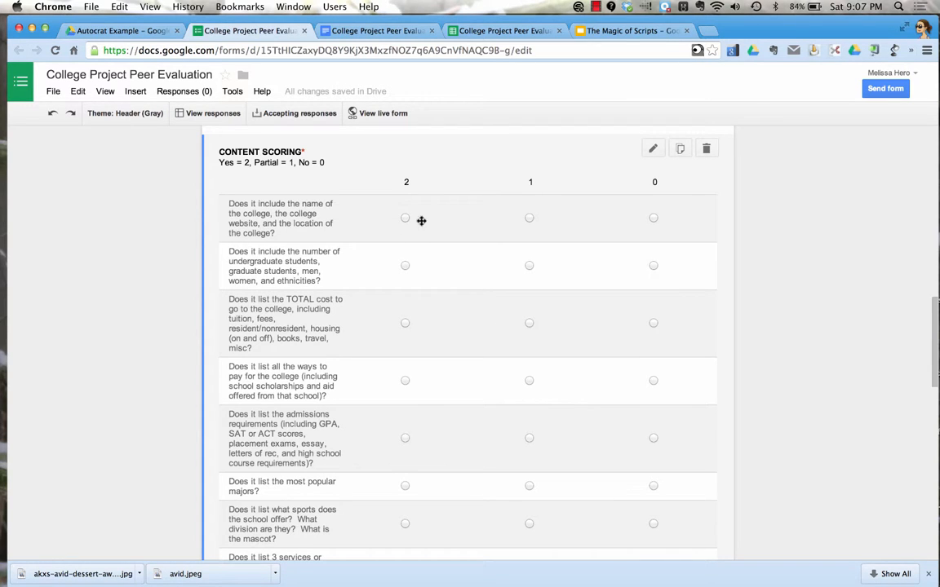
mouse_move(657, 268)
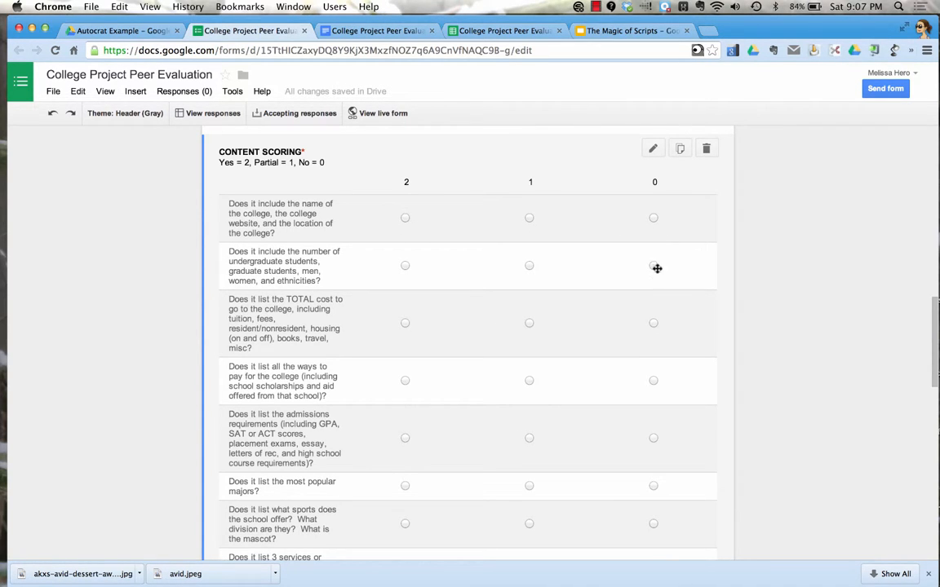
scroll("down", 3)
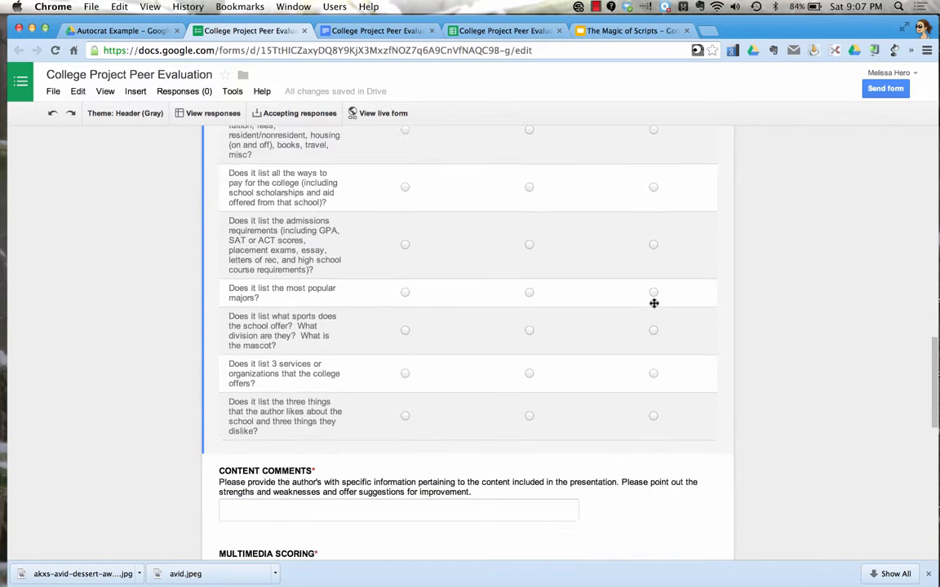
scroll("down", 3)
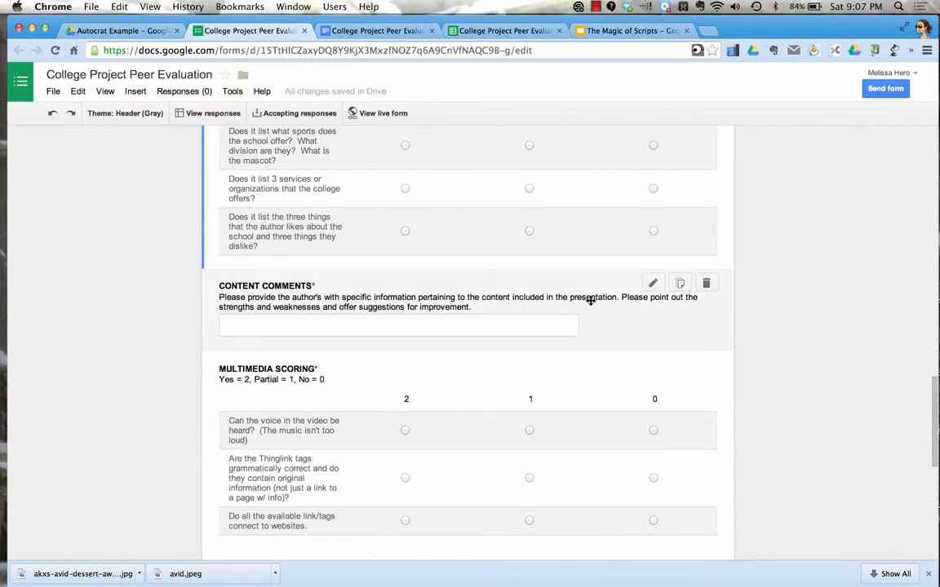
scroll("down", 3)
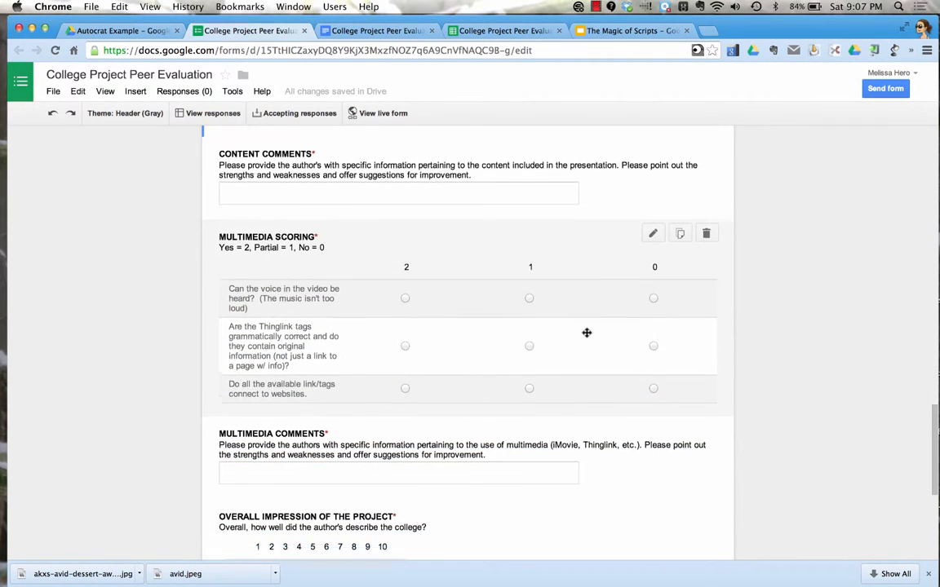
scroll("down", 3)
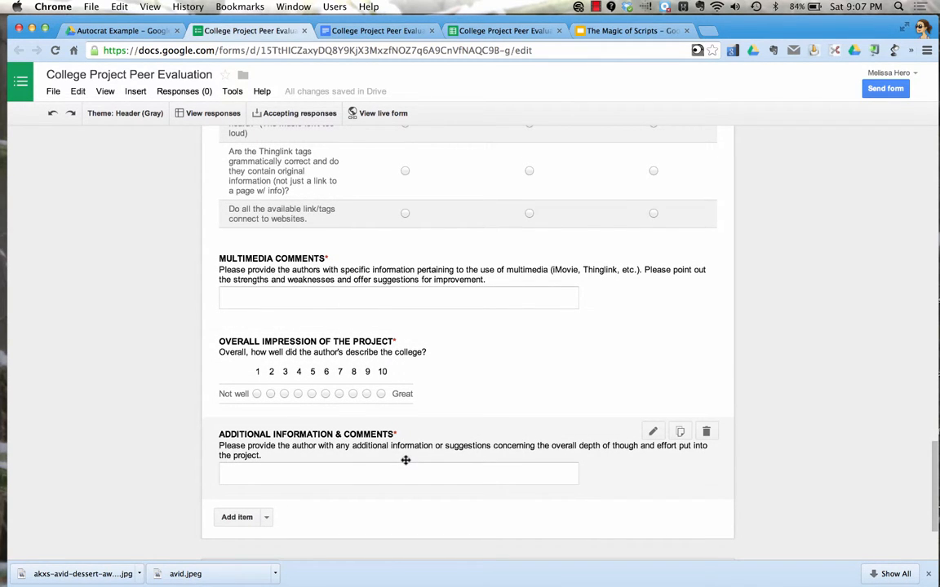
scroll("up", 3)
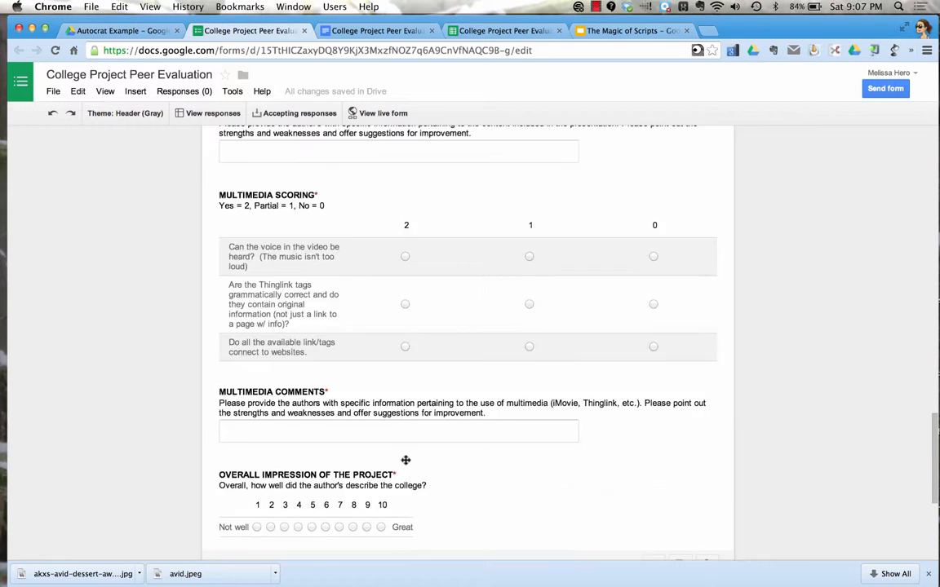
scroll("up", 3)
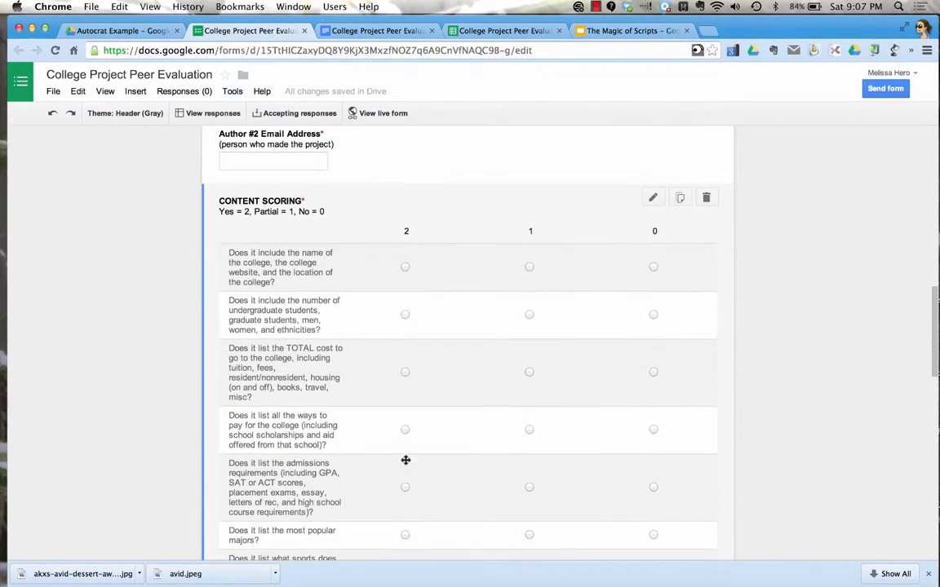
scroll("up", 3)
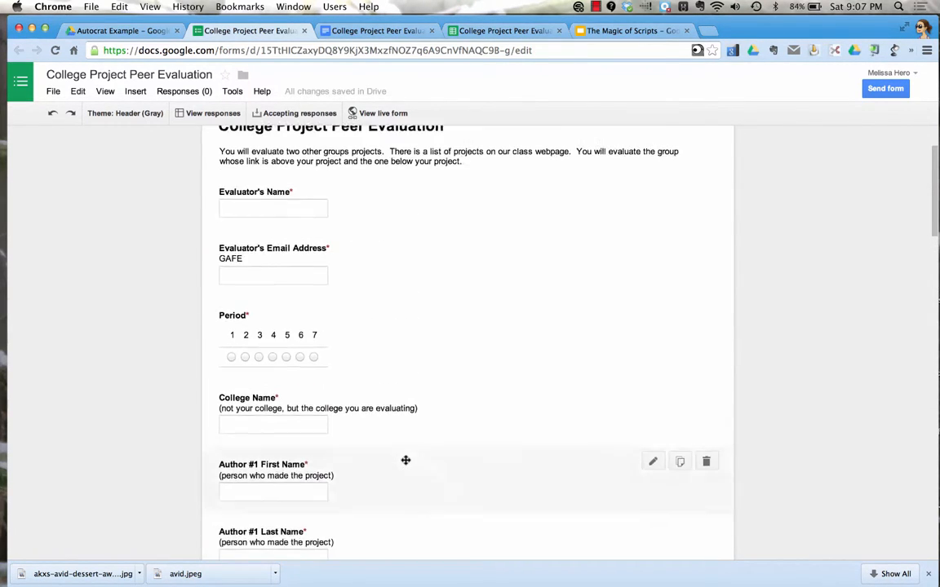
scroll("up", 3)
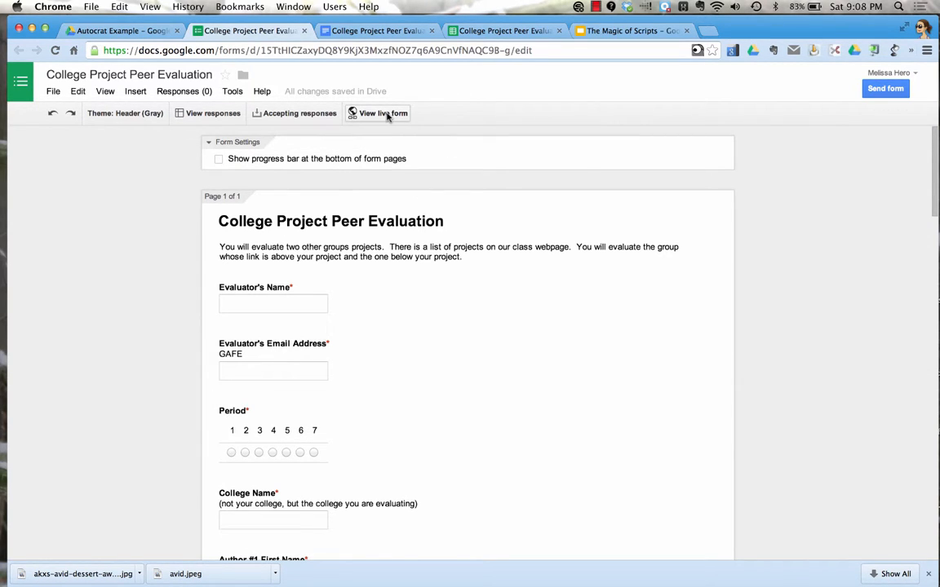
left_click(378, 113)
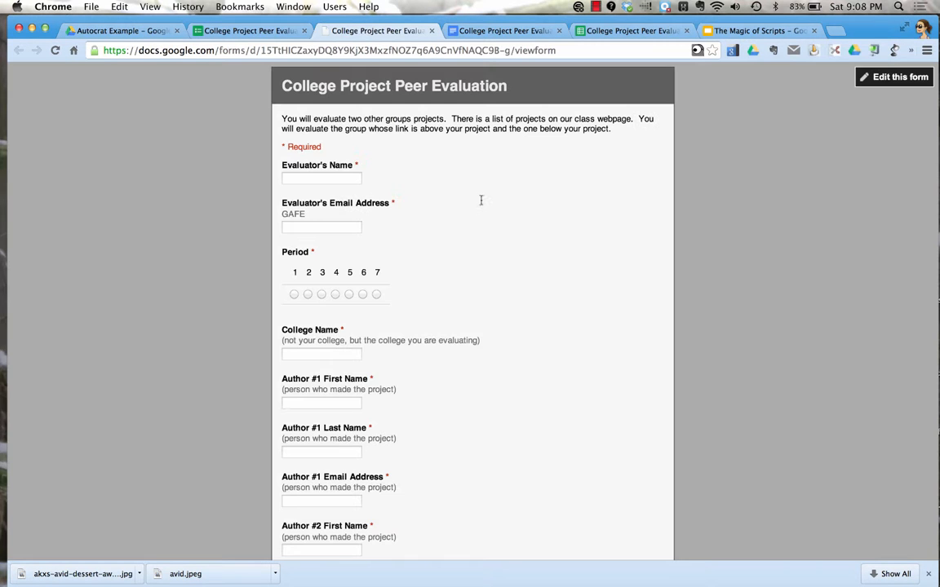
scroll("down", 3)
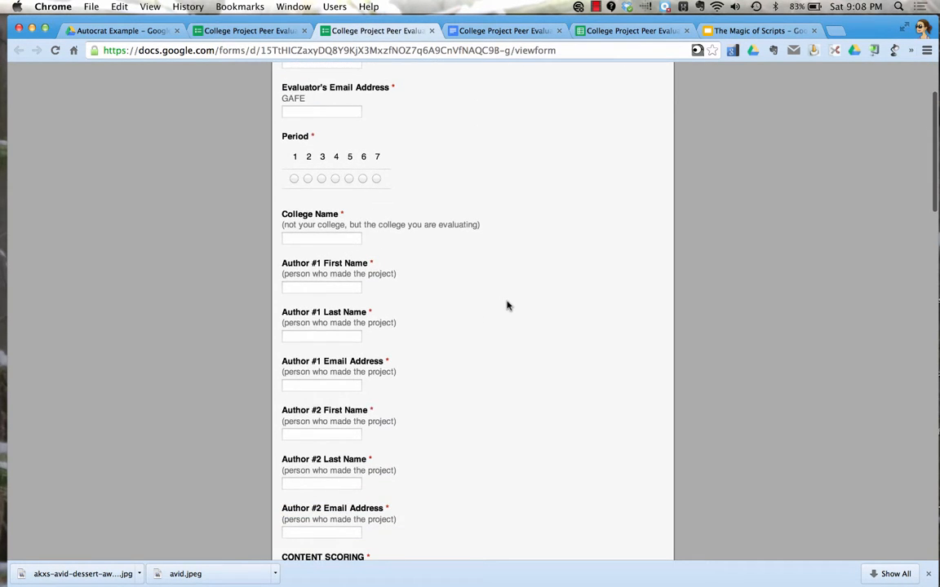
scroll("down", 3)
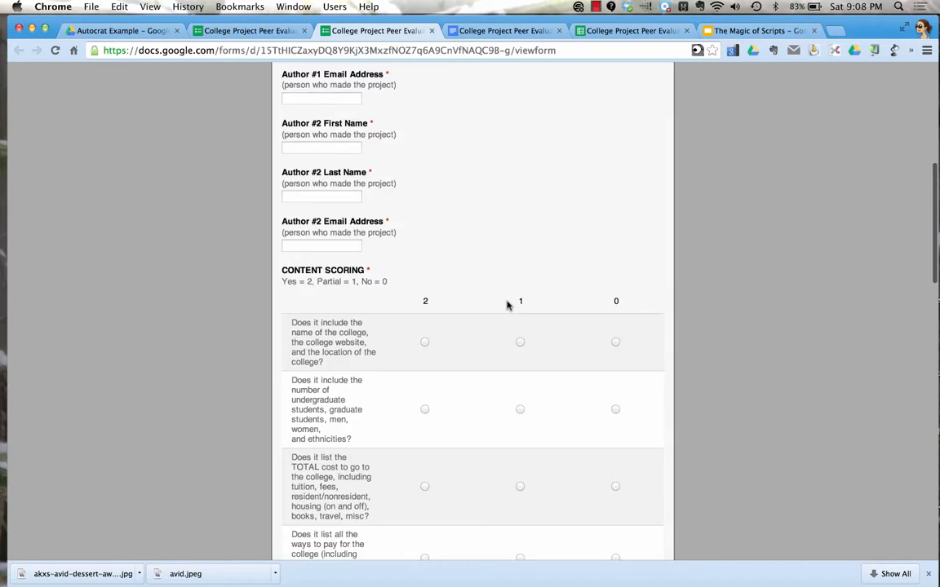
scroll("down", 3)
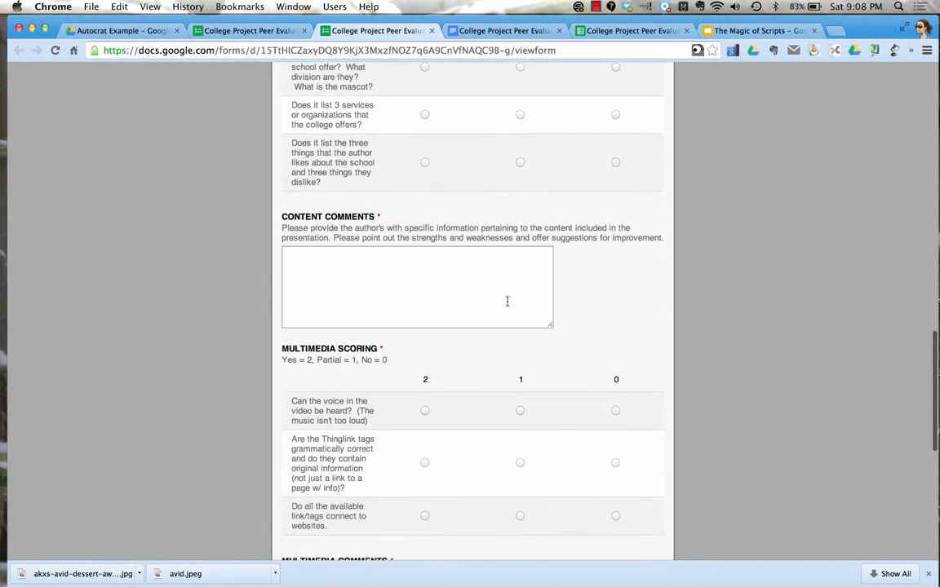
scroll("down", 3)
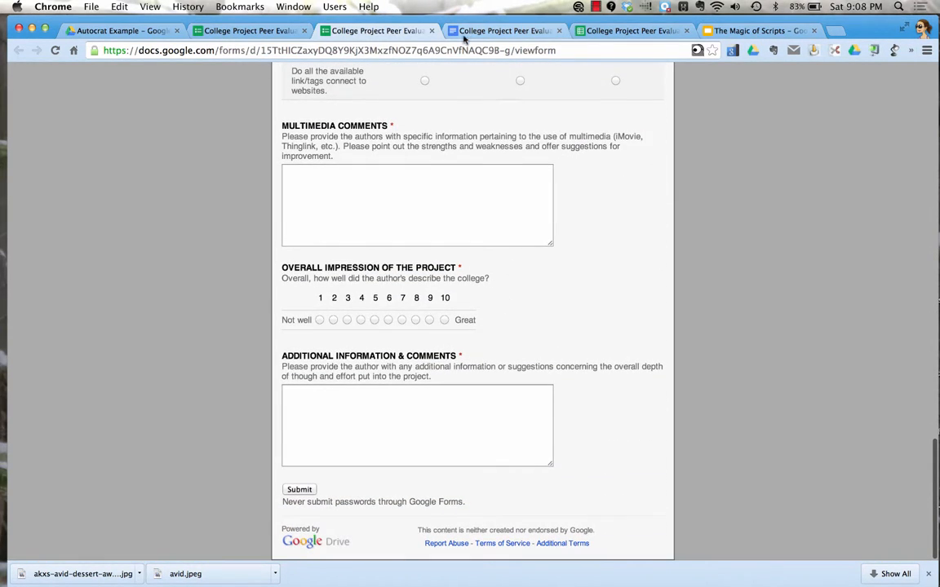
mouse_move(607, 47)
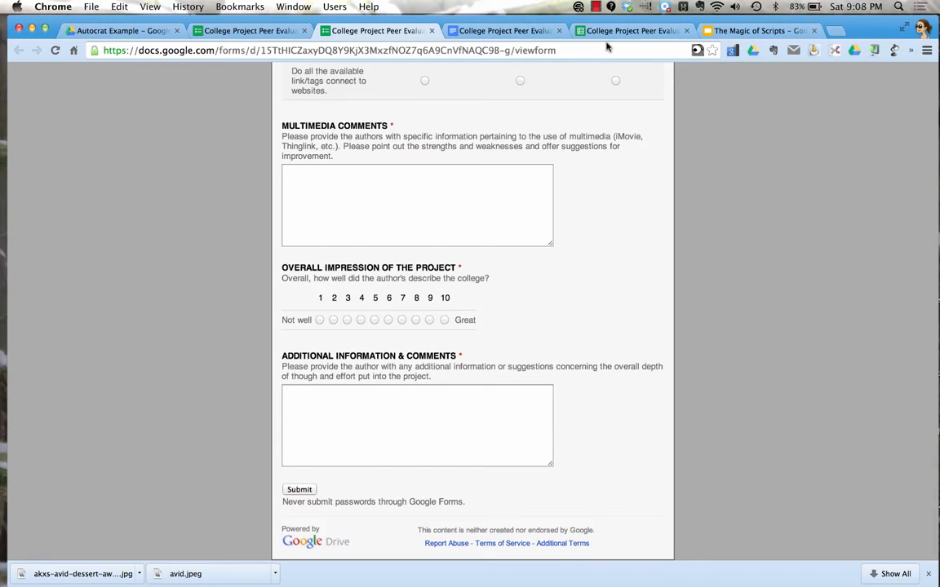
Review the responses sheet columns from Timestamp to Additional Information & Comments.
left_click(630, 30)
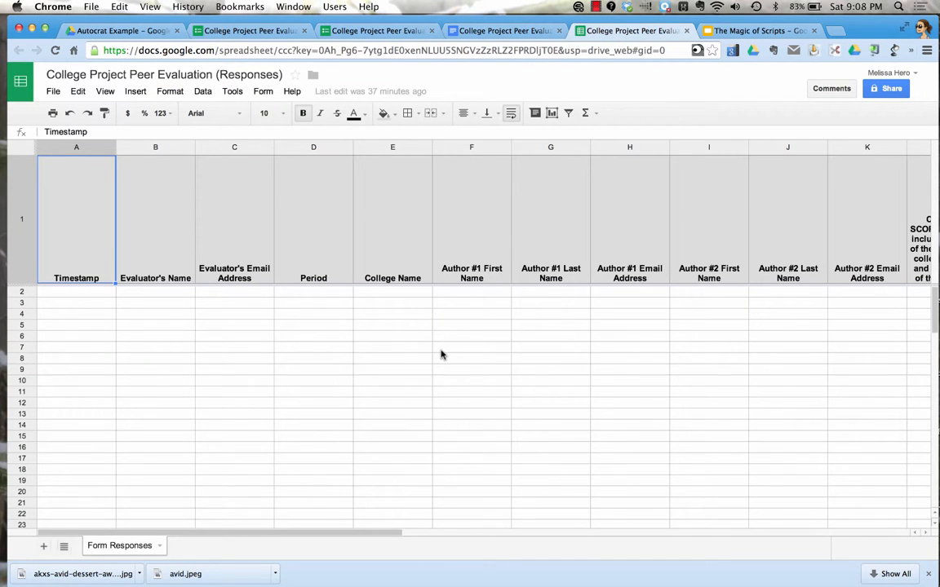
scroll("right", 3)
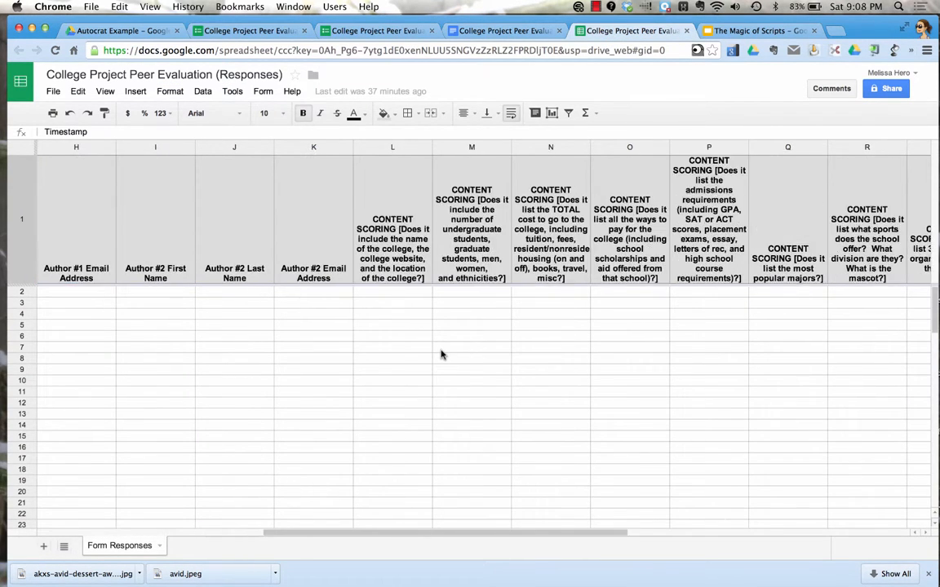
scroll("right", 3)
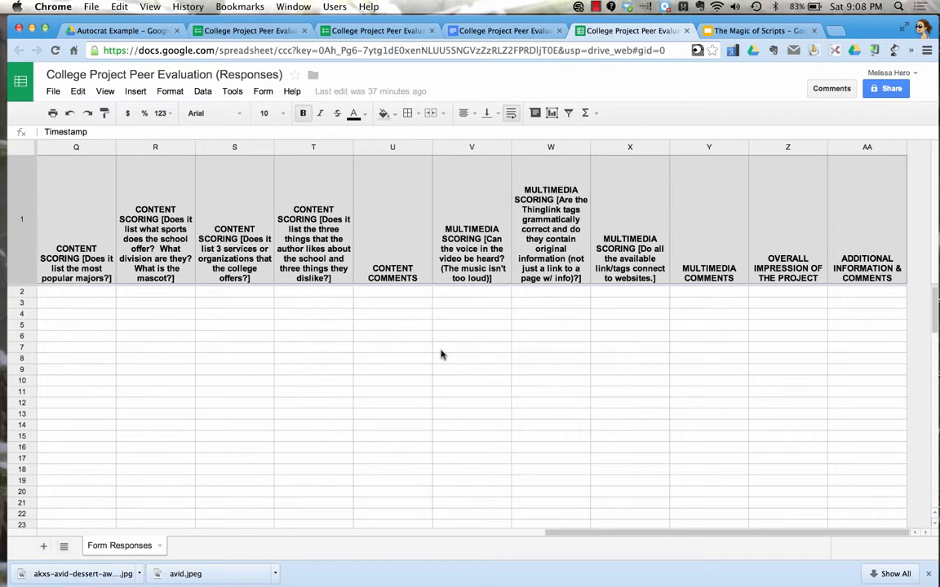
mouse_move(446, 330)
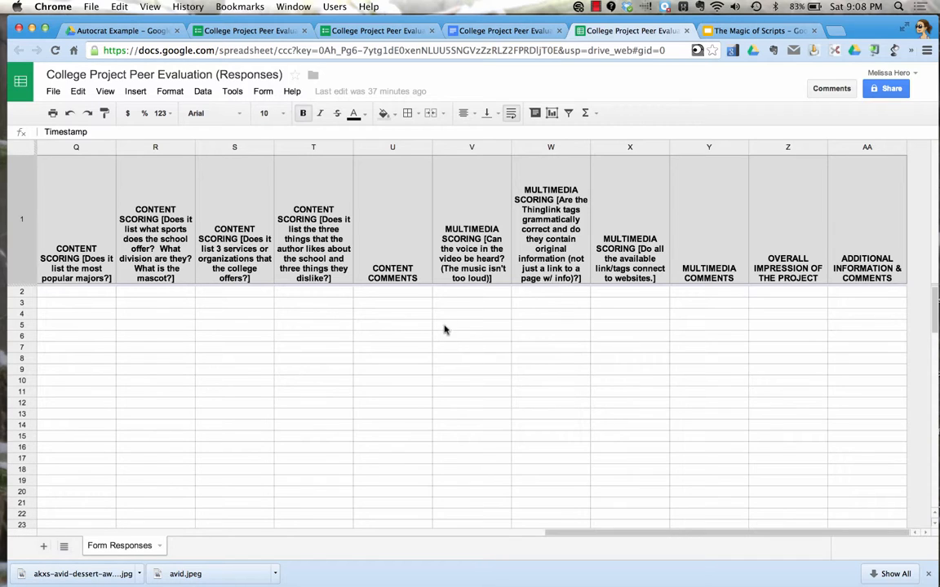
left_click(503, 30)
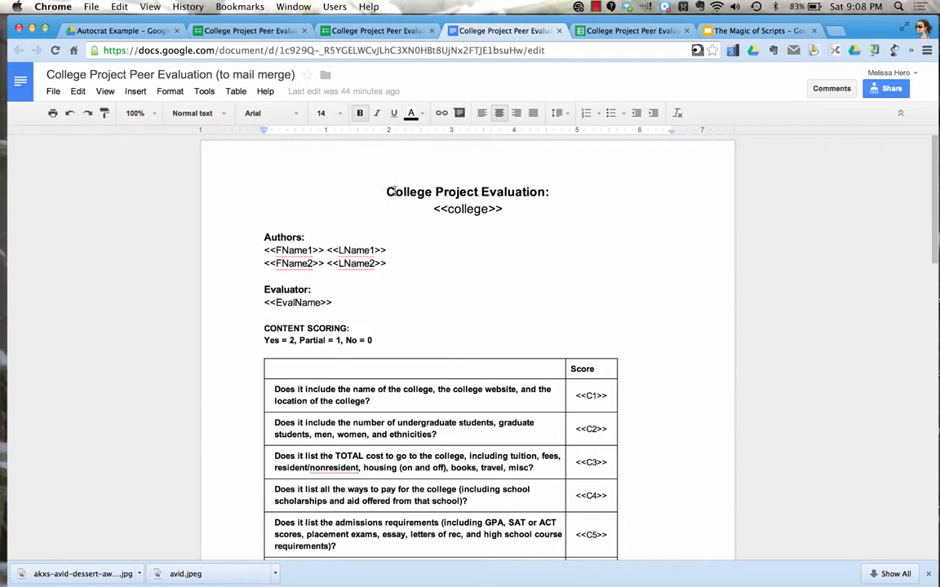
mouse_move(445, 218)
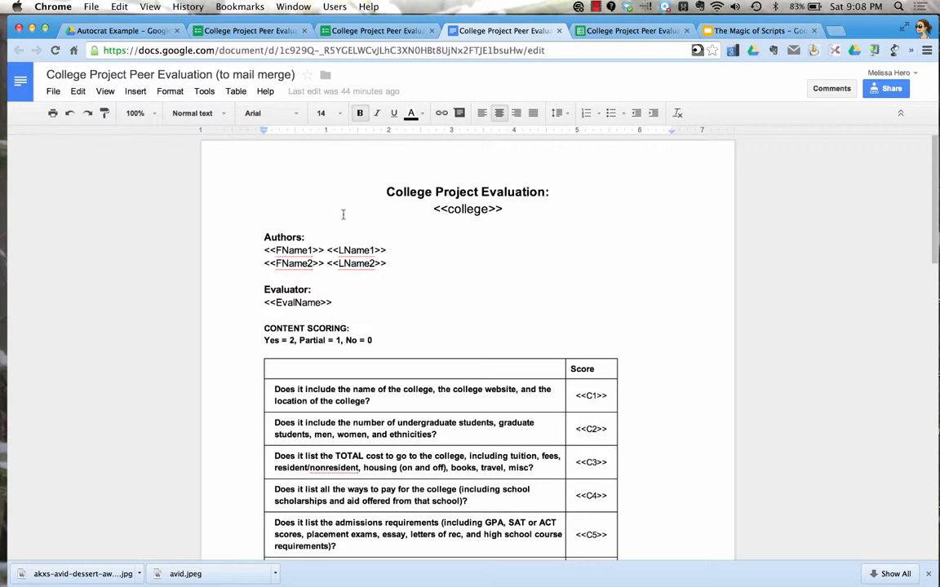
Read the mail-merge template from its college and author tags to the overall impression placeholder.
scroll("down", 3)
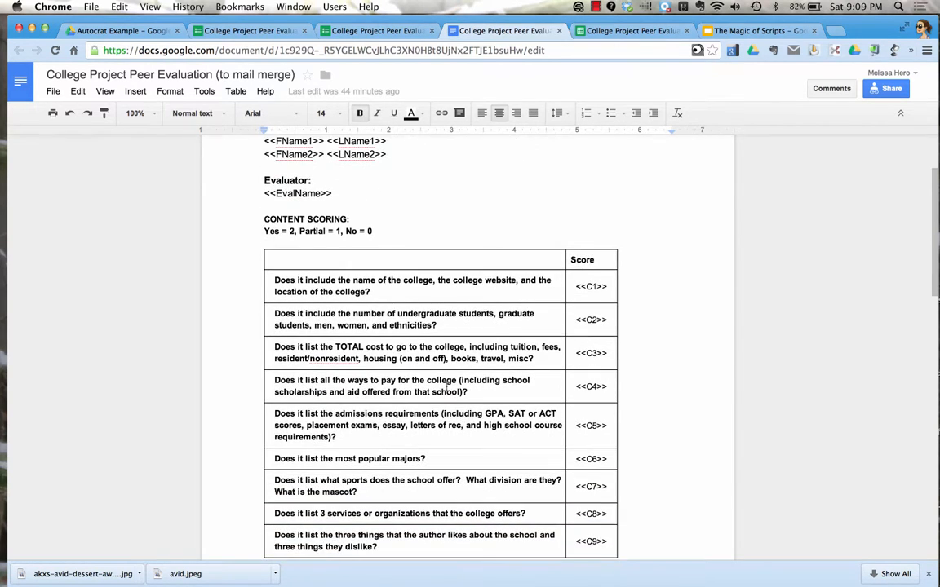
scroll("down", 3)
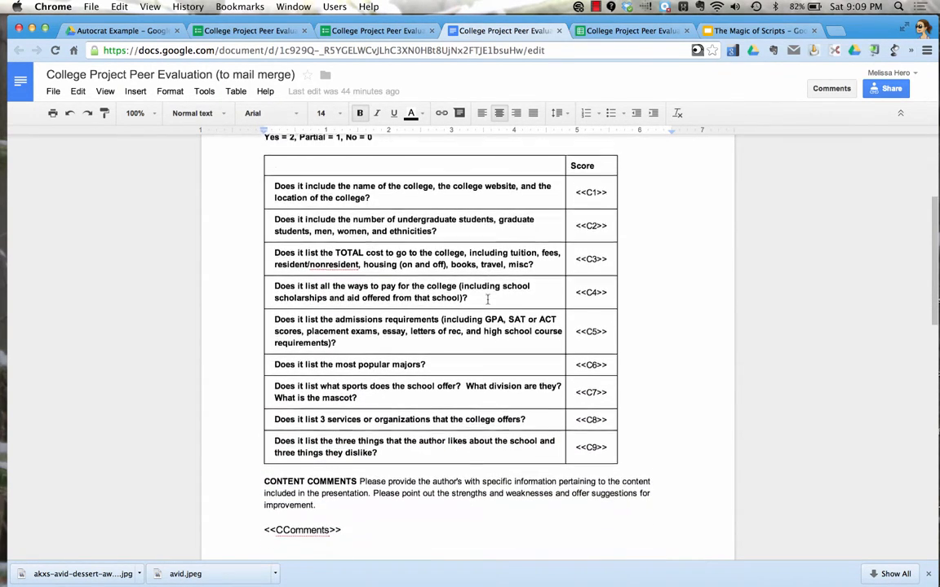
scroll("down", 3)
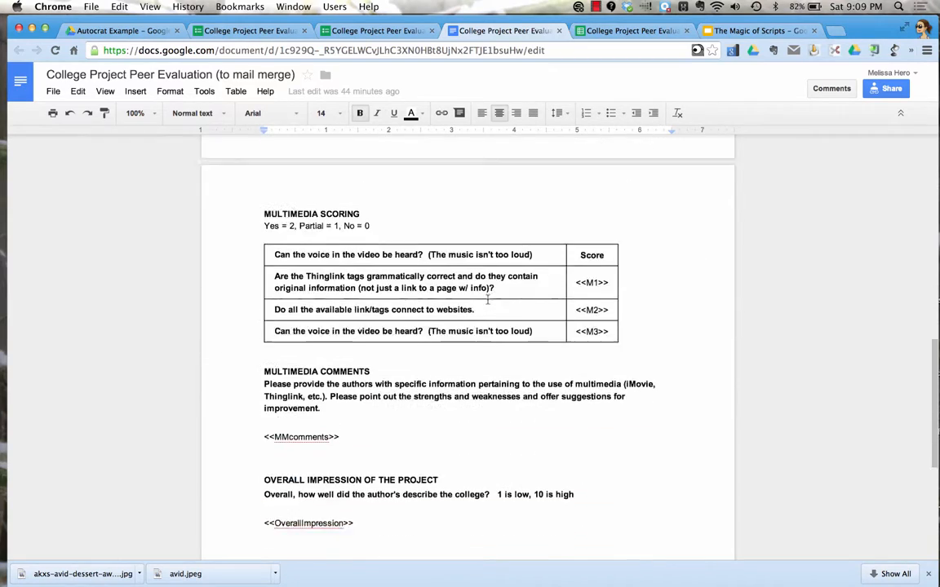
scroll("up", 3)
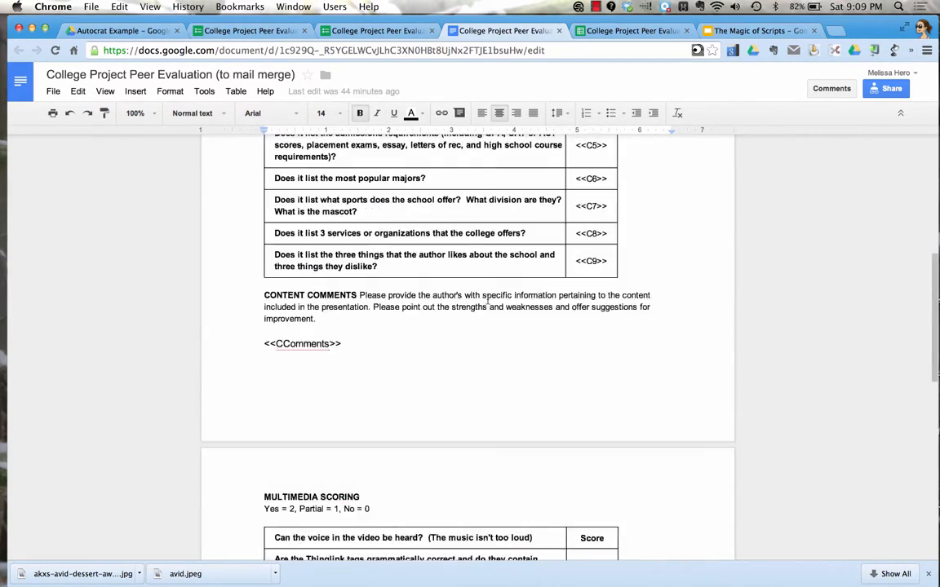
scroll("up", 3)
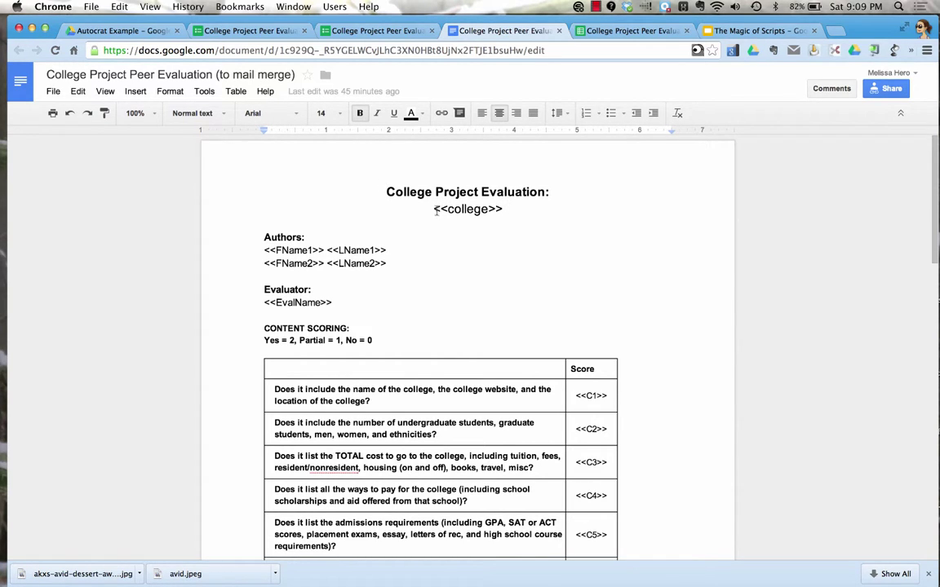
double_click(468, 209)
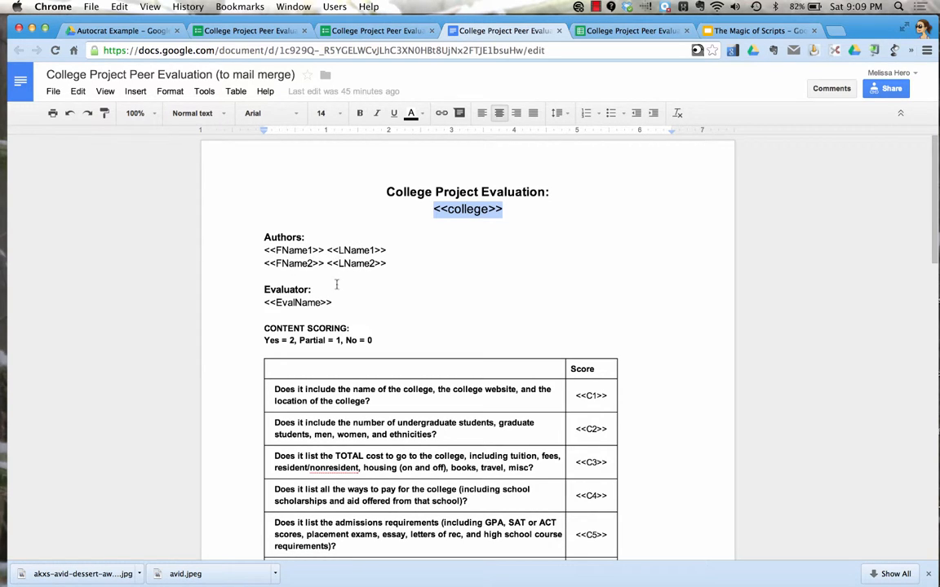
mouse_move(376, 277)
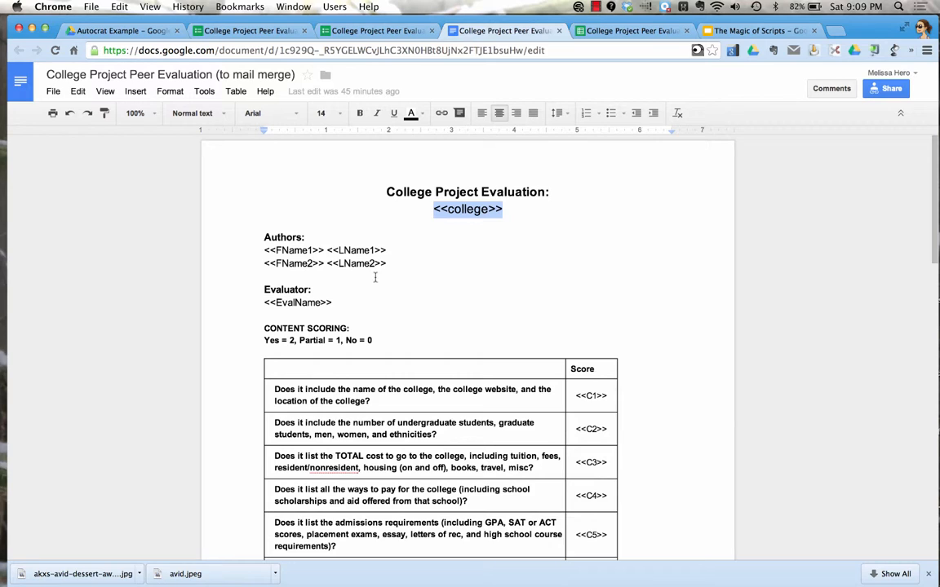
mouse_move(312, 300)
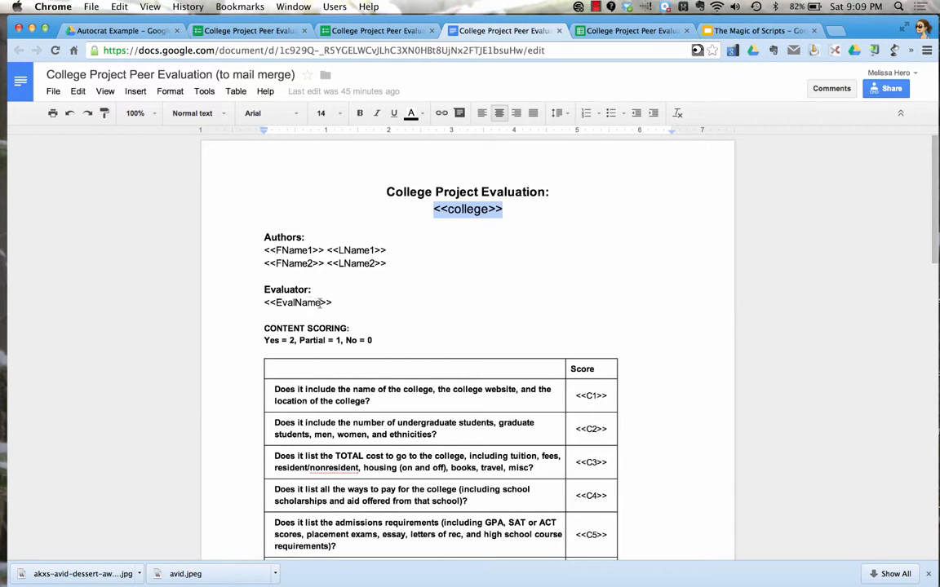
scroll("down", 3)
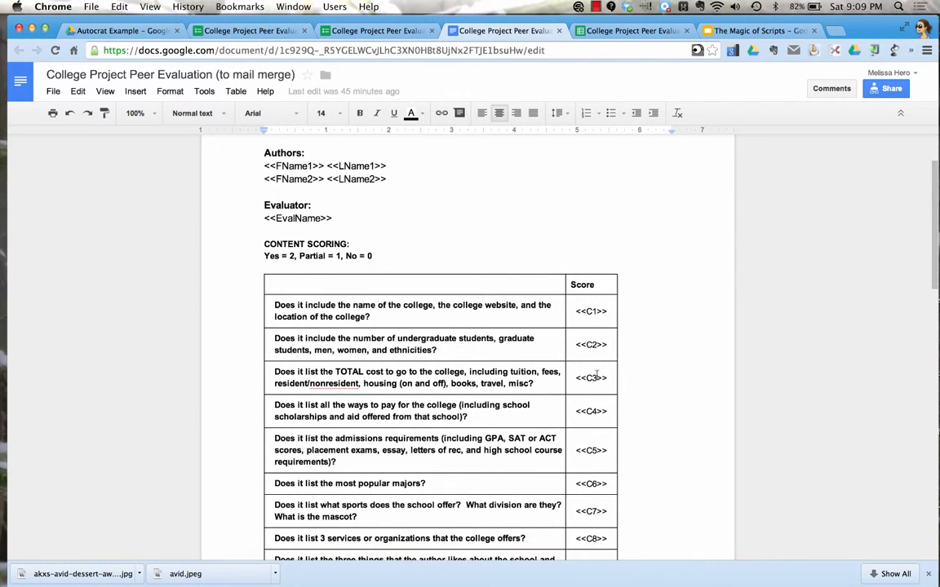
mouse_move(593, 314)
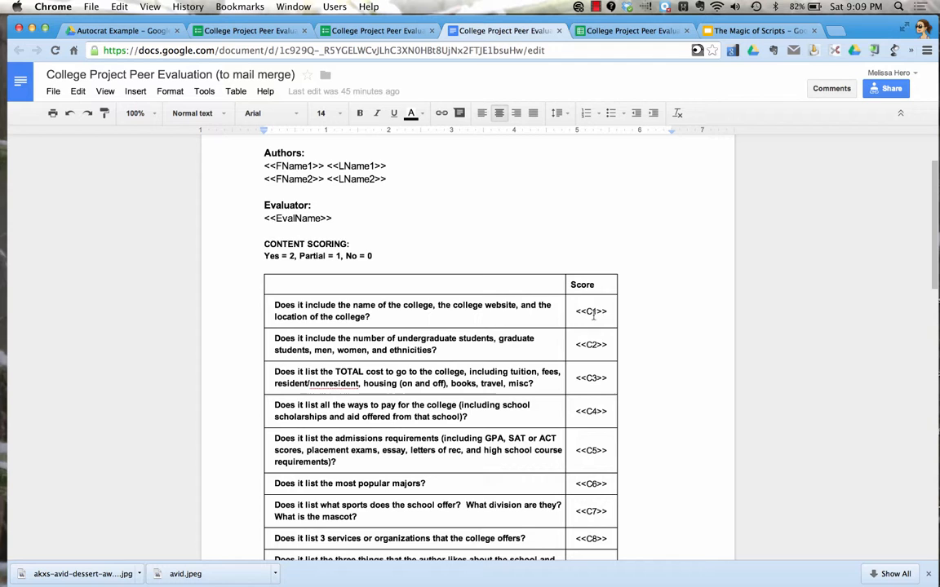
mouse_move(594, 373)
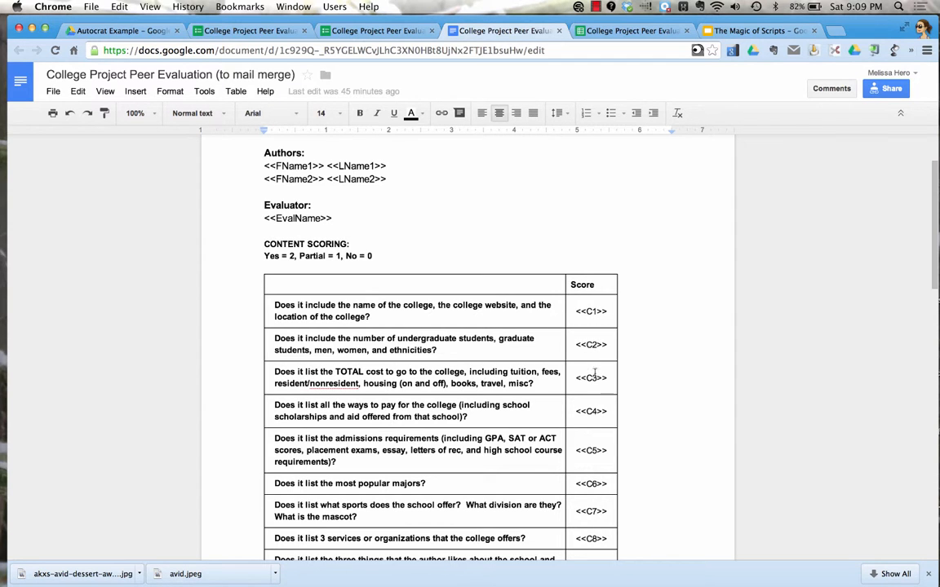
scroll("down", 3)
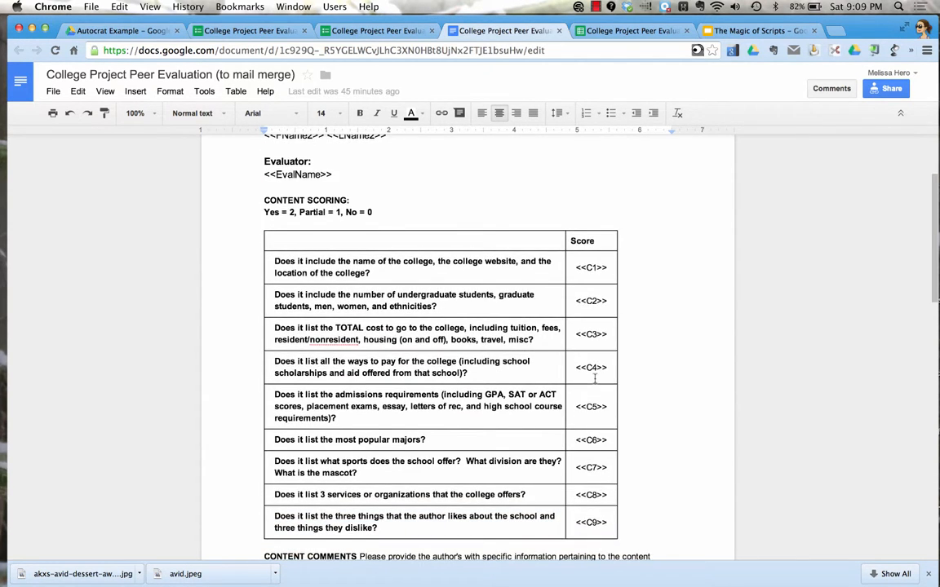
scroll("down", 3)
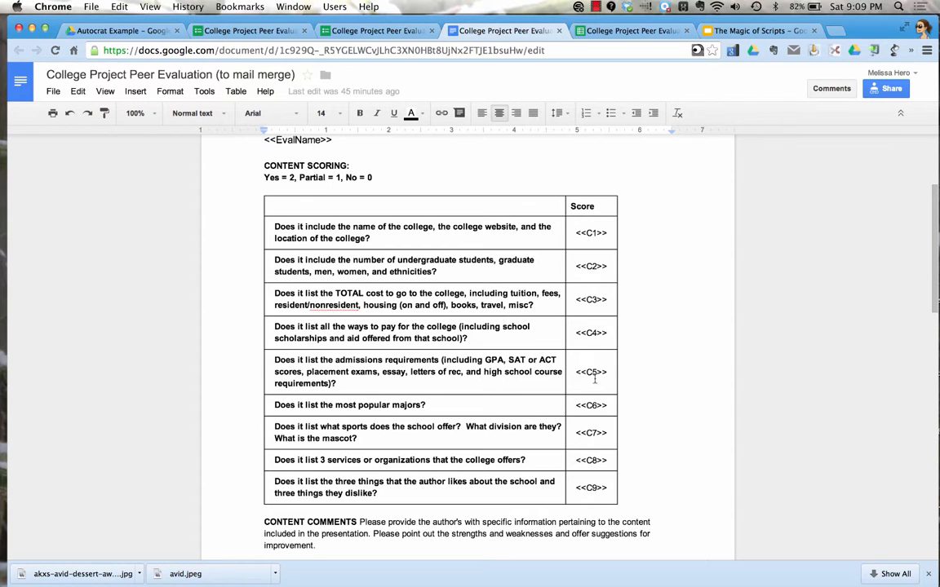
mouse_move(593, 193)
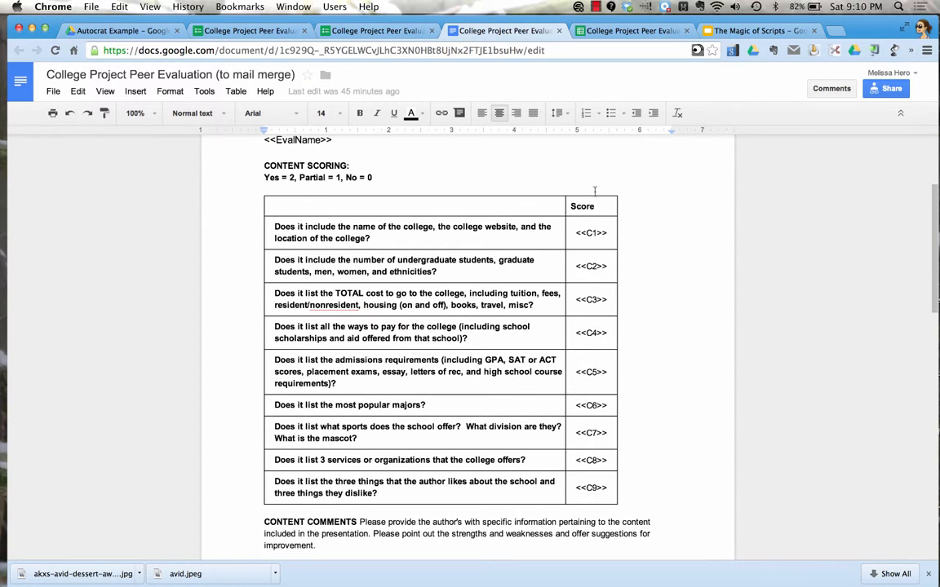
scroll("down", 3)
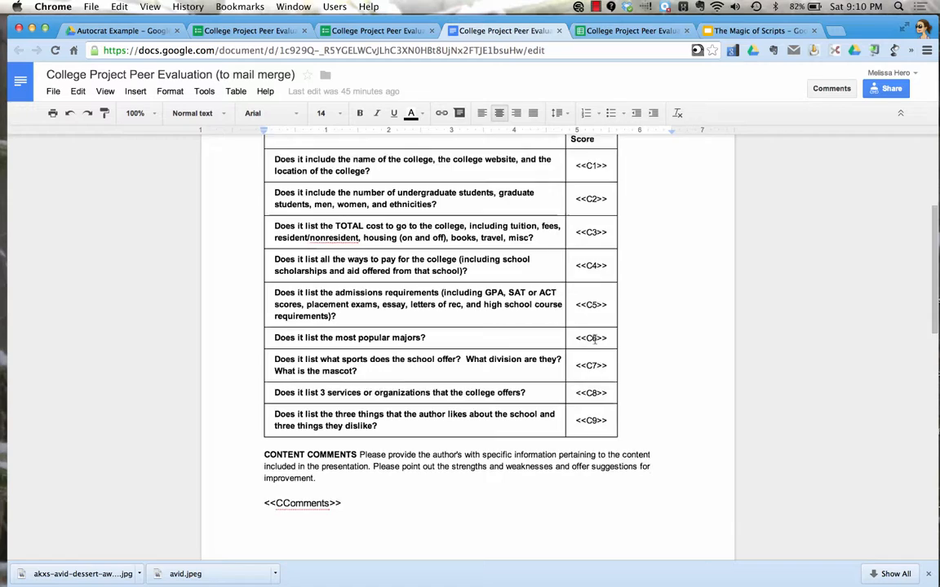
scroll("down", 3)
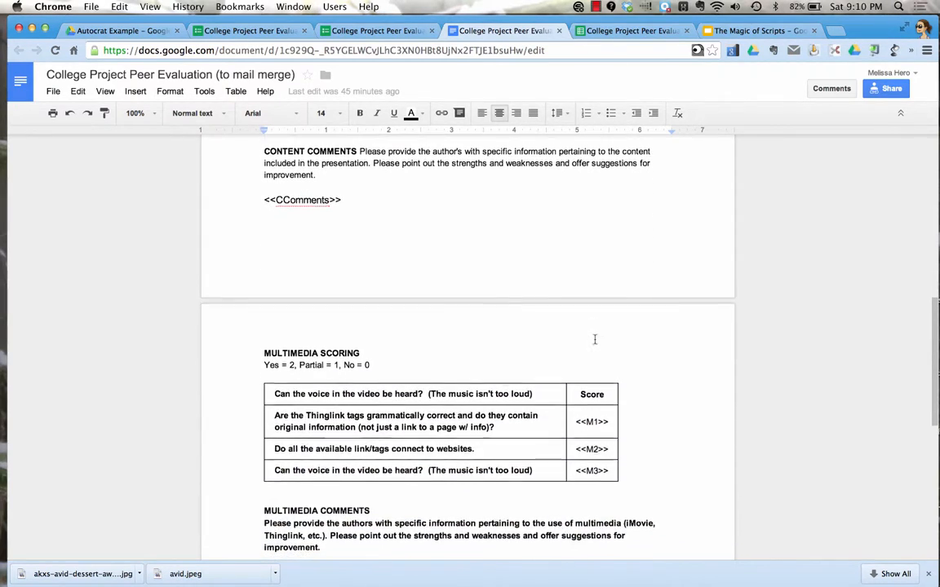
scroll("down", 3)
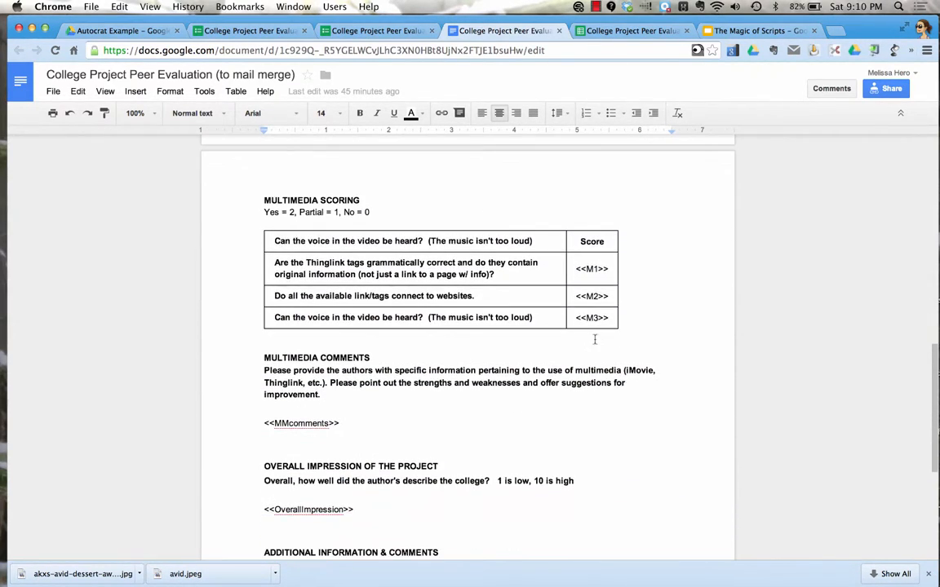
scroll("down", 3)
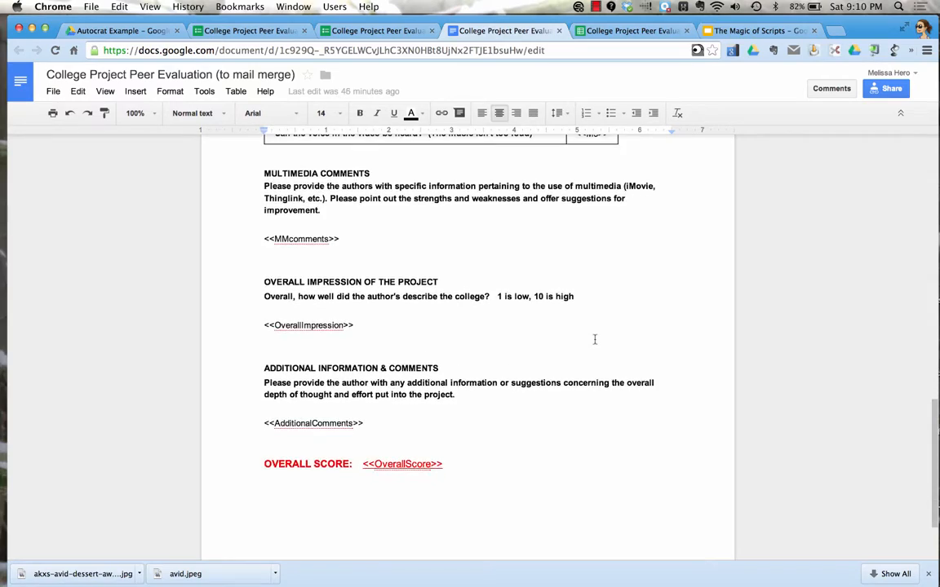
scroll("up", 3)
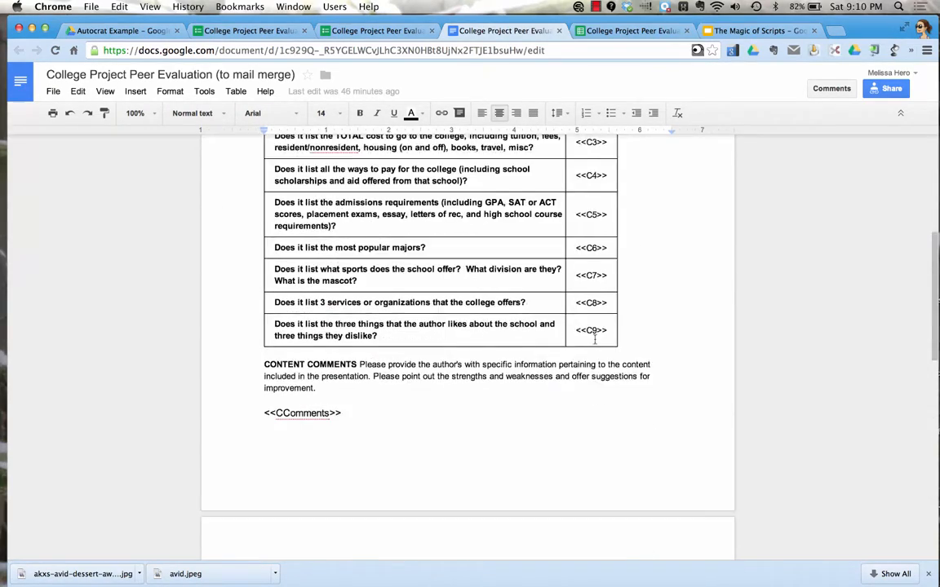
scroll("down", 3)
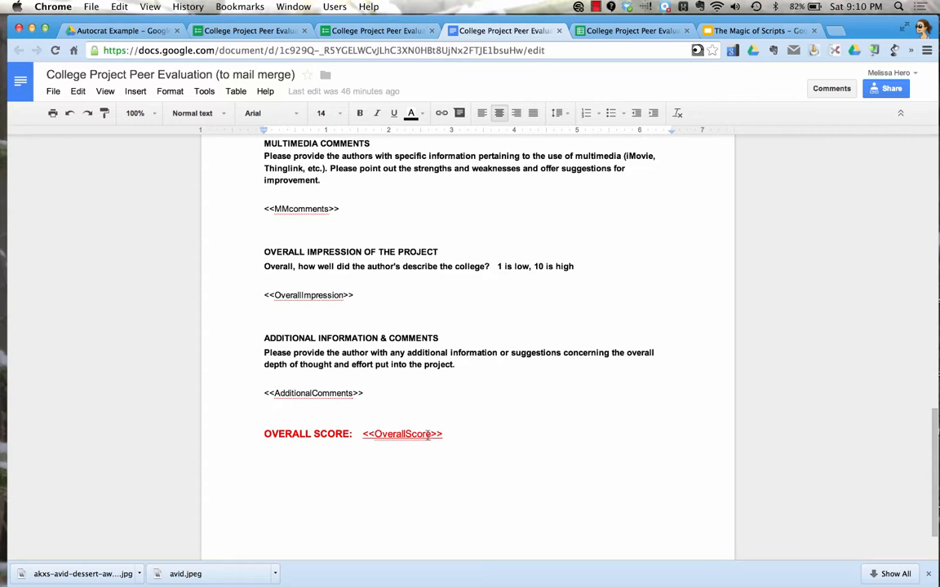
scroll("up", 3)
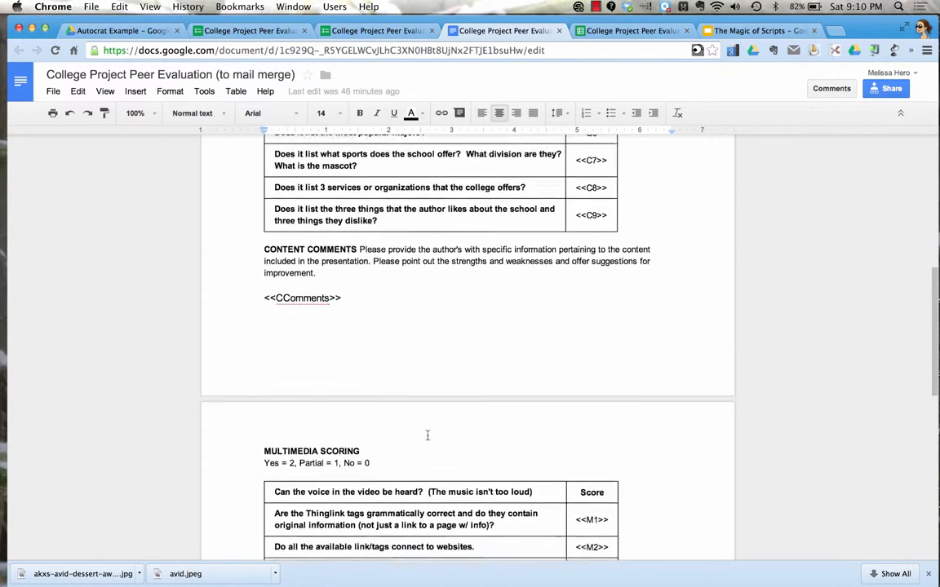
left_click(633, 30)
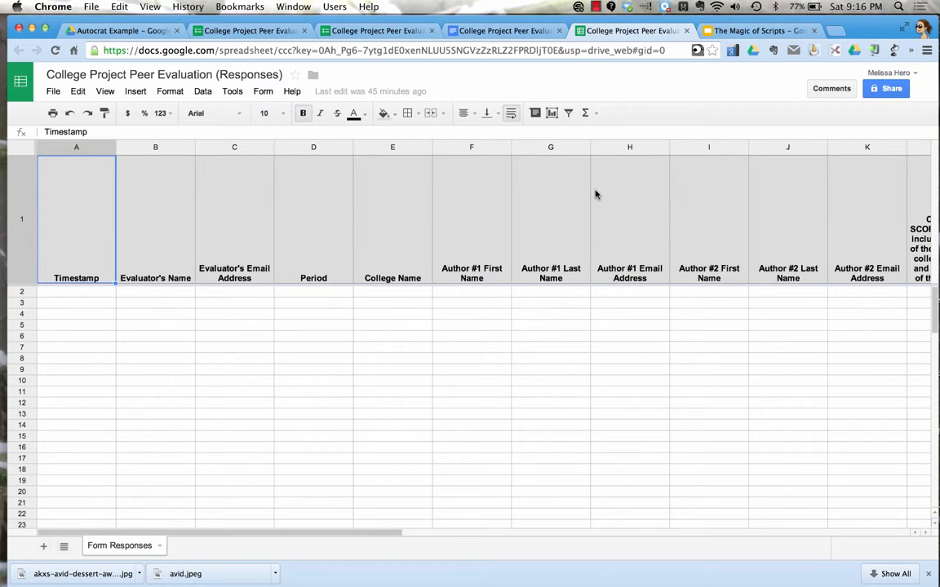
Search the Script gallery for 'autocrat' and install AutoCrat v4.5.3.
left_click(233, 91)
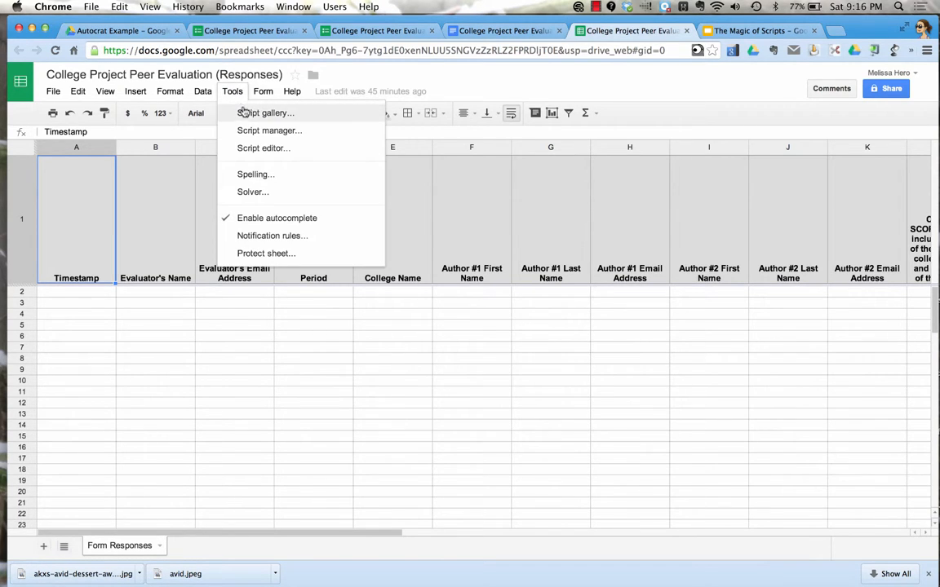
left_click(265, 112)
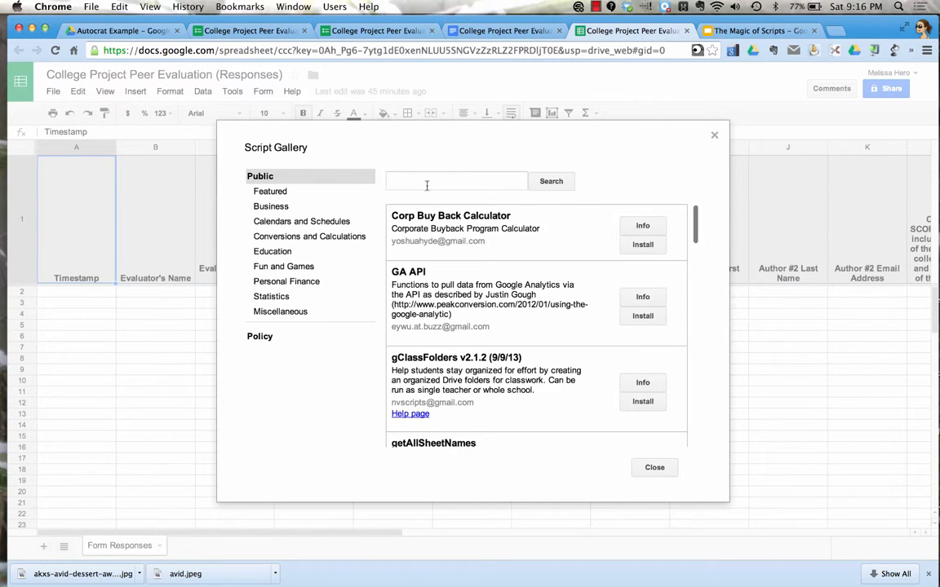
type("autocrat")
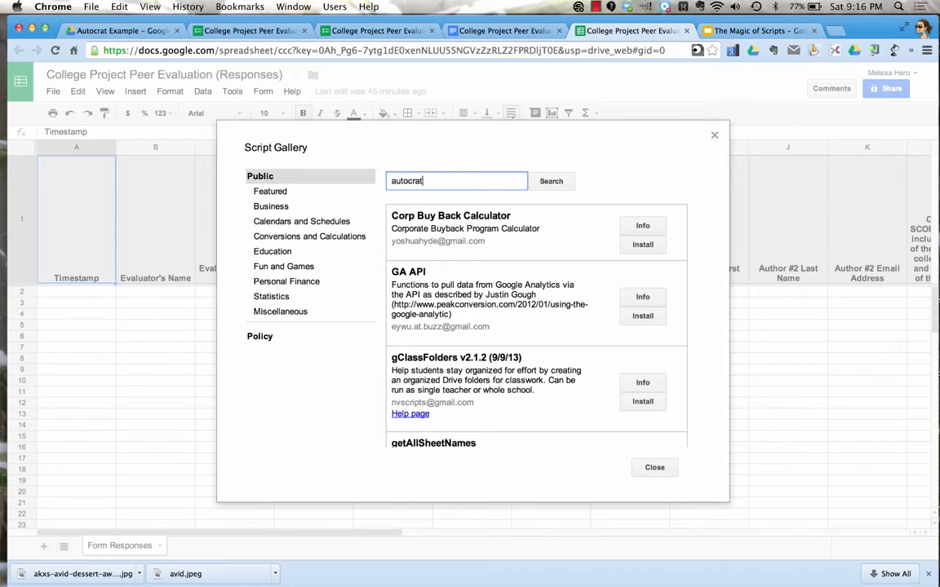
left_click(551, 181)
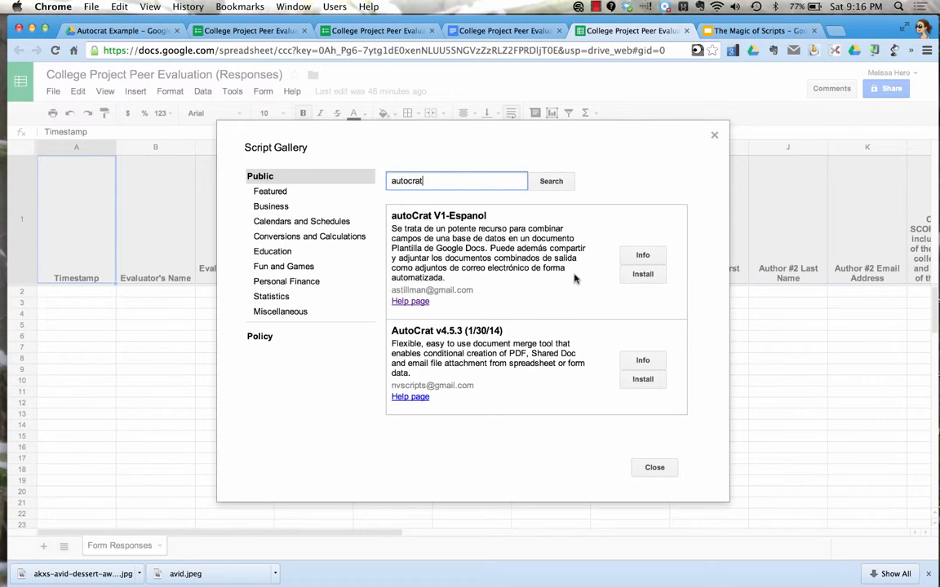
mouse_move(478, 340)
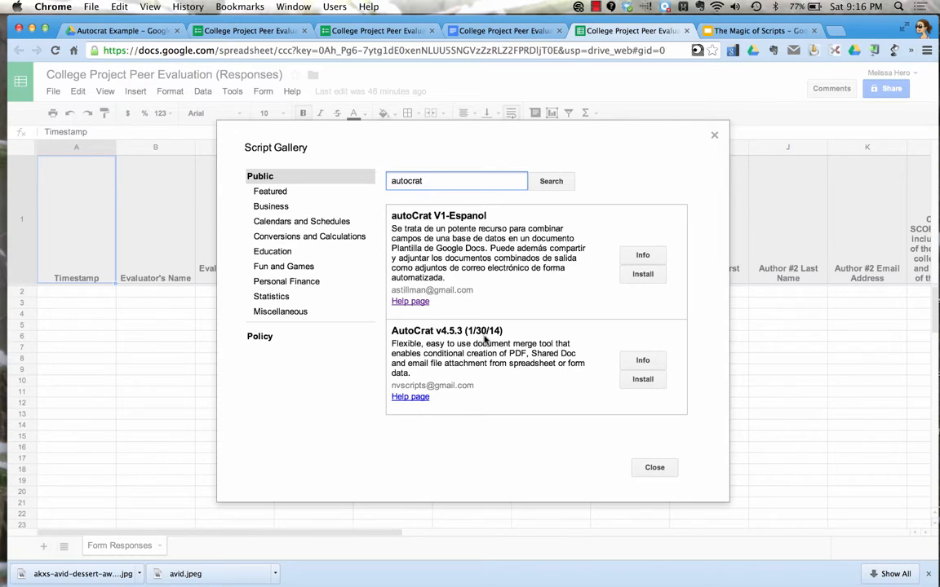
mouse_move(640, 397)
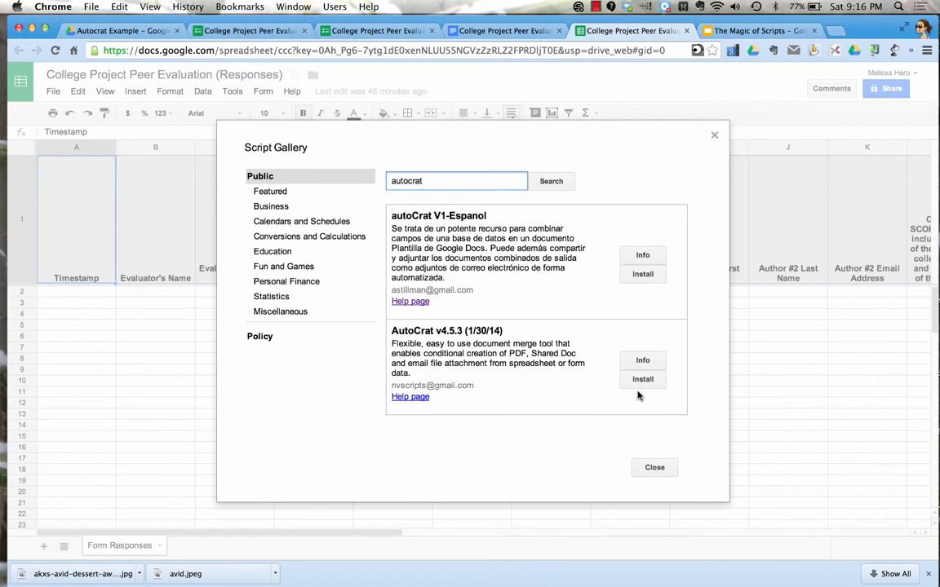
left_click(643, 378)
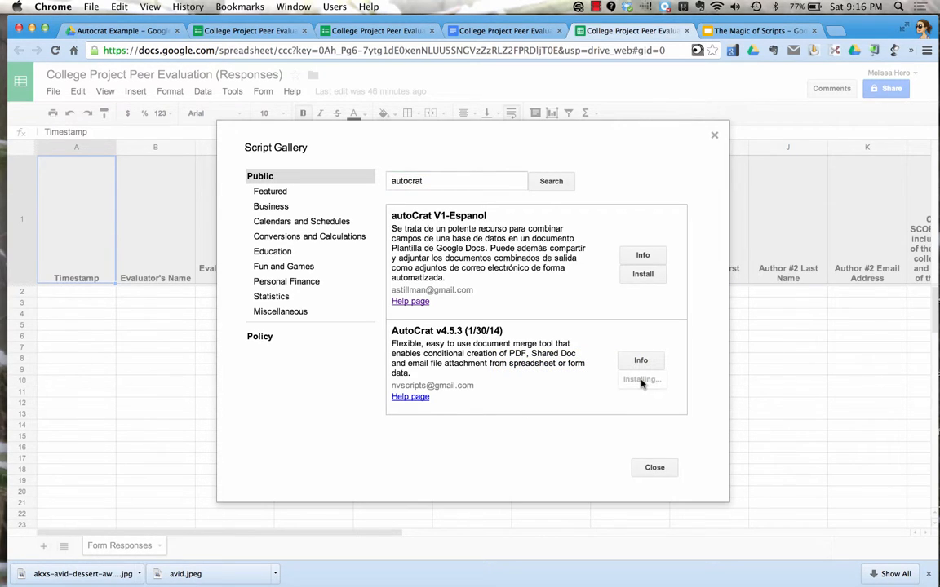
left_click(642, 379)
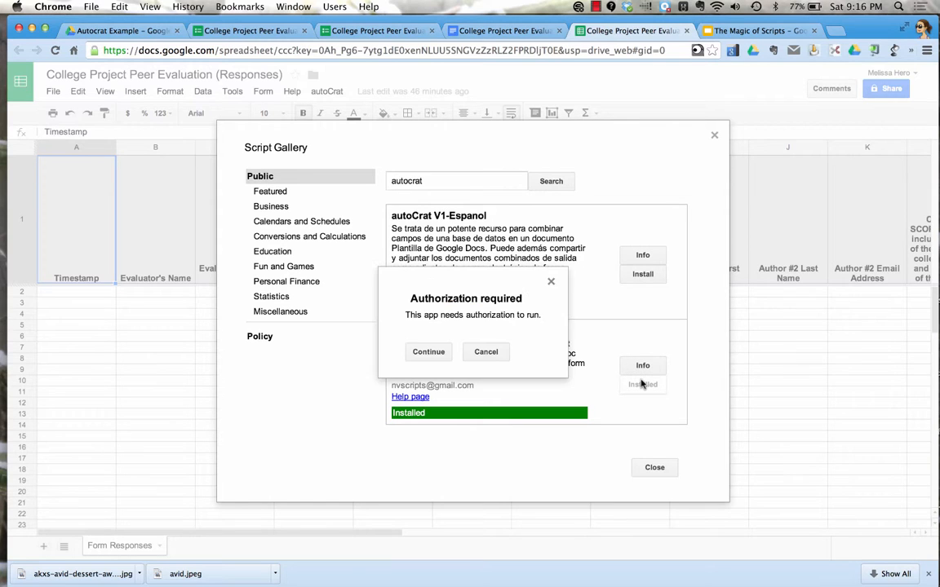
mouse_move(485, 397)
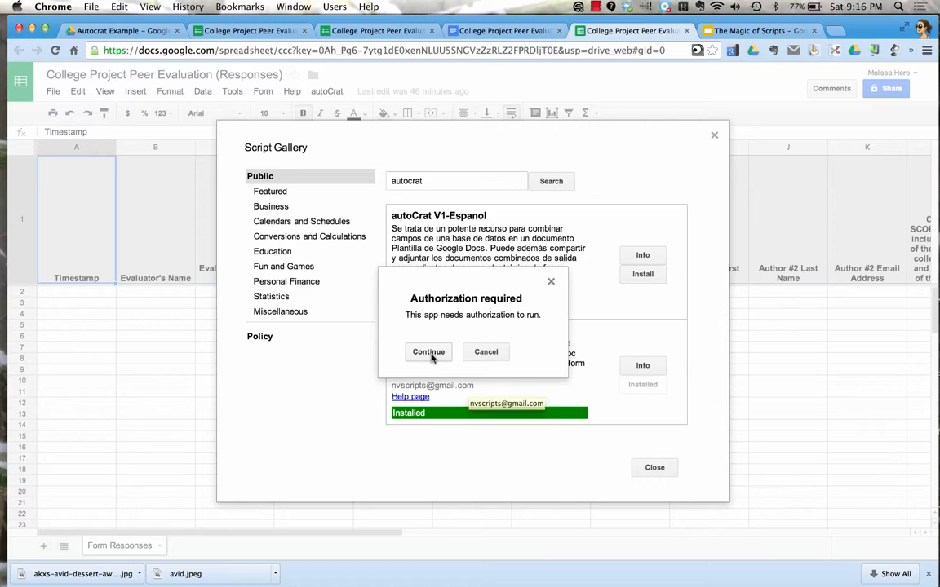
Authorize AutoCrat, accept its requested permissions, and close the Script Gallery.
left_click(428, 351)
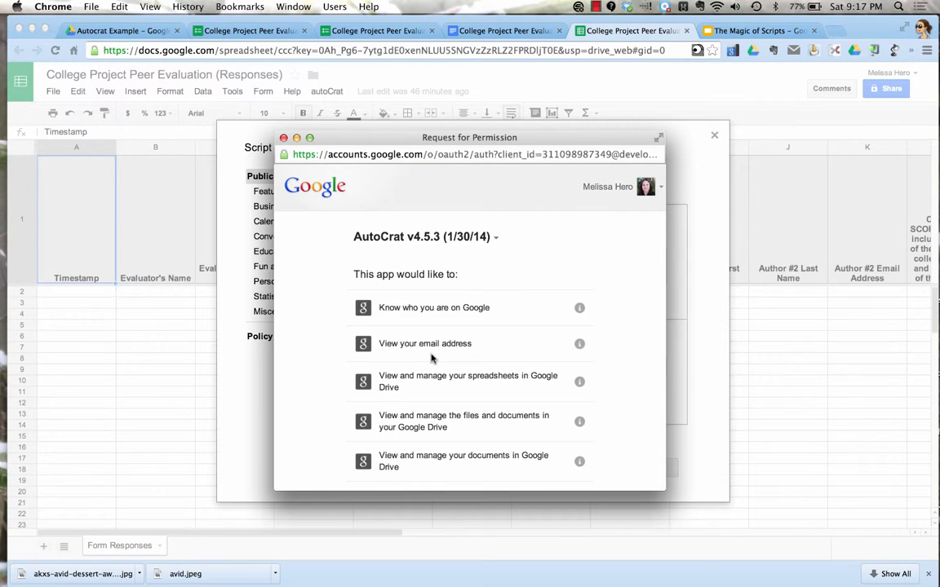
scroll("down", 3)
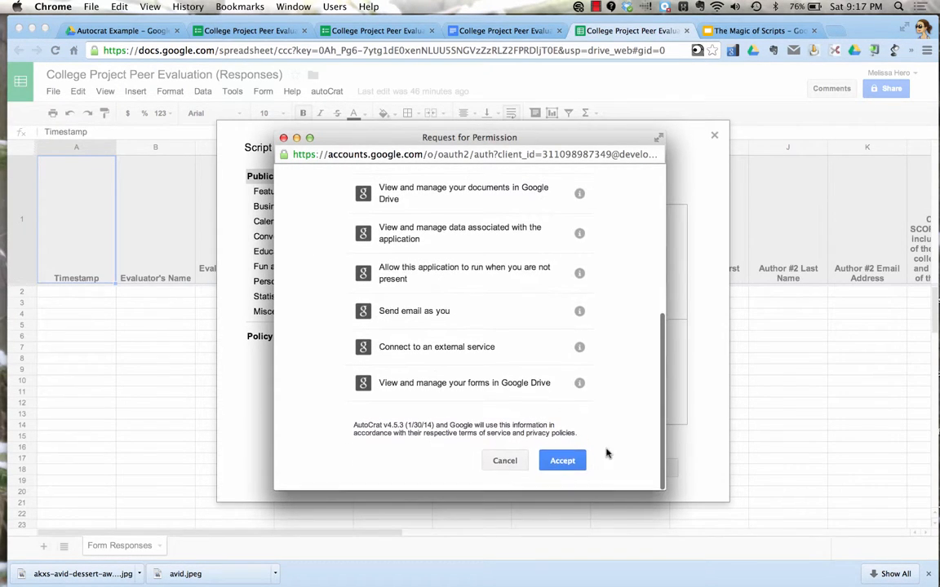
left_click(562, 461)
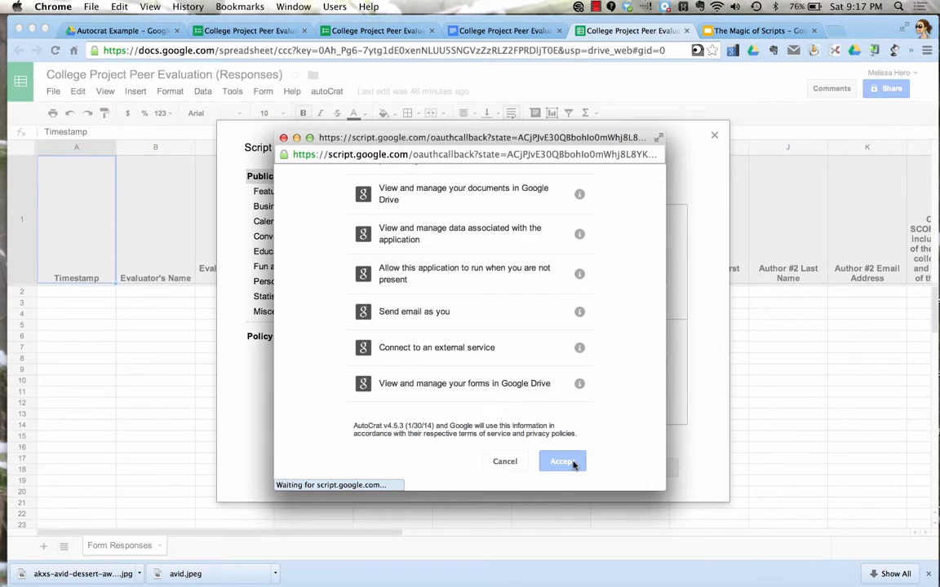
left_click(561, 461)
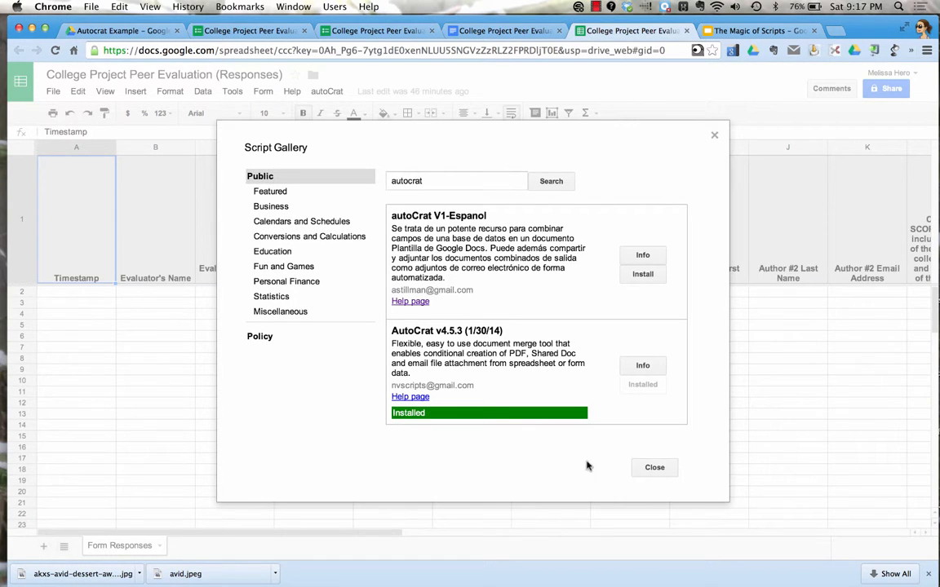
left_click(654, 467)
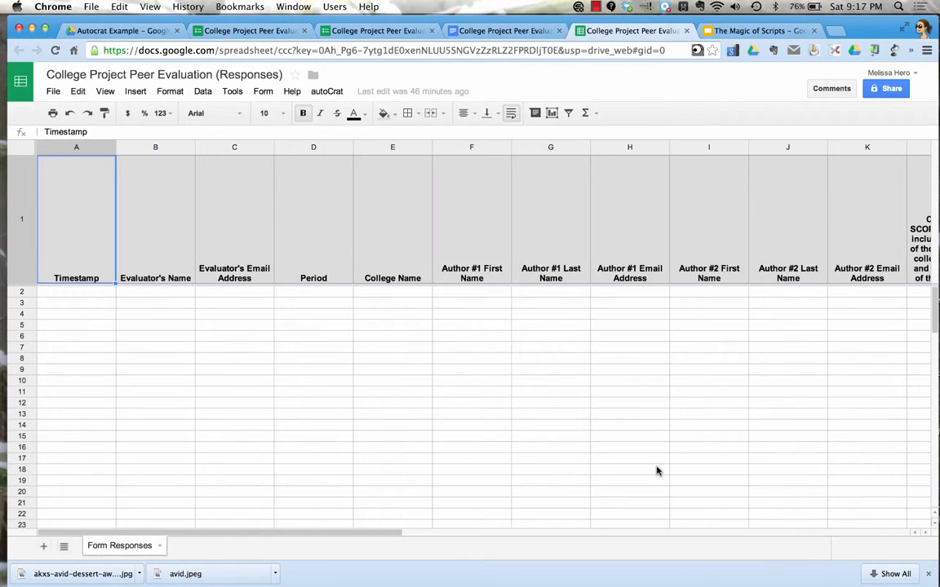
mouse_move(326, 90)
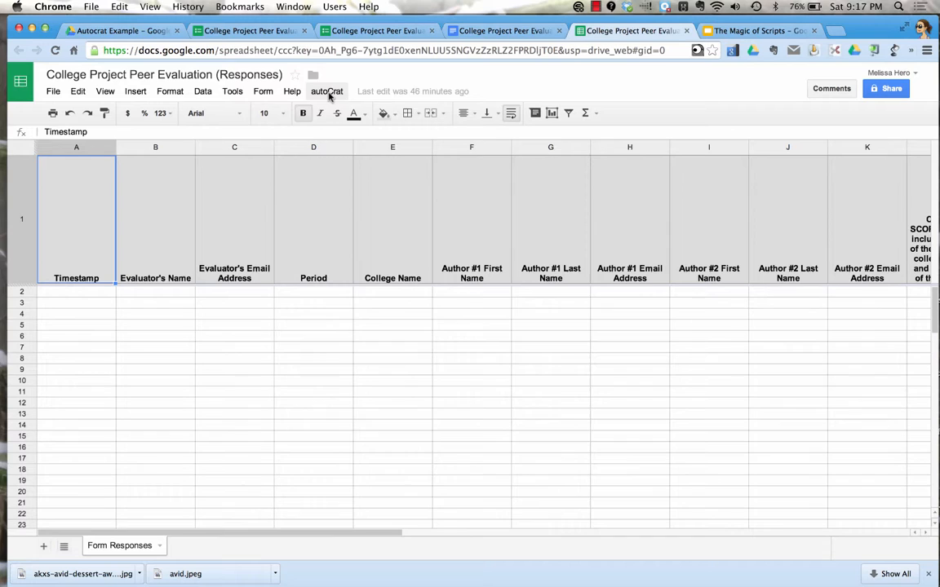
Choose Run initial configuration from the autoCrat menu.
left_click(326, 90)
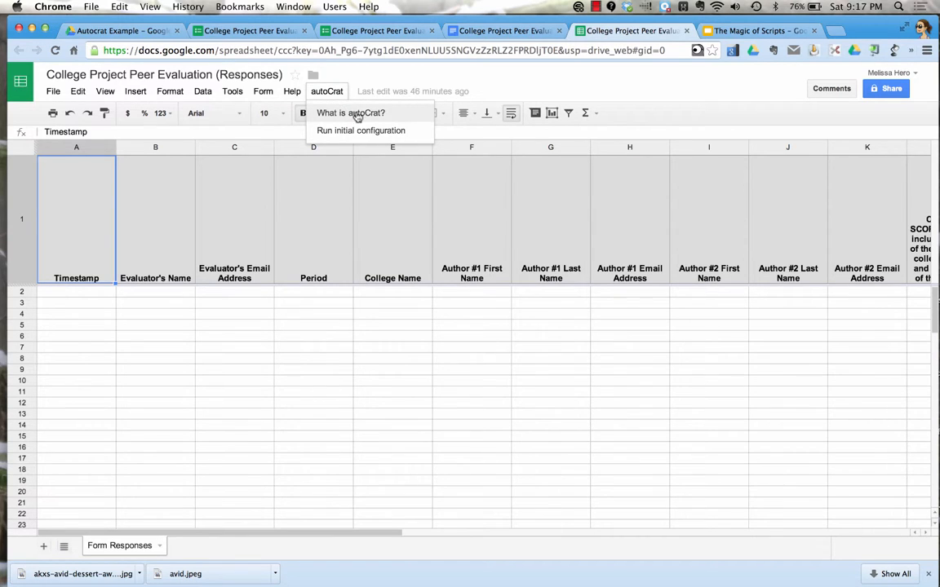
mouse_move(388, 114)
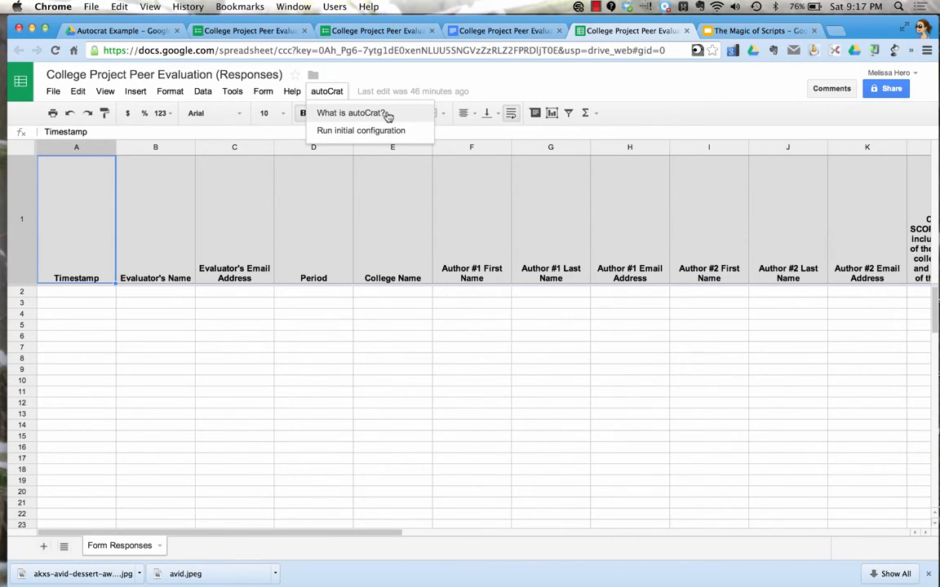
mouse_move(392, 130)
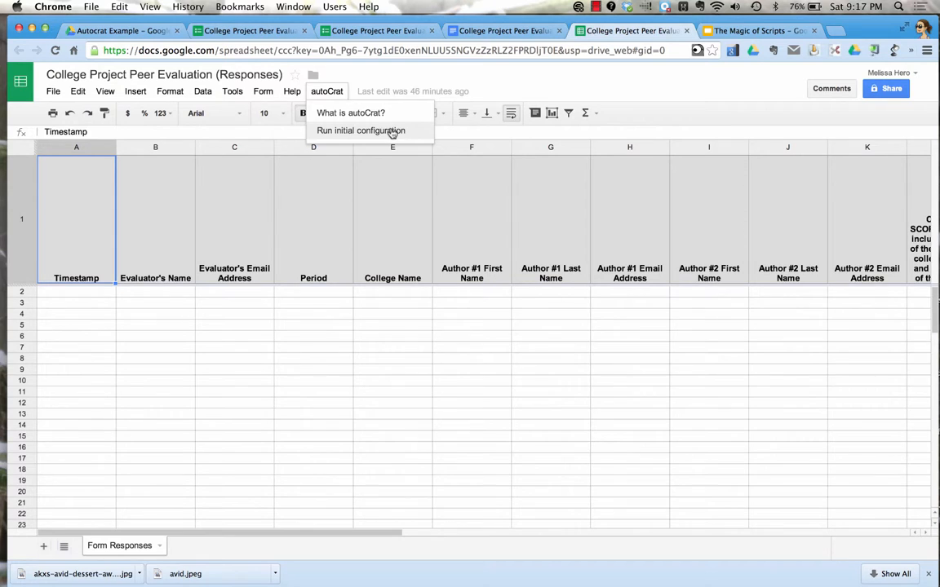
left_click(361, 131)
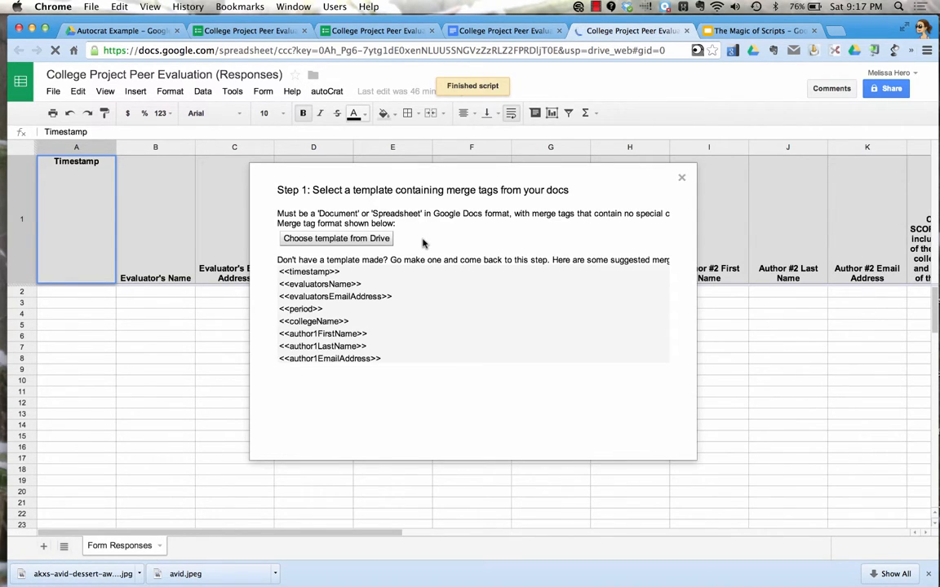
Select 'College Project Peer Evaluation (to mail merge)' from Drive as the template and save settings.
left_click(336, 238)
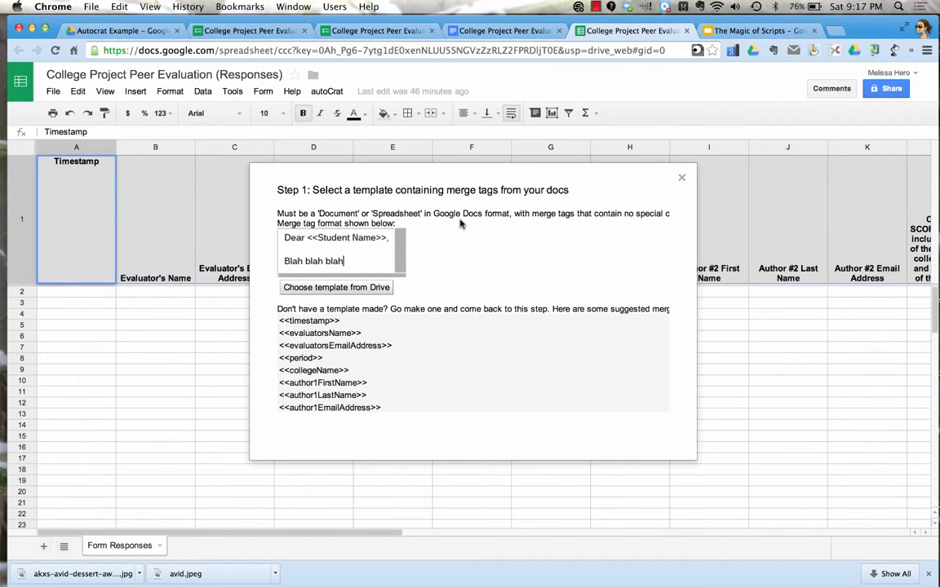
mouse_move(373, 291)
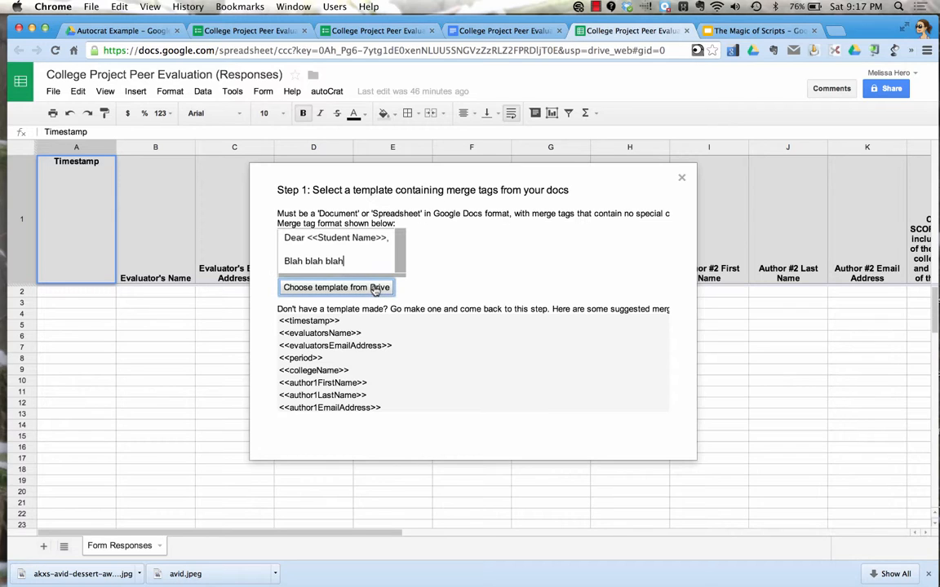
left_click(336, 287)
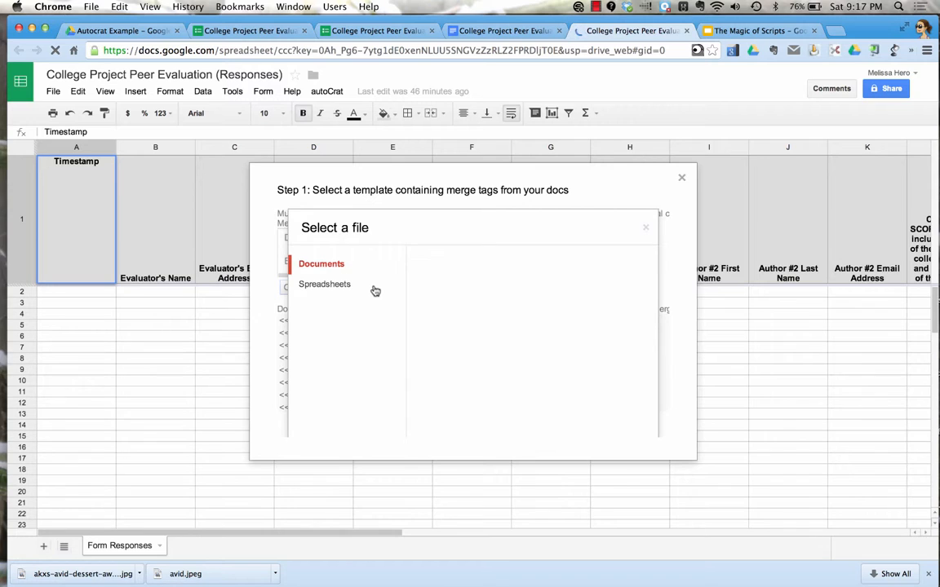
left_click(321, 264)
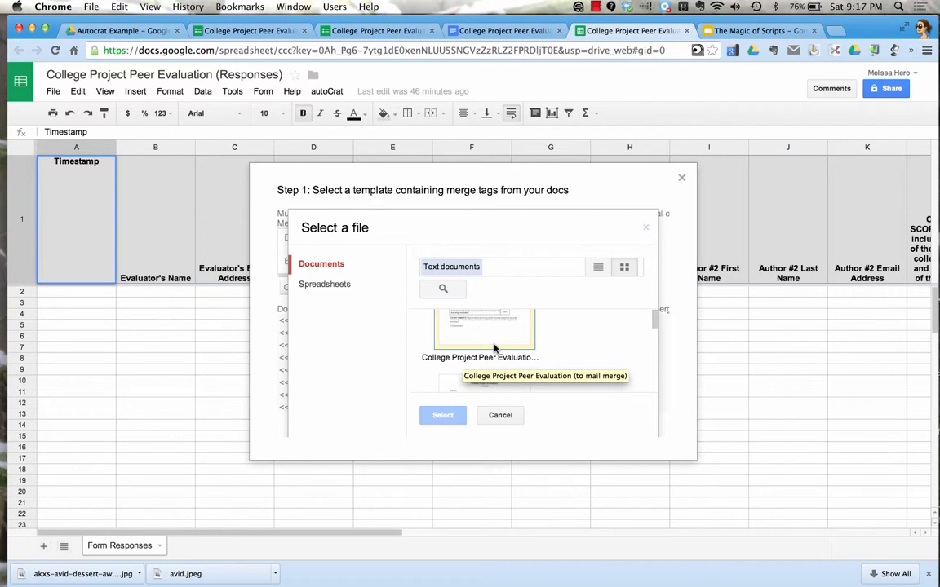
left_click(484, 350)
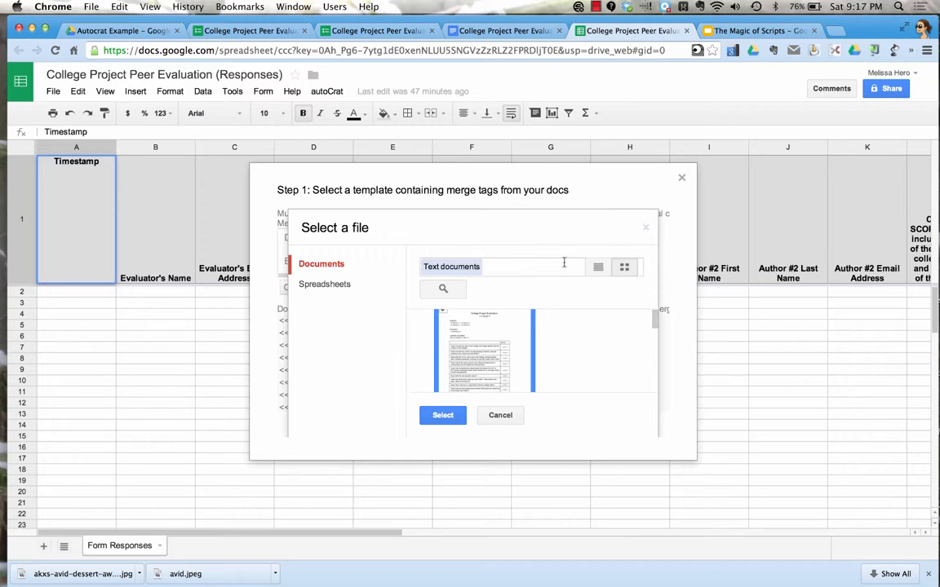
mouse_move(497, 335)
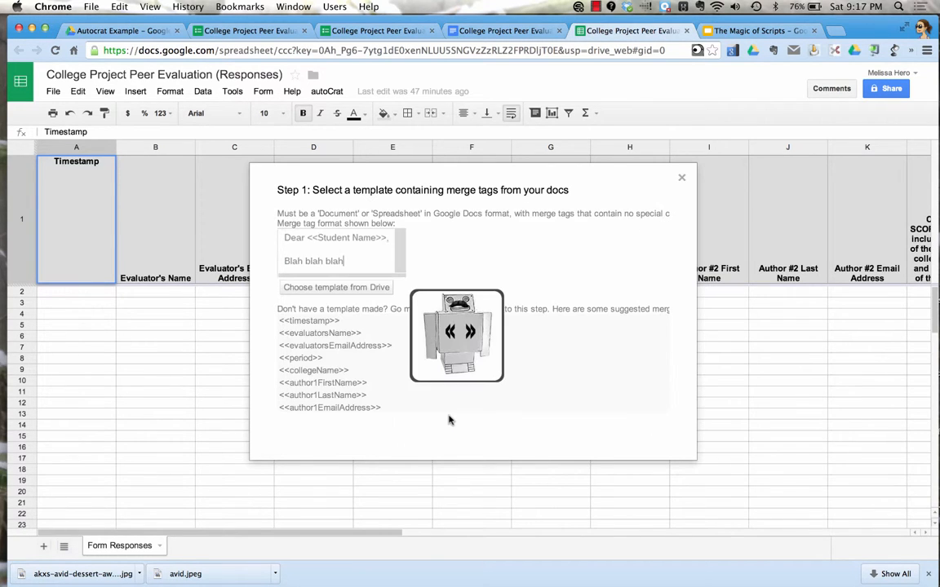
left_click(336, 287)
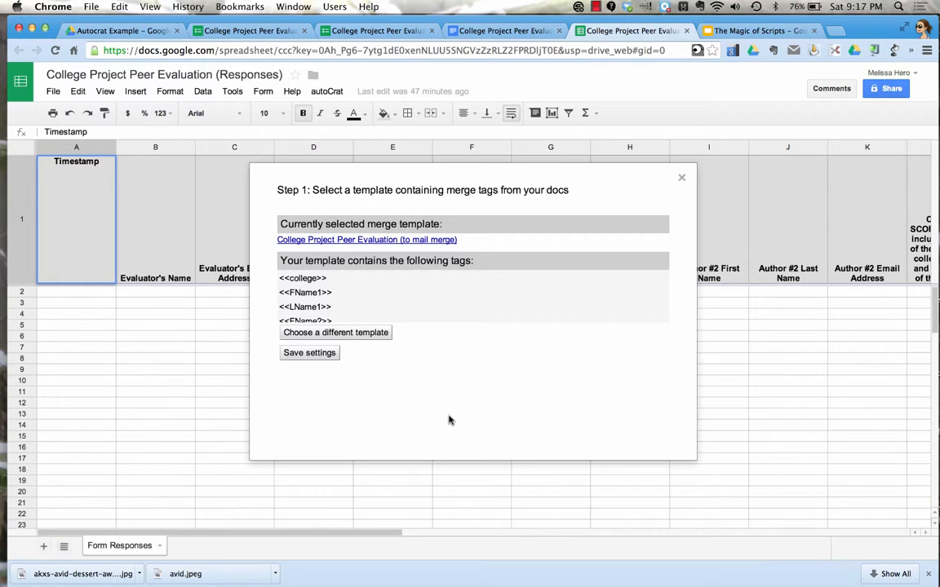
mouse_move(398, 292)
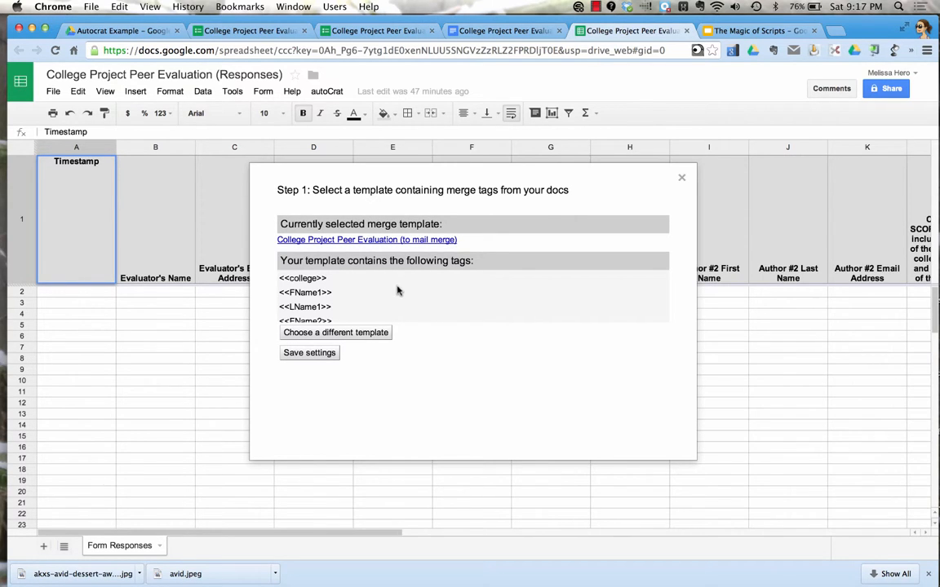
mouse_move(389, 282)
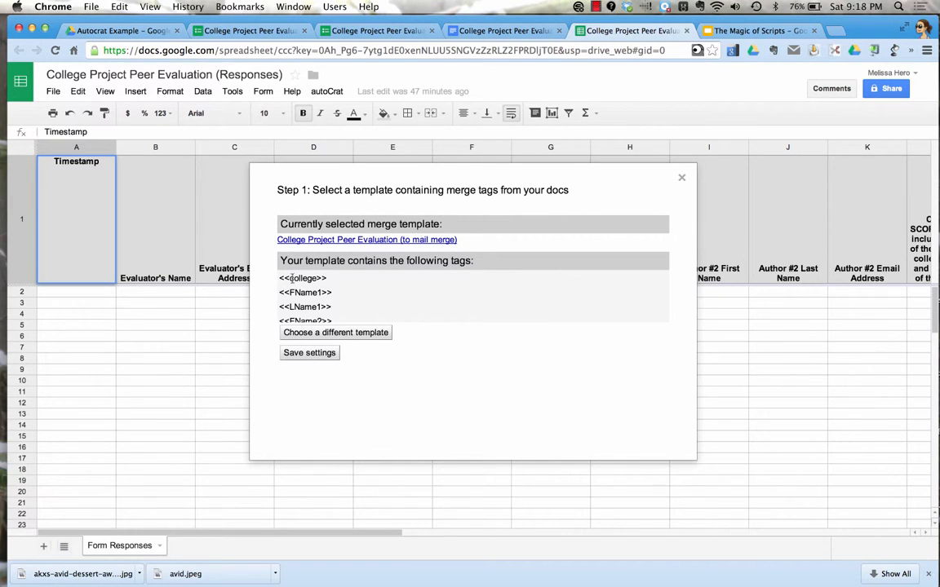
scroll("down", 3)
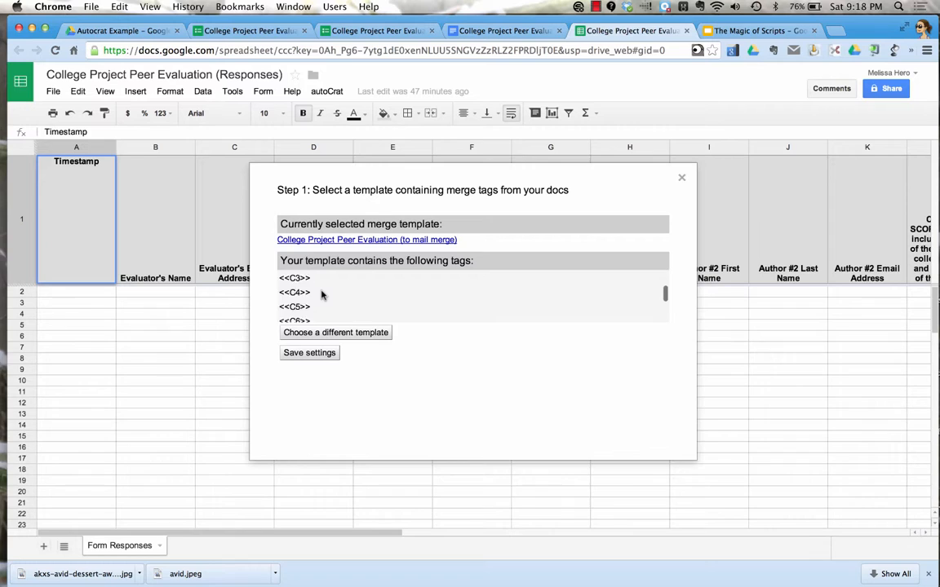
scroll("down", 3)
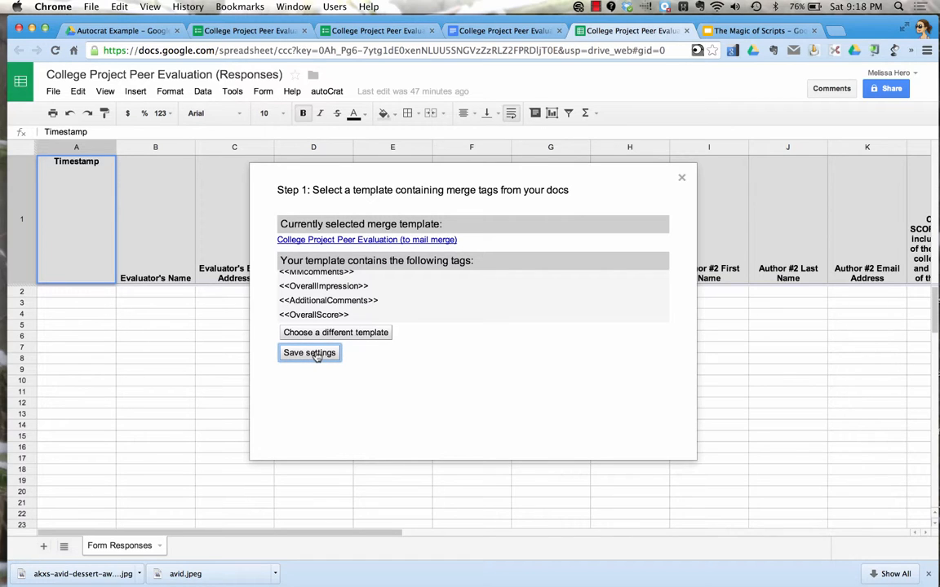
left_click(309, 353)
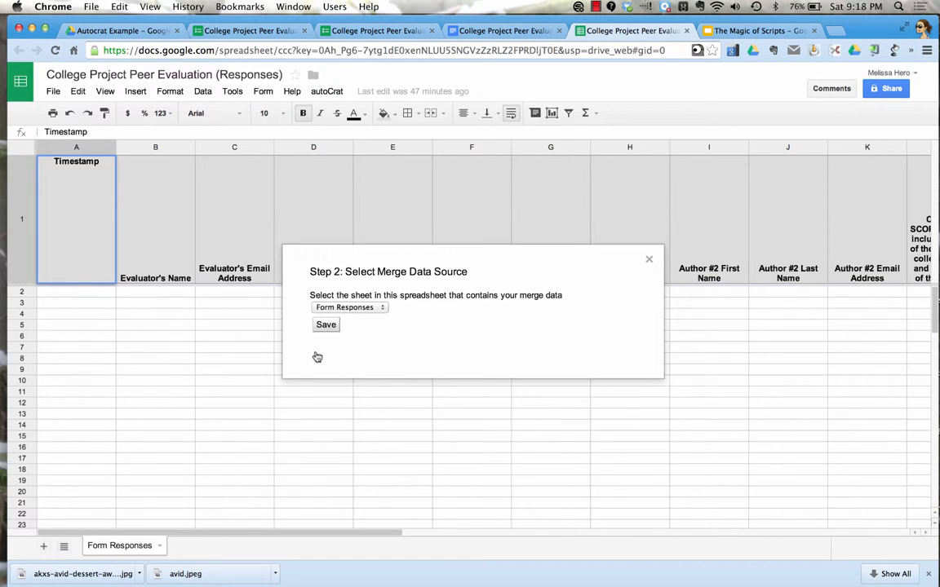
mouse_move(368, 329)
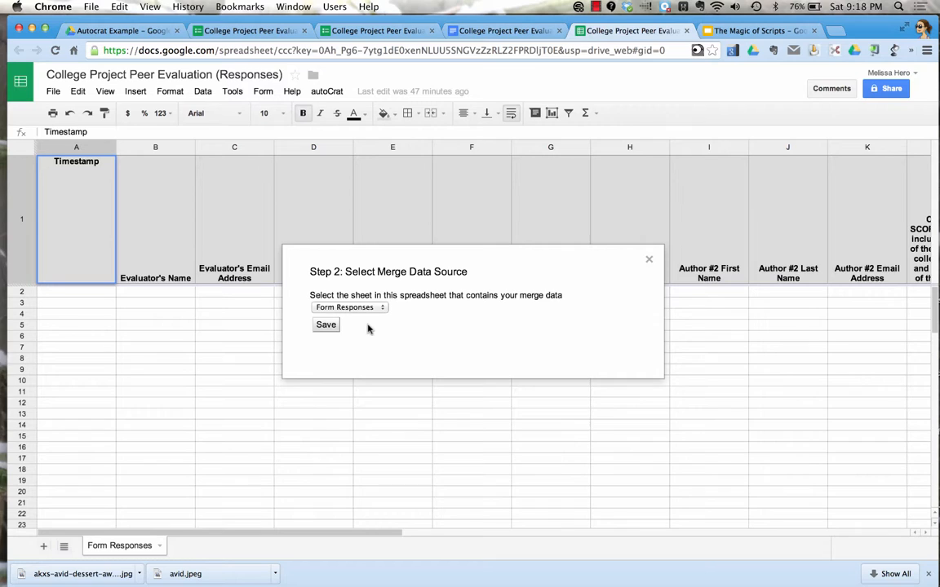
mouse_move(367, 314)
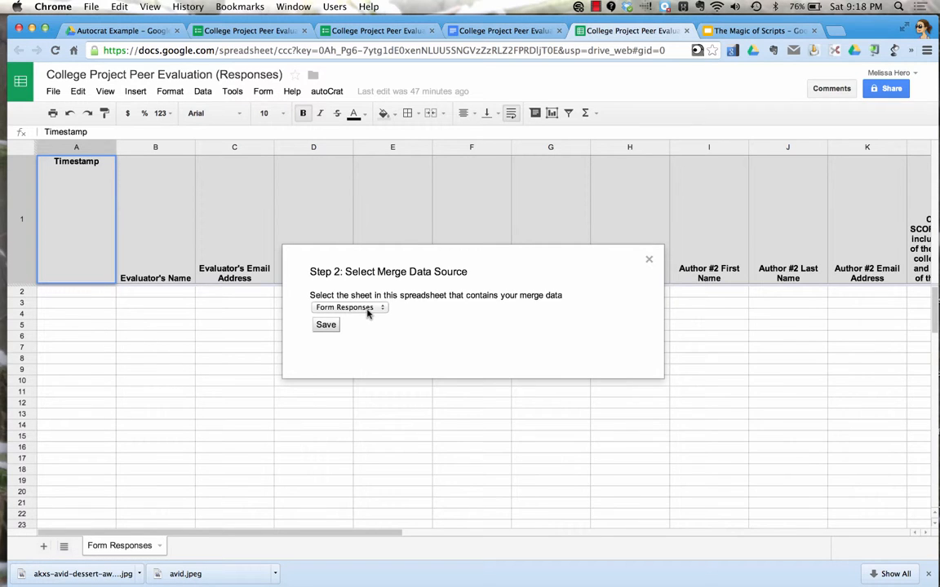
Choose the Form Responses sheet as AutoCrat's merge data and save.
left_click(349, 307)
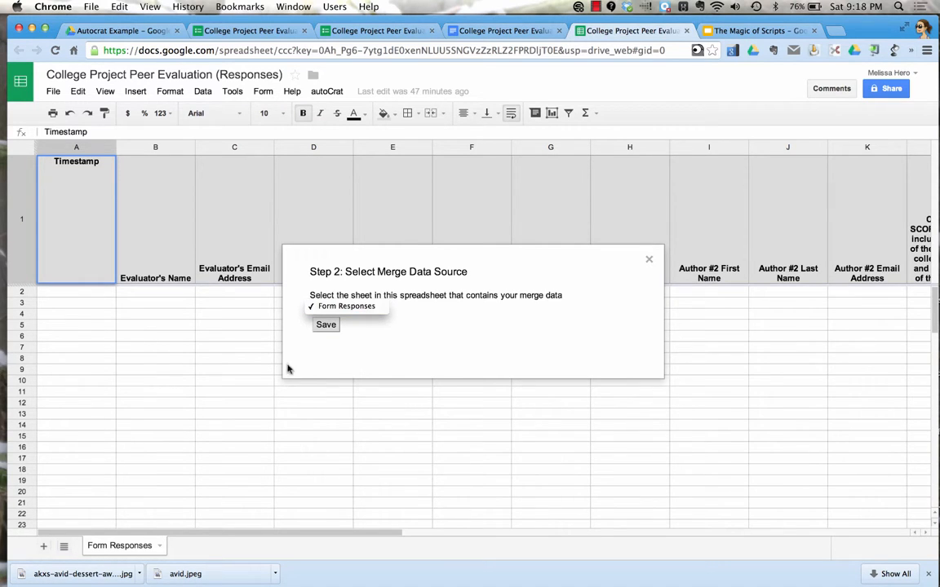
mouse_move(317, 551)
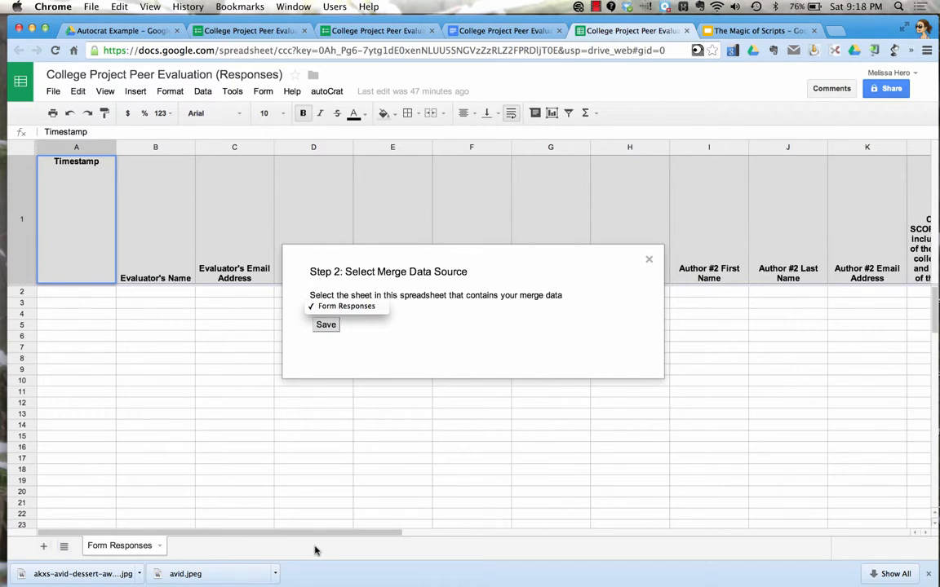
left_click(346, 306)
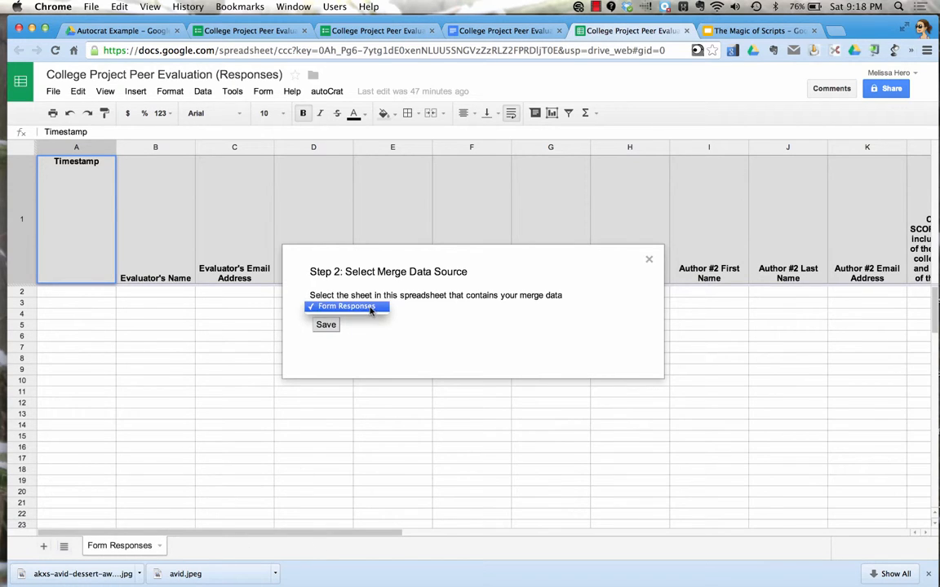
left_click(325, 324)
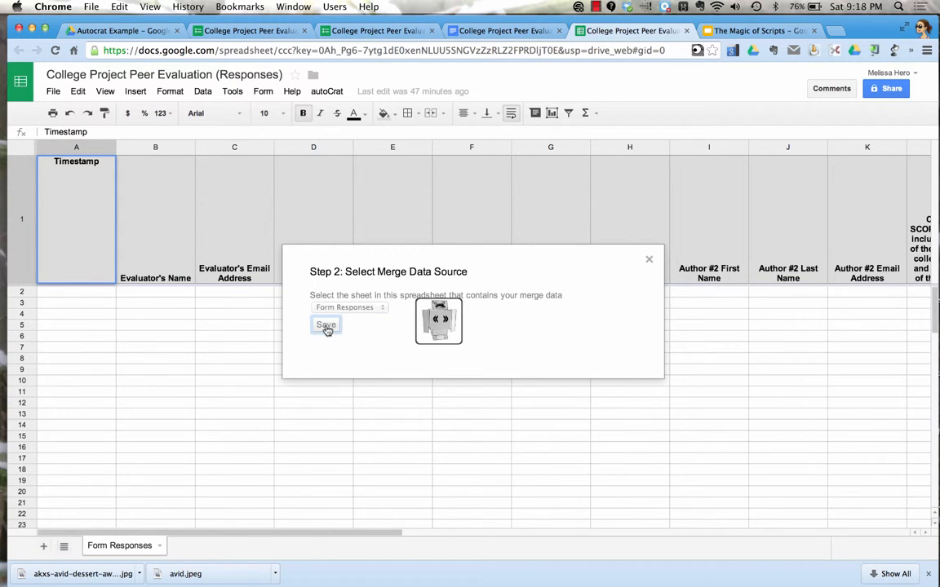
left_click(324, 324)
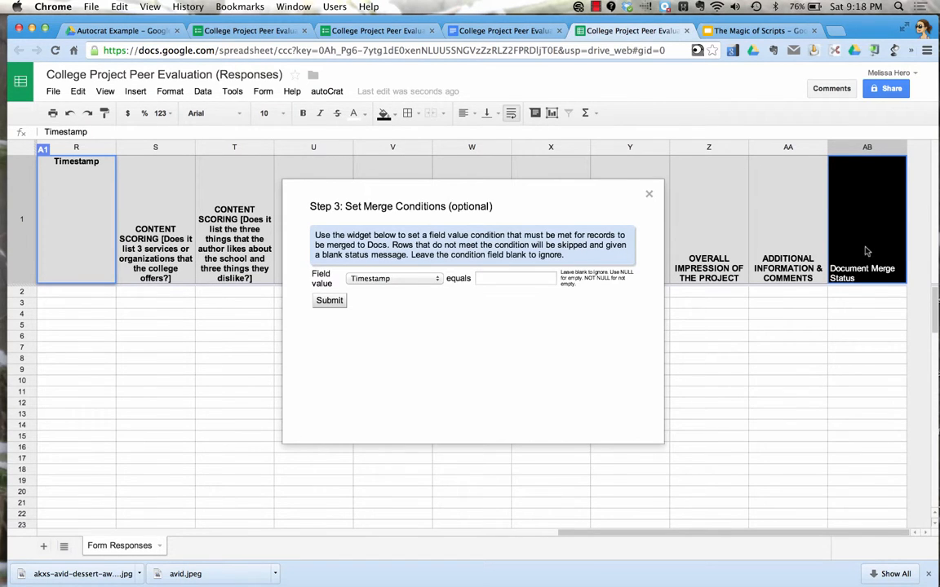
mouse_move(866, 215)
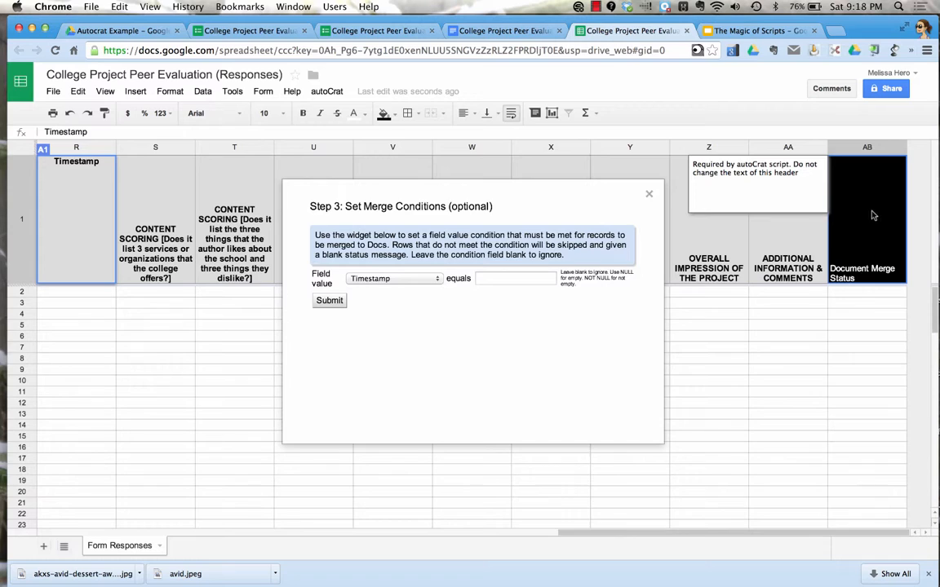
mouse_move(878, 332)
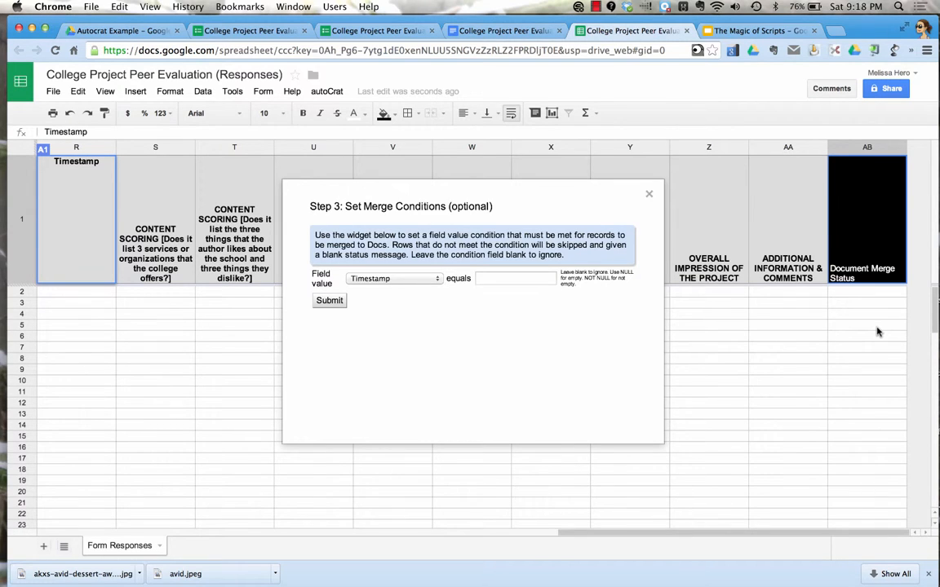
mouse_move(585, 396)
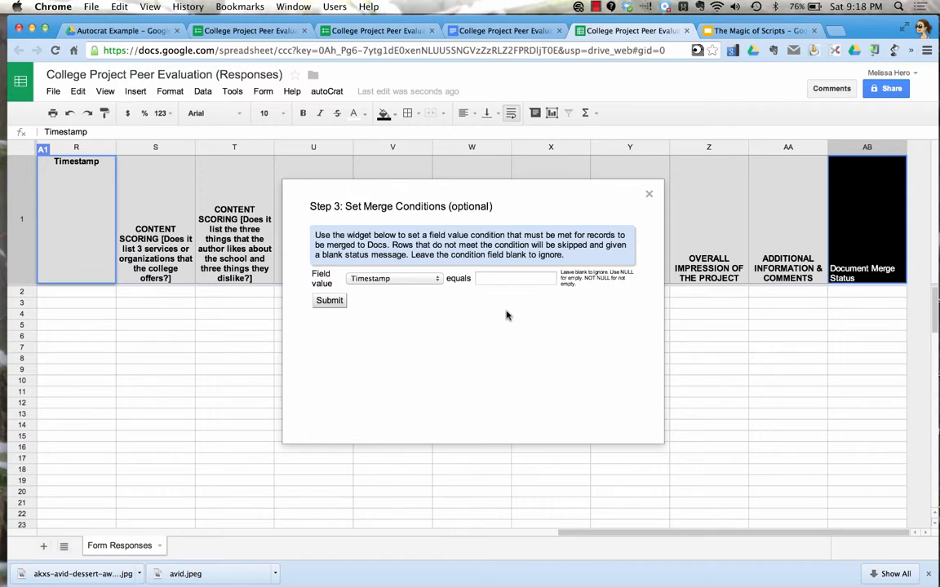
mouse_move(506, 316)
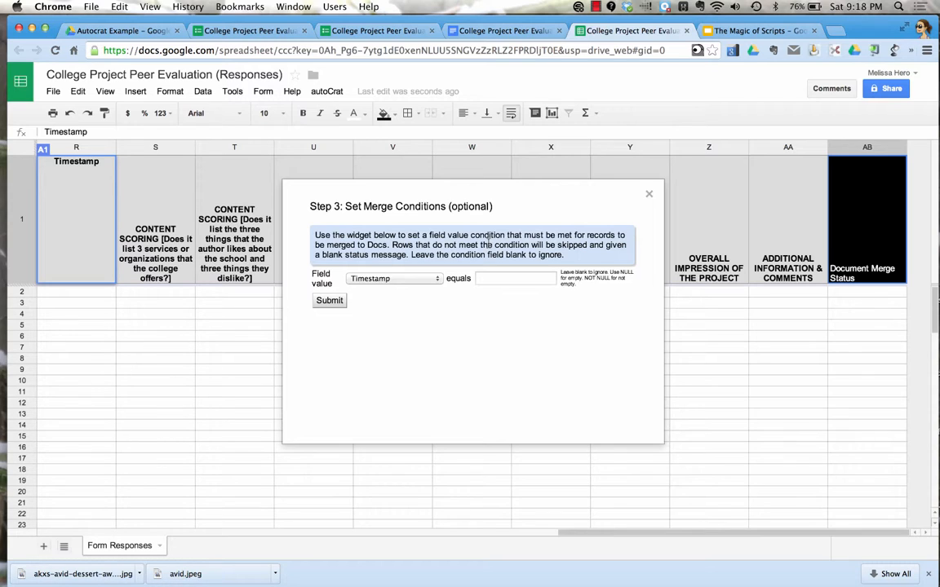
mouse_move(379, 279)
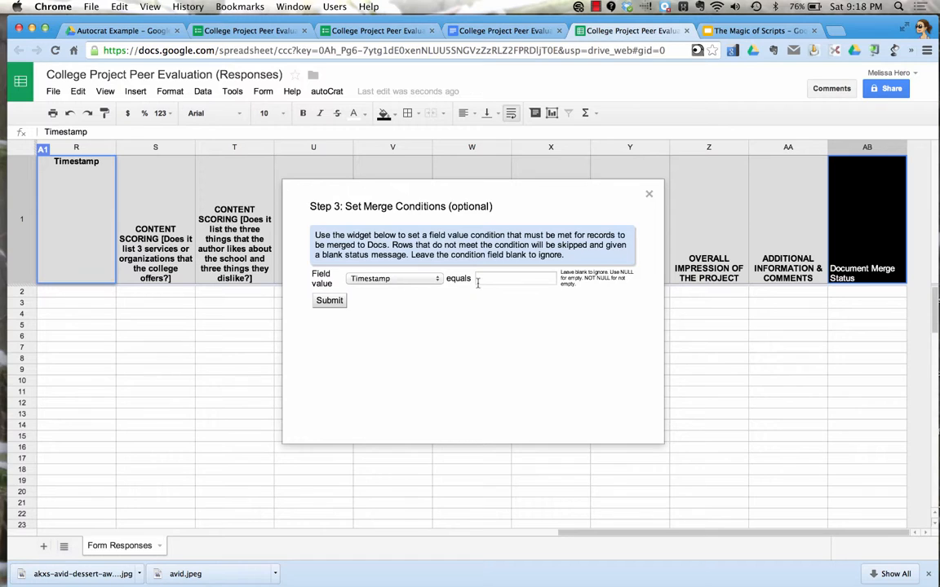
mouse_move(329, 300)
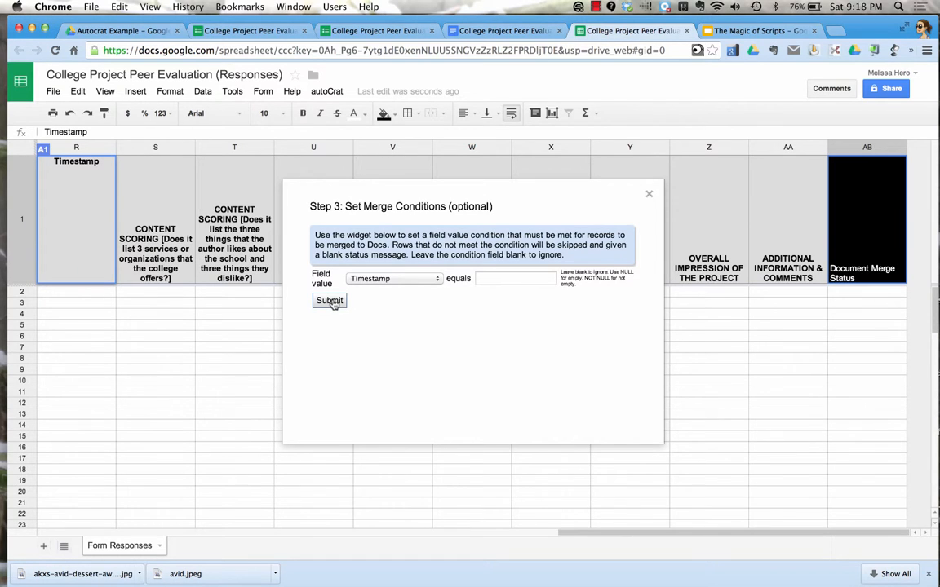
Submit autoCrat Step 3 with the merge condition left blank, reaching Step 4 mappings.
left_click(329, 300)
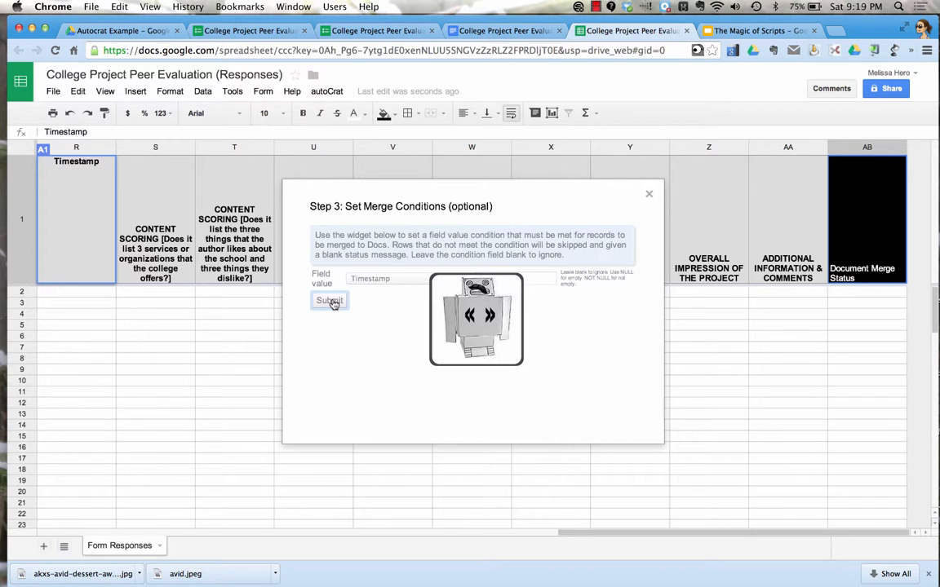
left_click(330, 300)
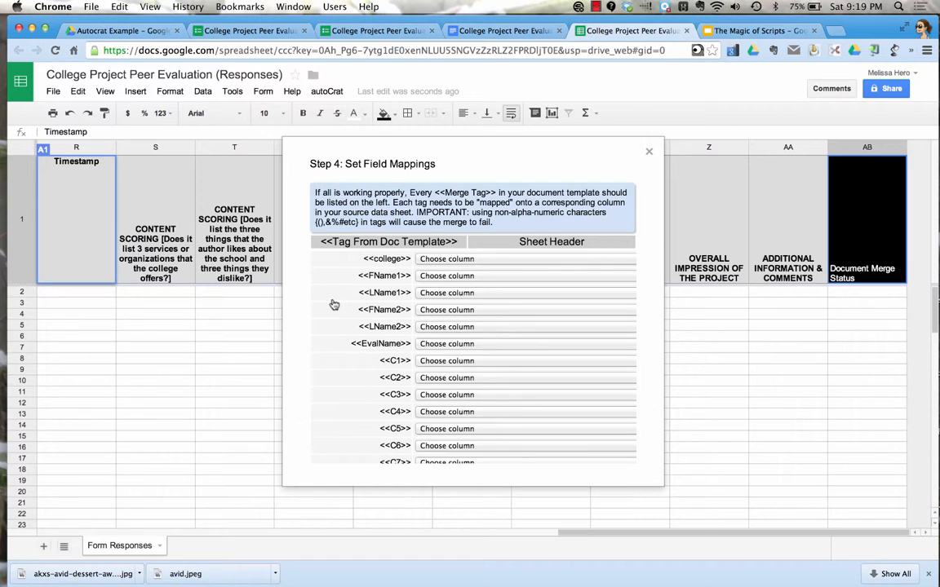
mouse_move(363, 267)
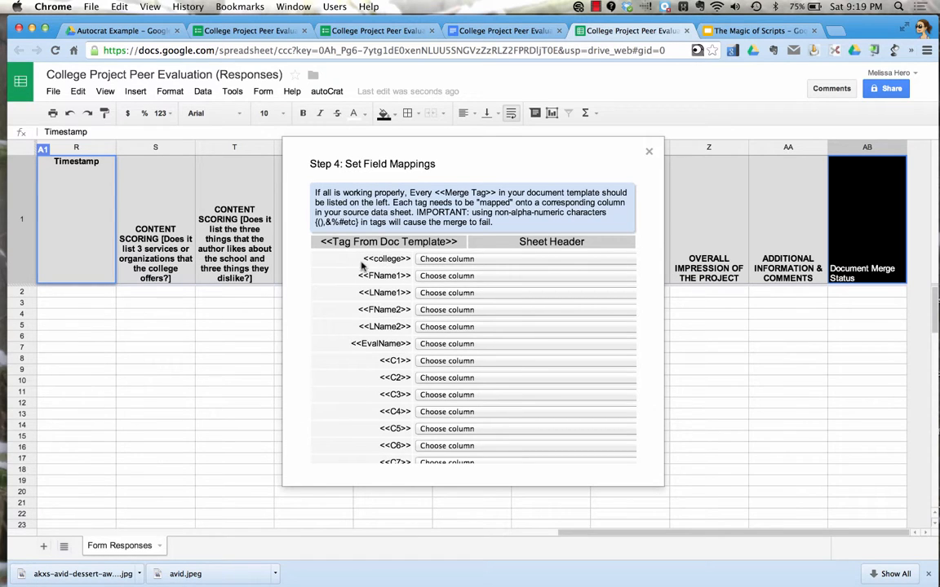
Map <<college>> to College Name, FName/LName tags to Author #1 and #2, and EvalName.
left_click(446, 259)
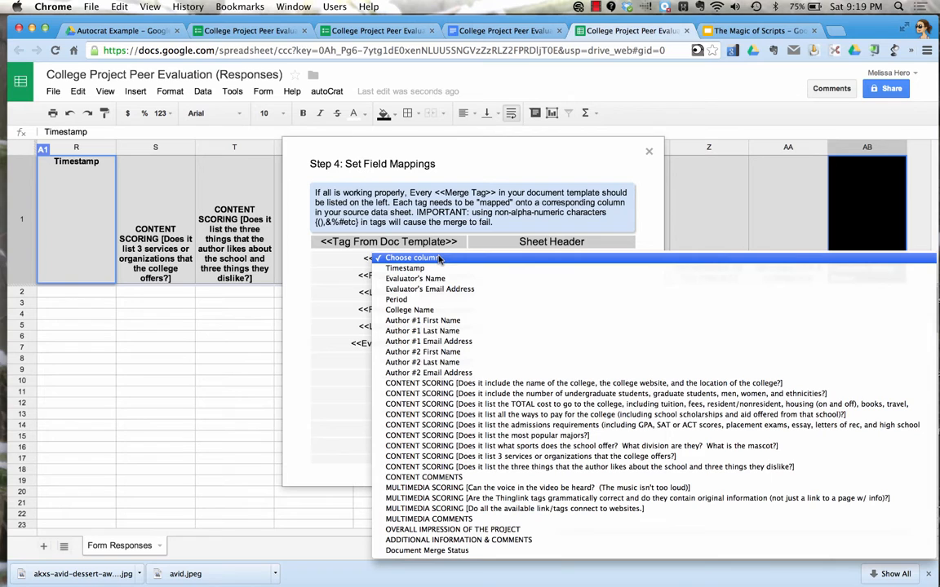
mouse_move(410, 309)
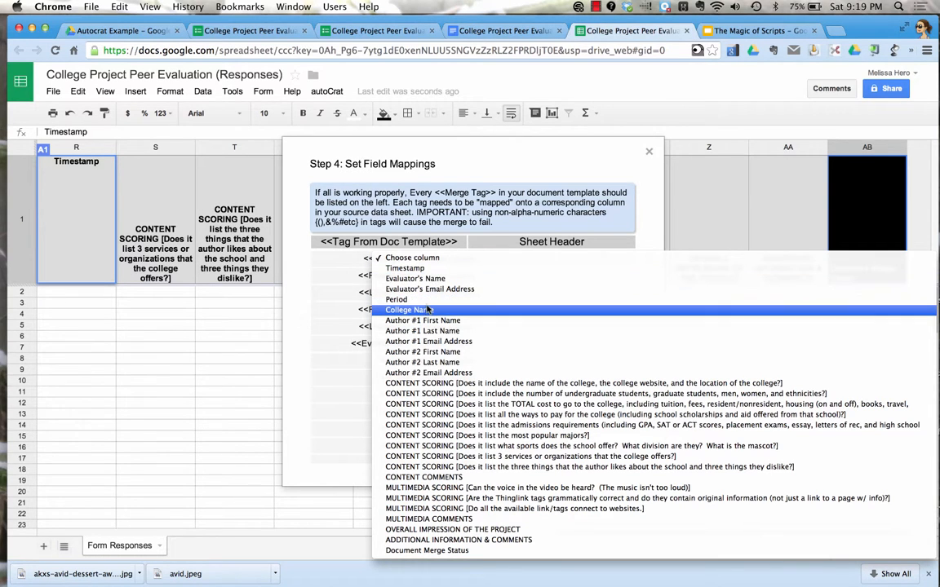
left_click(408, 310)
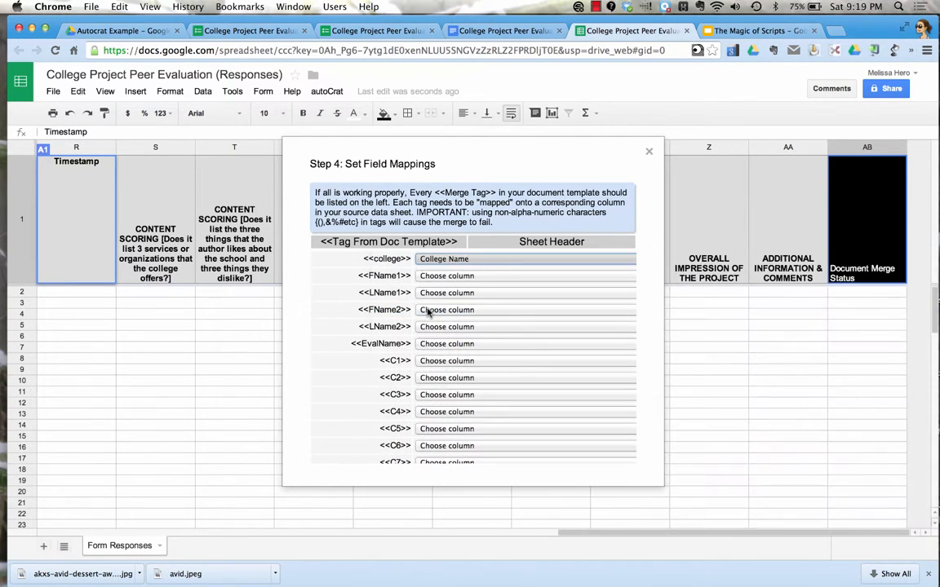
left_click(447, 258)
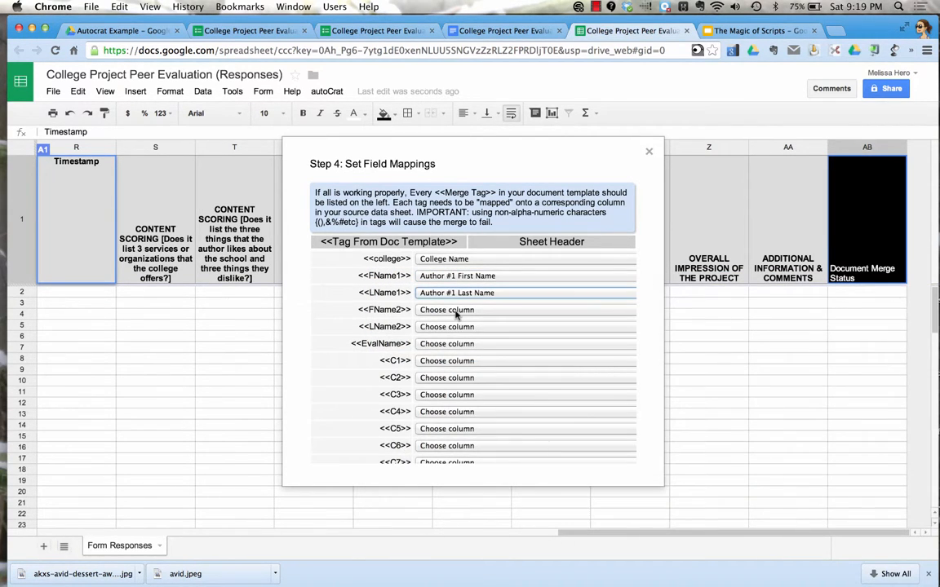
left_click(446, 309)
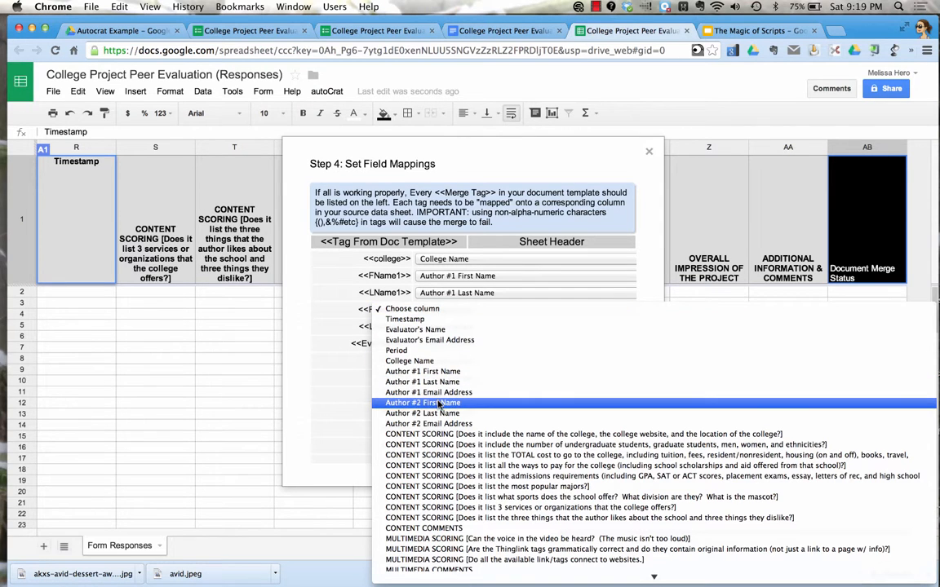
left_click(429, 391)
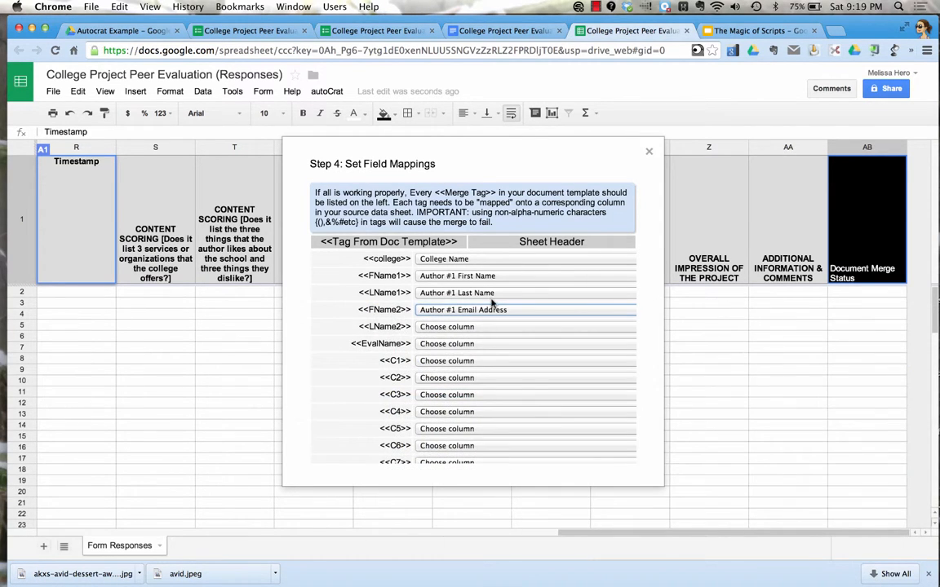
left_click(524, 309)
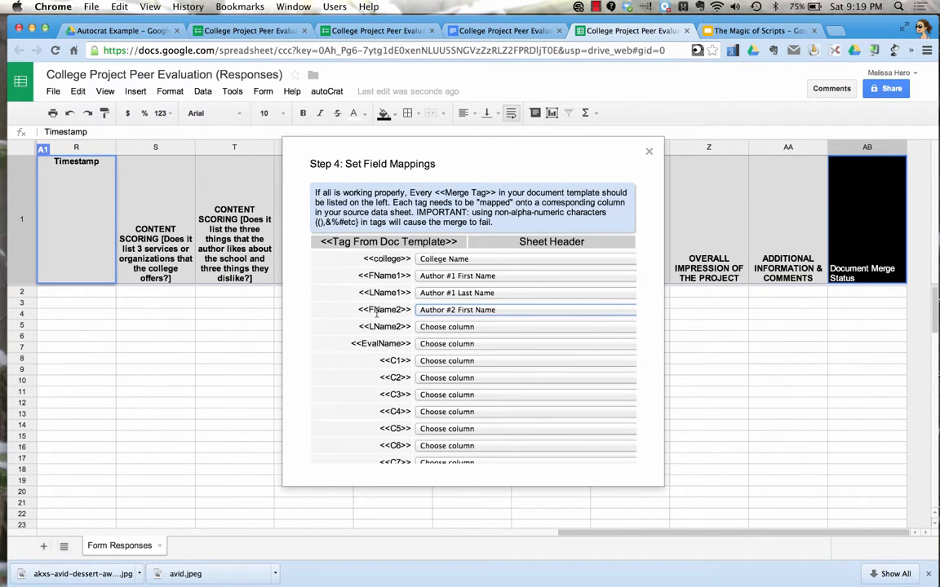
mouse_move(462, 309)
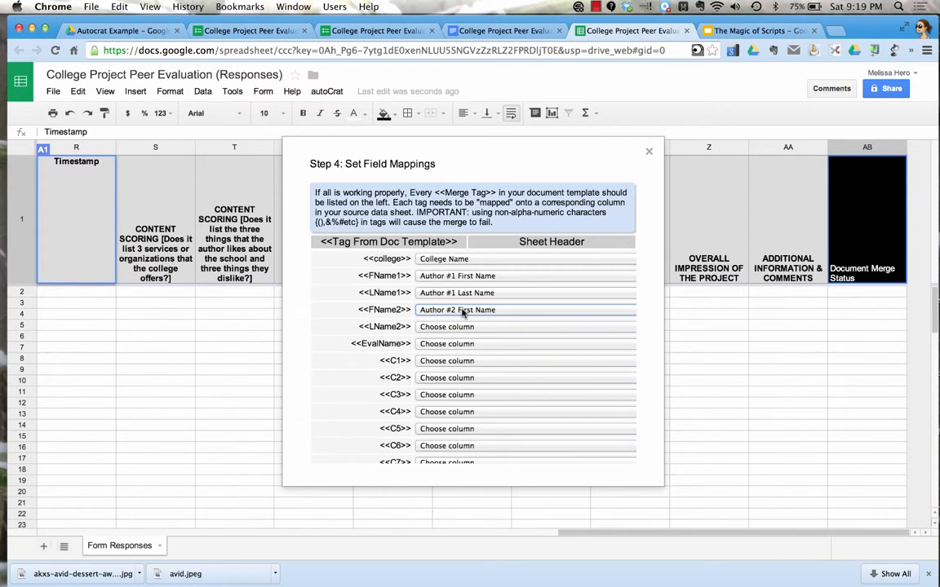
left_click(446, 326)
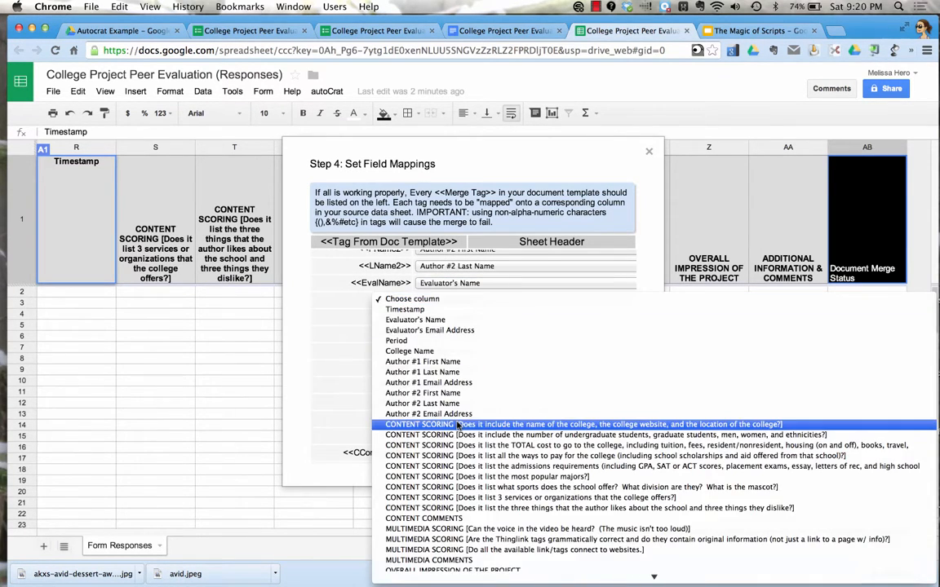
Map the C1–C9, multimedia and MMcomments tags to their scoring and comment columns.
left_click(583, 424)
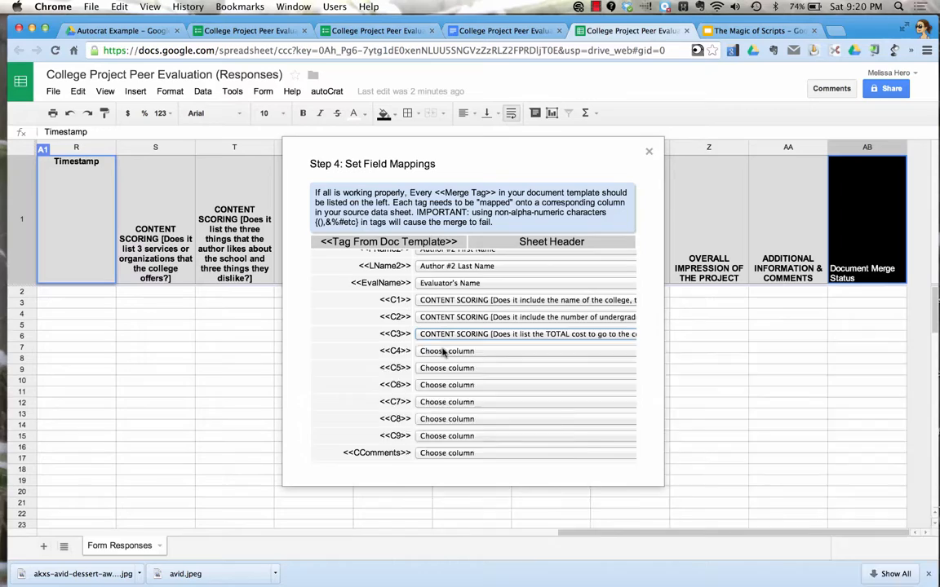
left_click(446, 384)
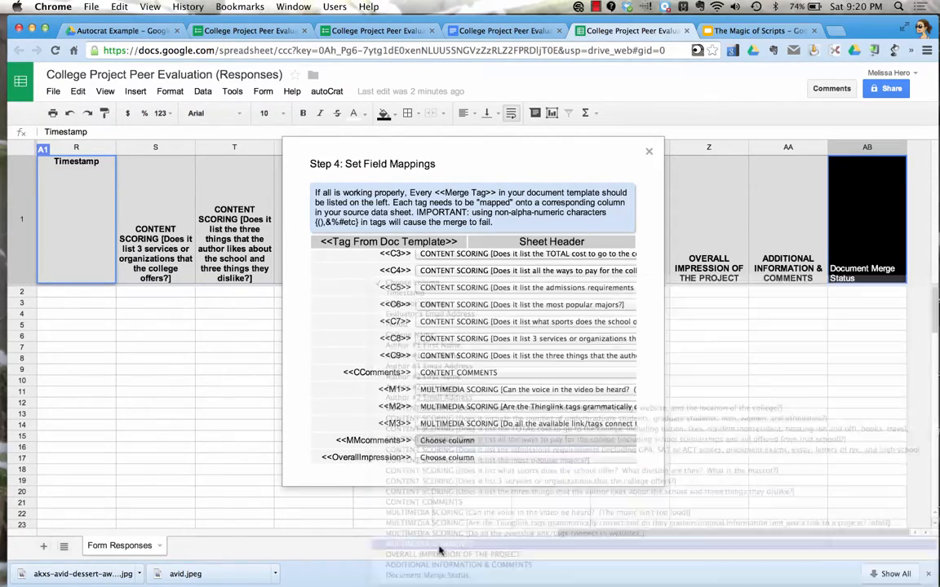
left_click(447, 440)
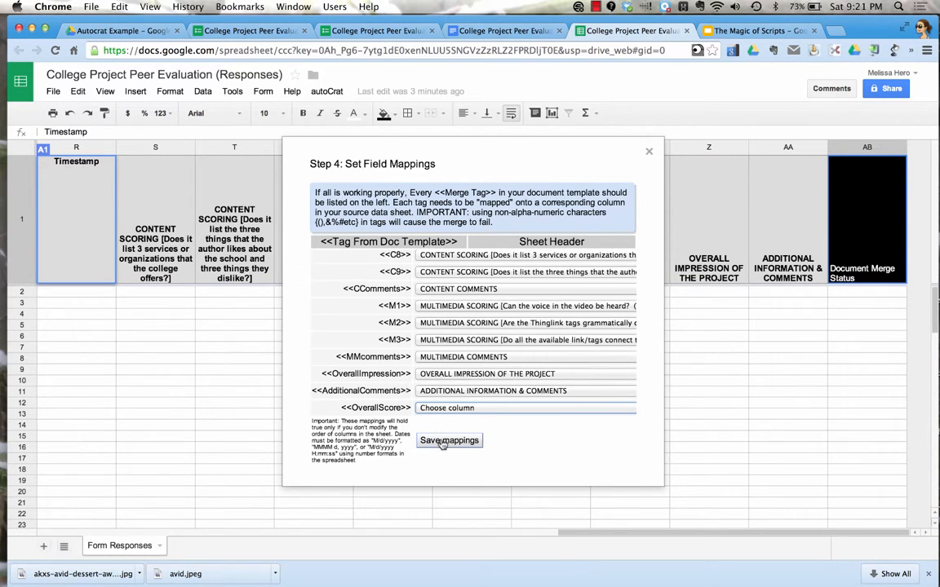
Save the tag mappings and dismiss the unassigned merge field warning.
left_click(449, 441)
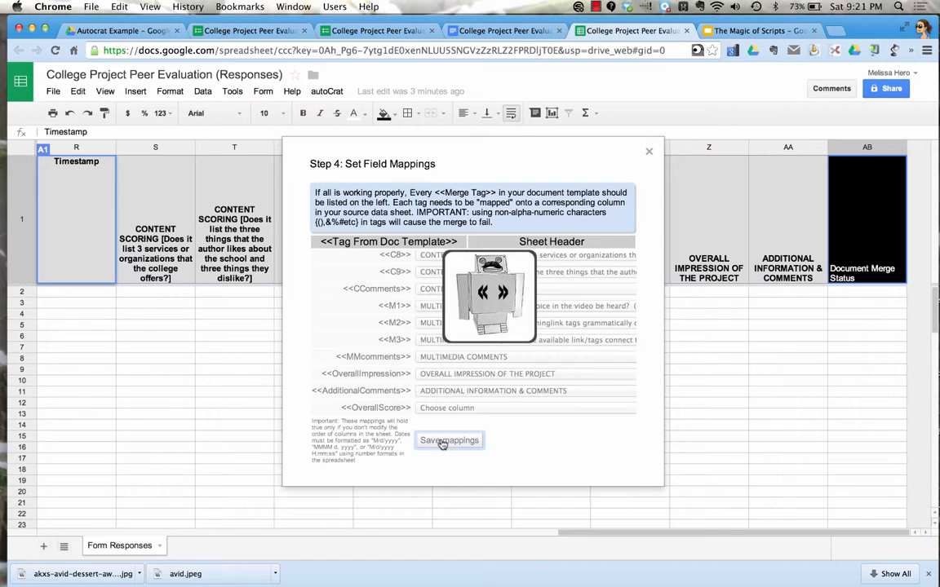
left_click(448, 441)
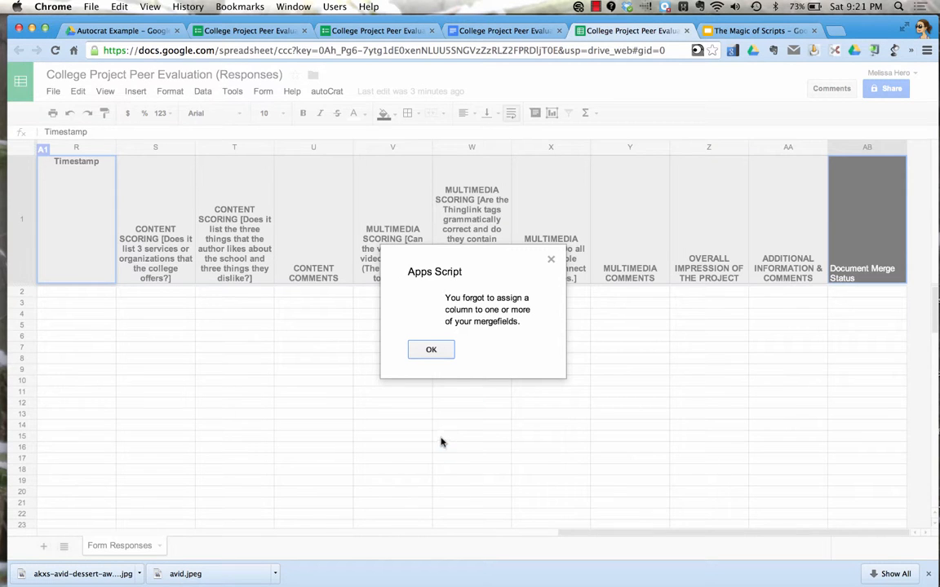
mouse_move(480, 341)
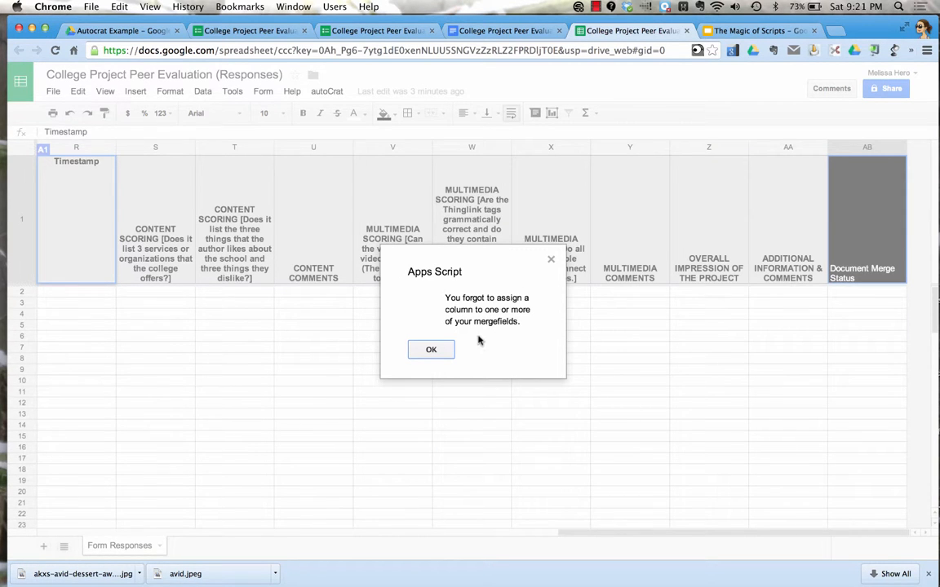
left_click(431, 349)
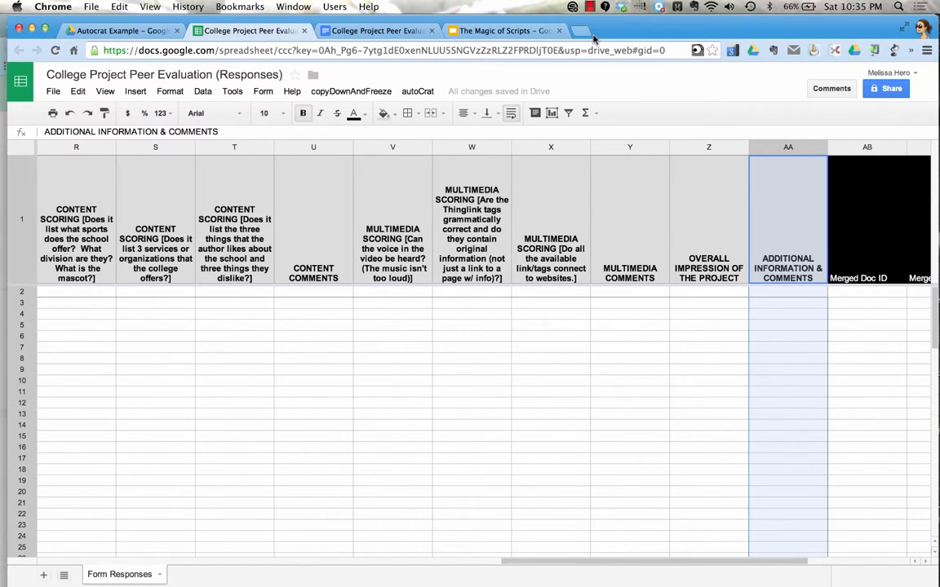
mouse_move(594, 39)
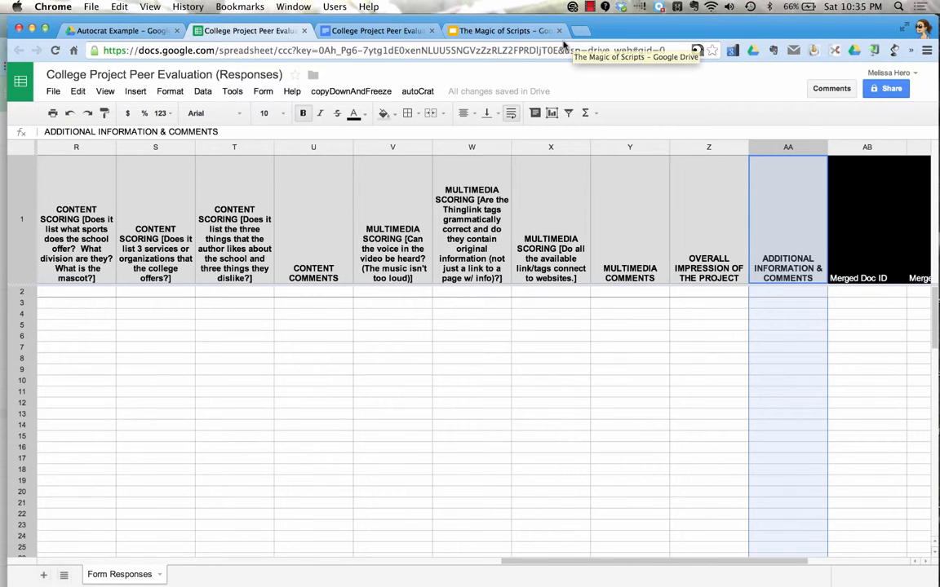
Enter 'Overall Score' as the header in cell AB1.
left_click(135, 91)
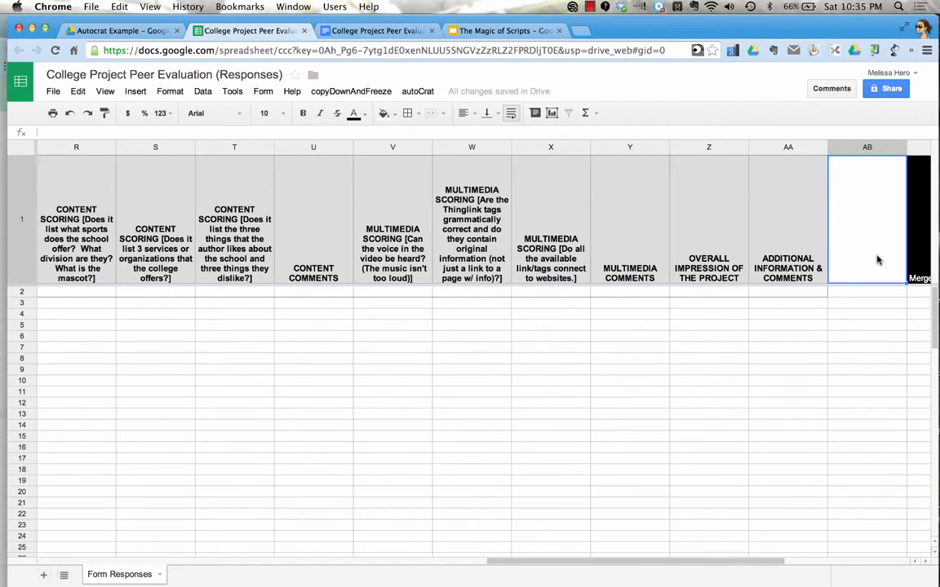
type("Overall Score")
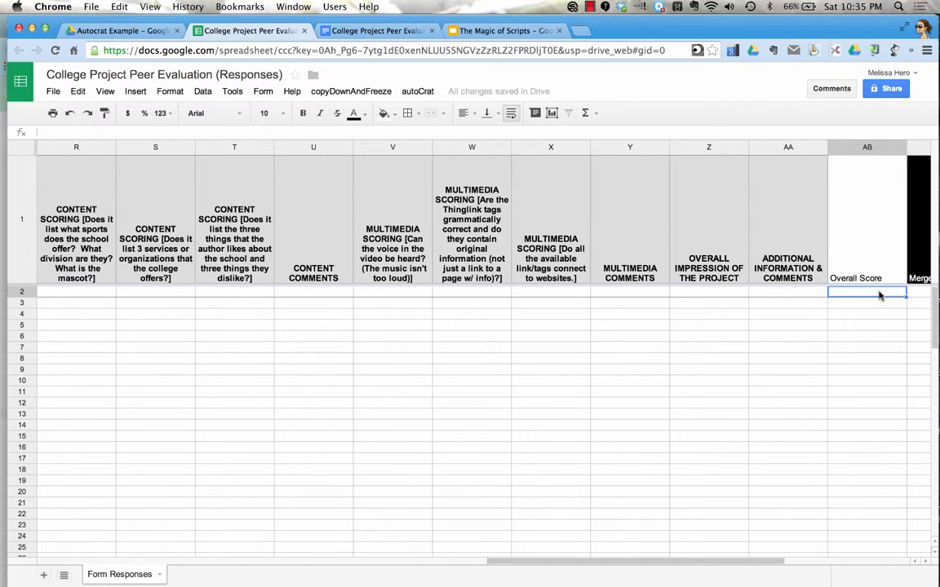
mouse_move(322, 248)
type("=")
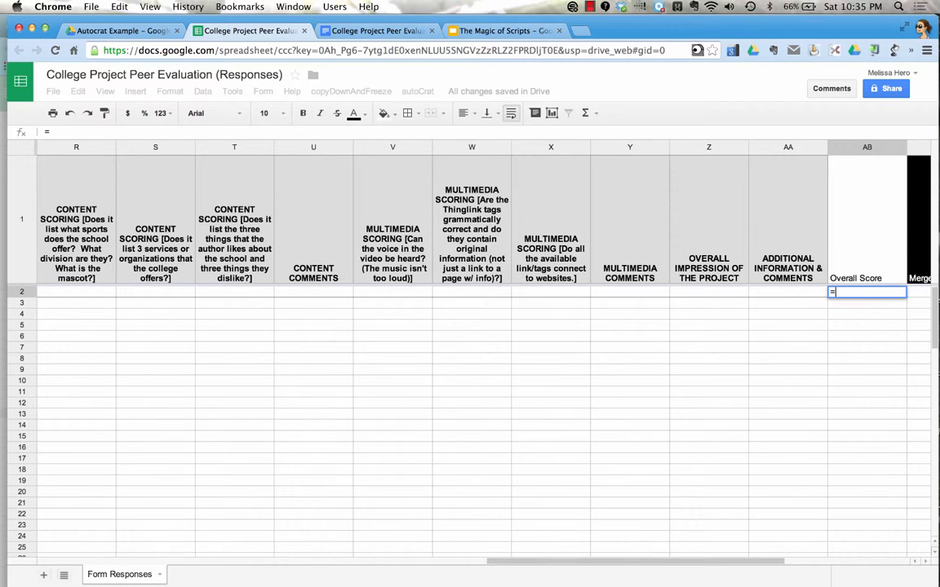
In AB2, build a formula adding row 2's content and multimedia scores, L2 through W2.
scroll("left", 3)
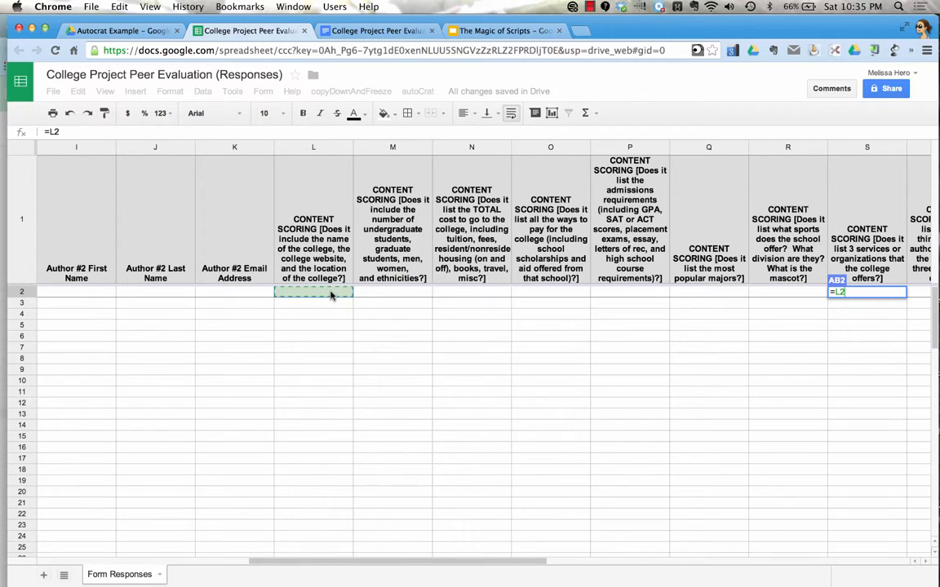
left_click(392, 291)
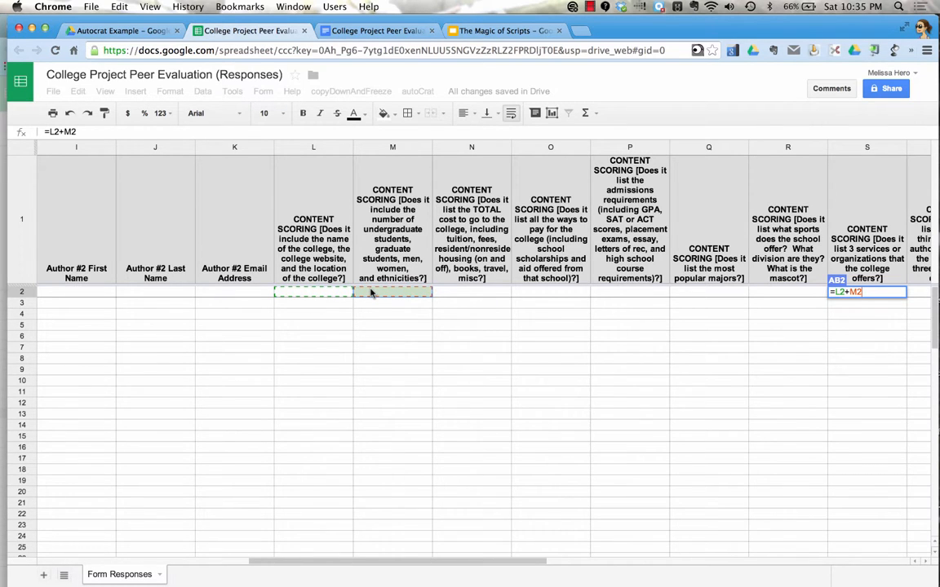
left_click(471, 291)
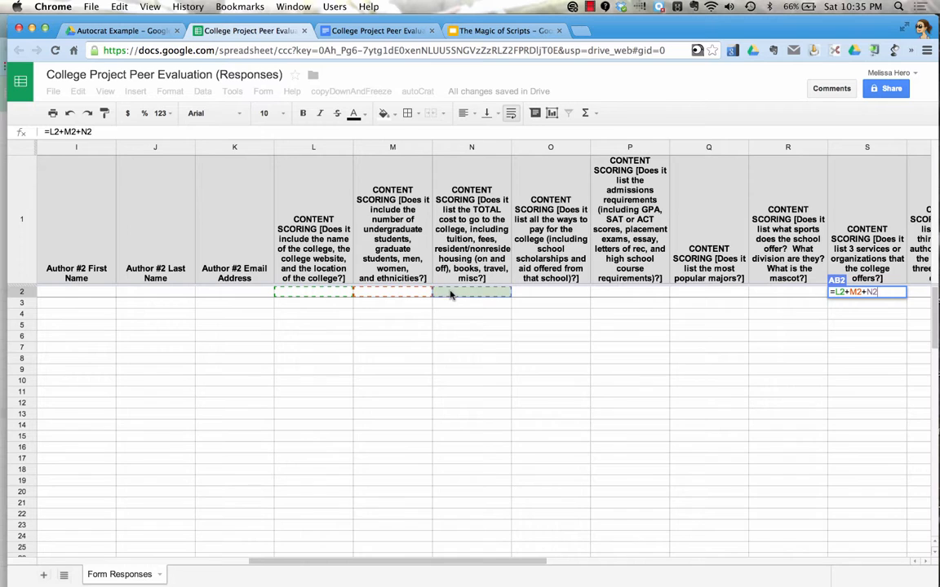
left_click(550, 291)
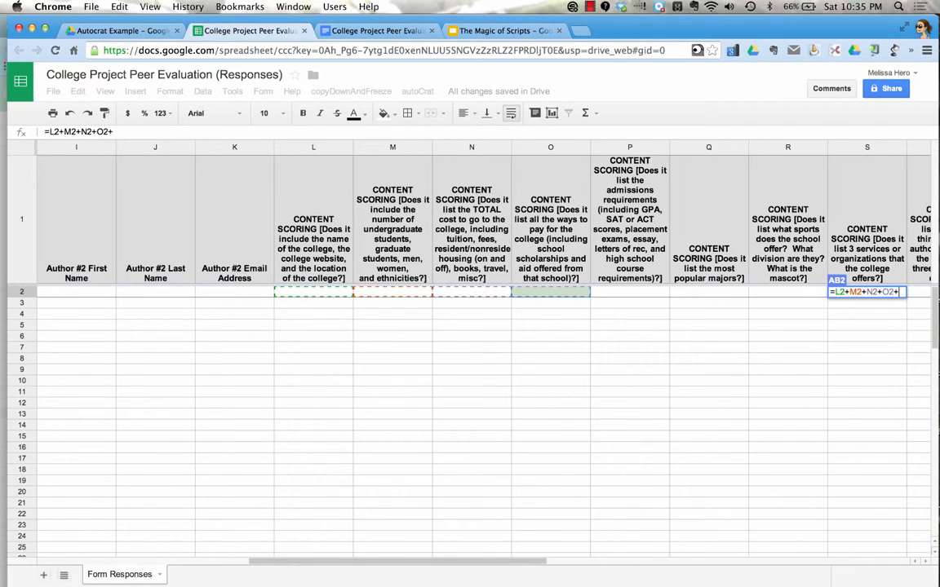
left_click(629, 292)
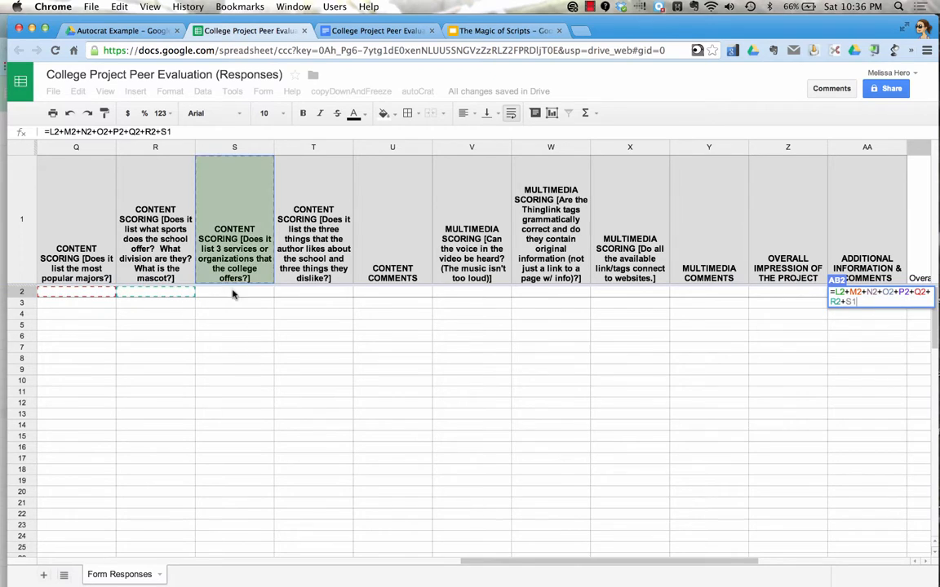
left_click(551, 291)
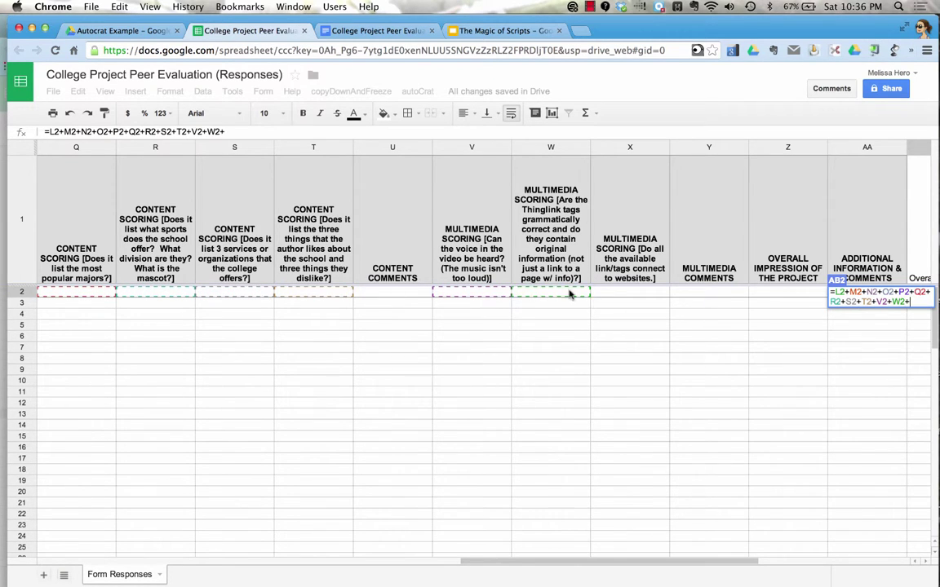
left_click(629, 291)
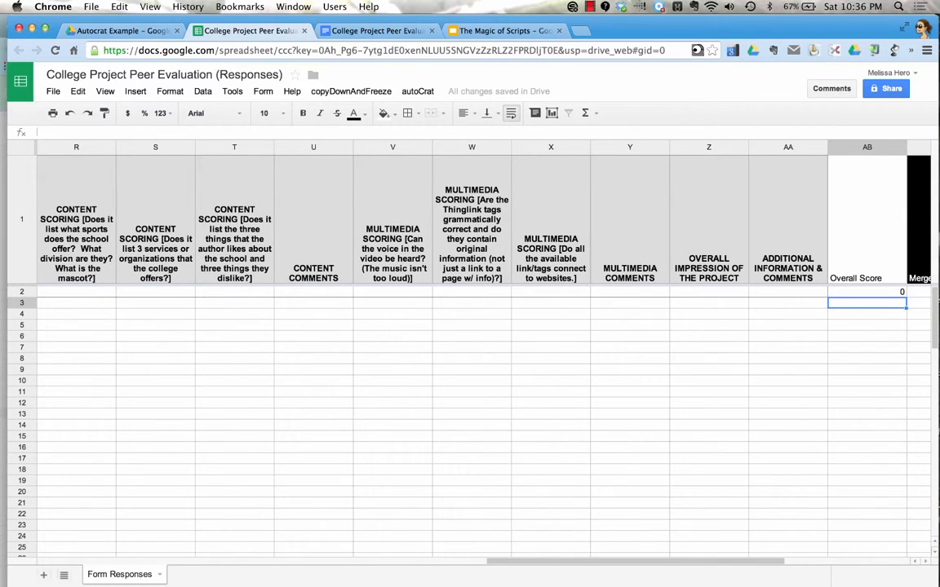
mouse_move(880, 298)
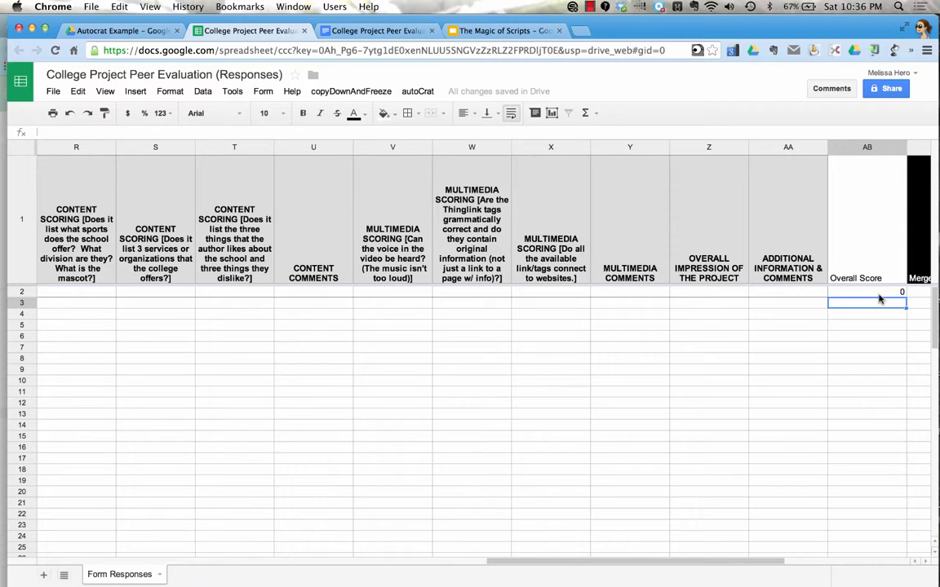
mouse_move(566, 328)
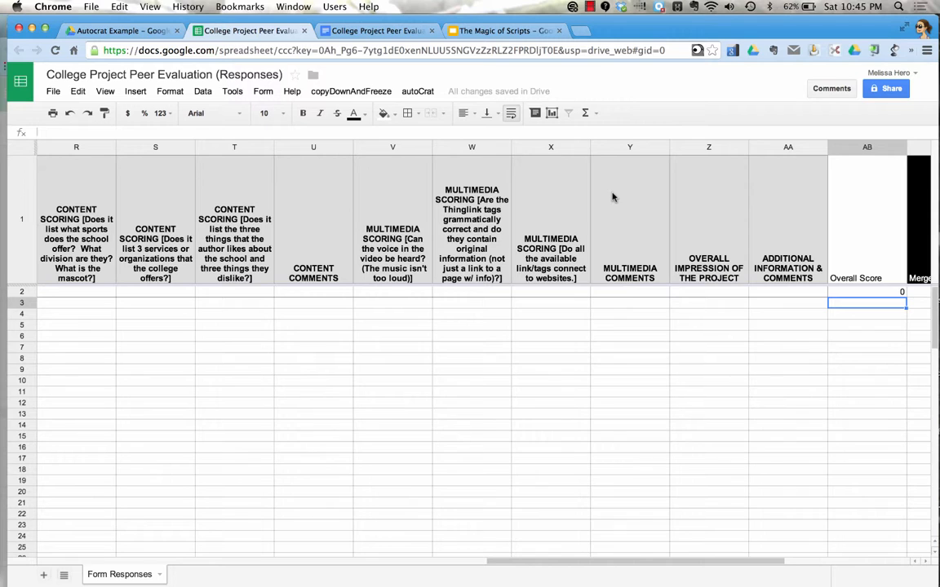
Check the Autocrat Example Drive folder, then show Step 5's destination folder choices.
left_click(417, 91)
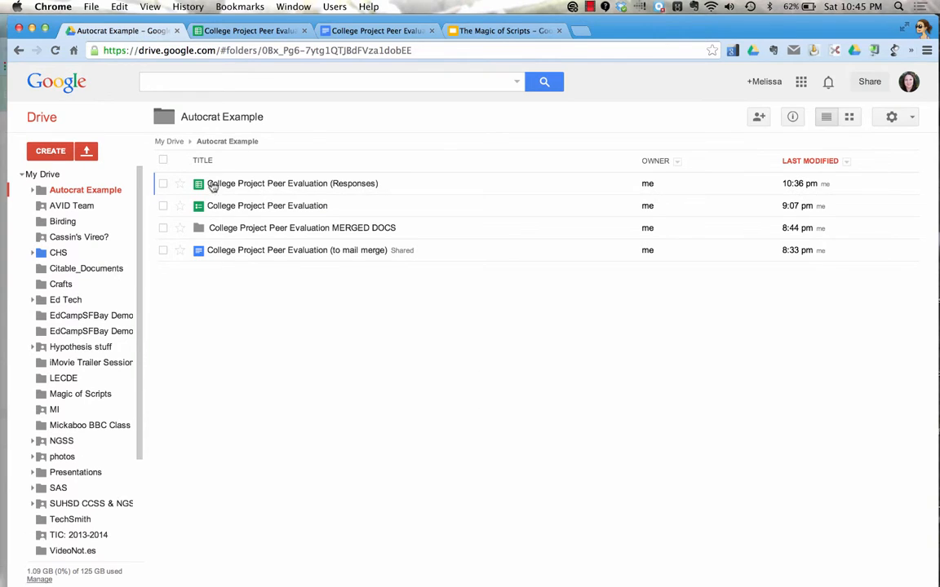
mouse_move(271, 237)
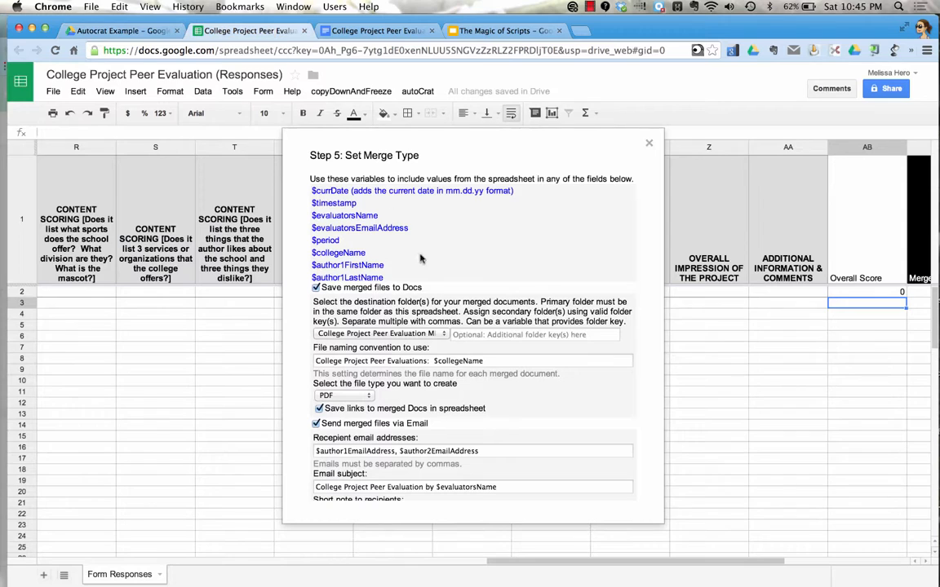
left_click(380, 332)
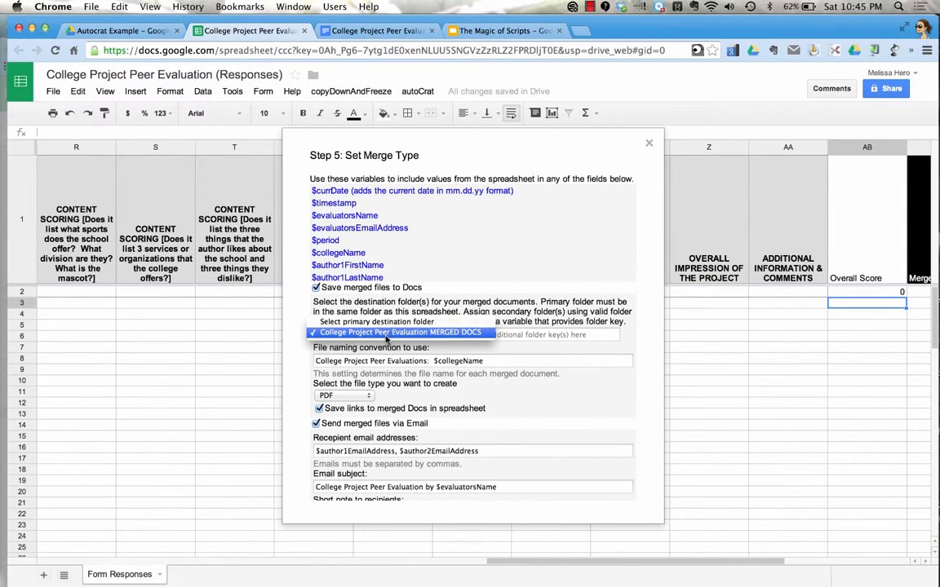
Choose College Project Peer Evaluation MERGED DOCS as destination and review the variable list.
left_click(399, 332)
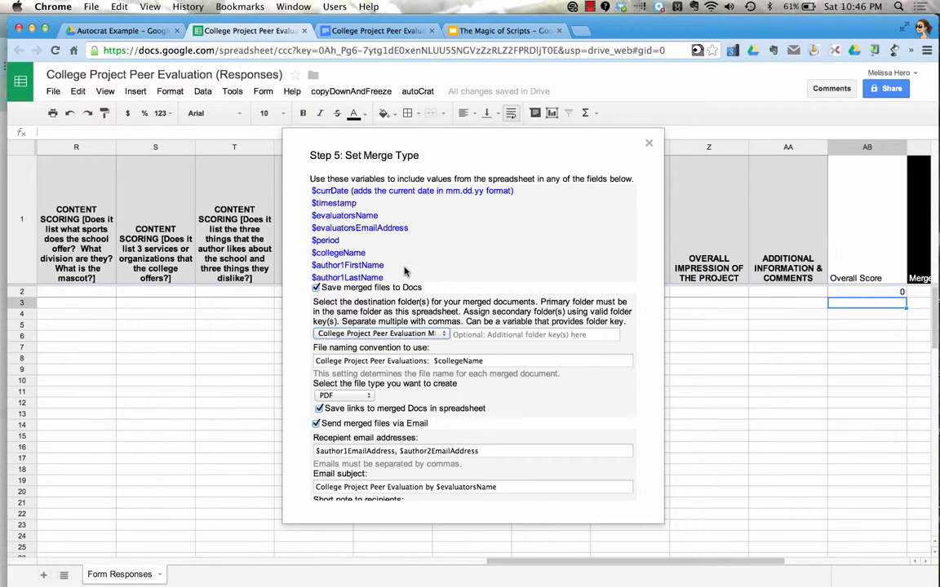
scroll("down", 3)
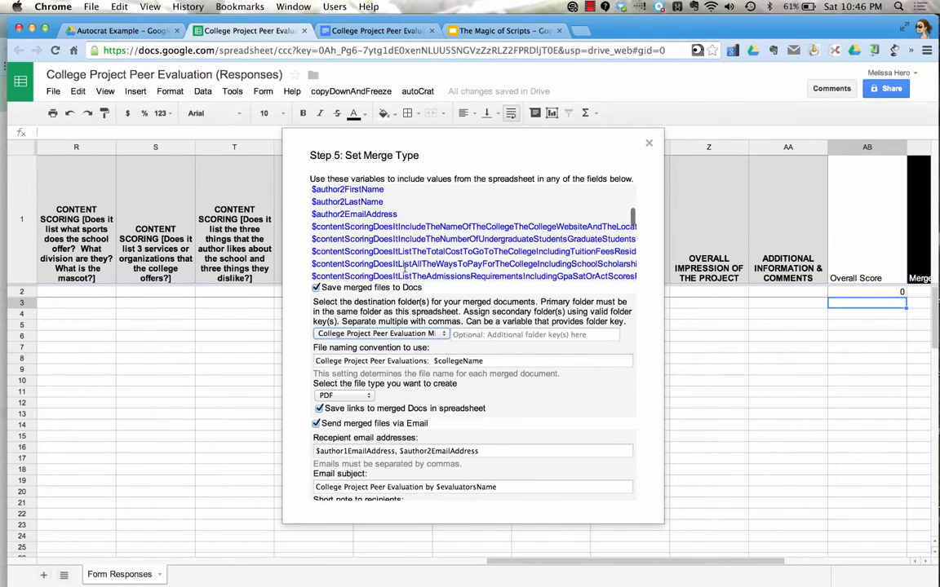
scroll("down", 3)
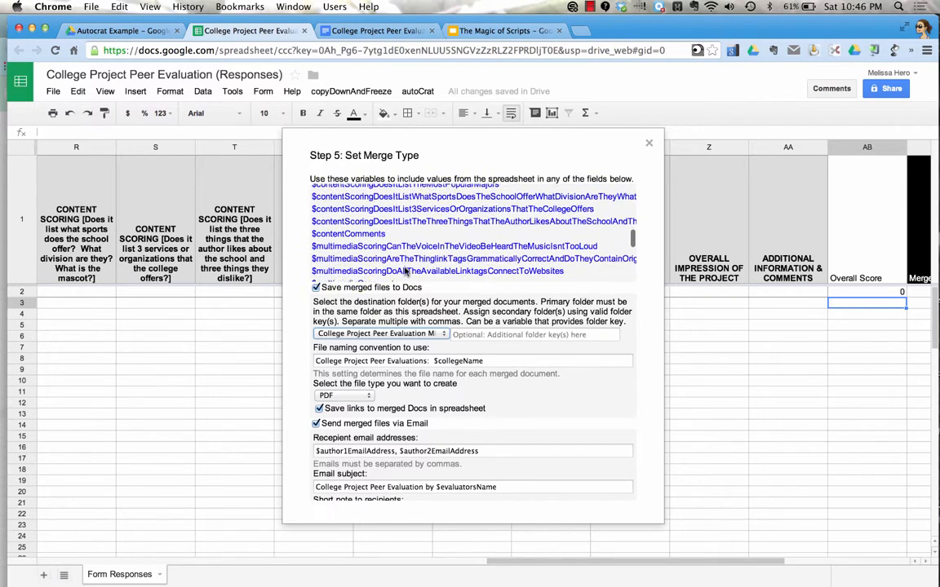
scroll("down", 3)
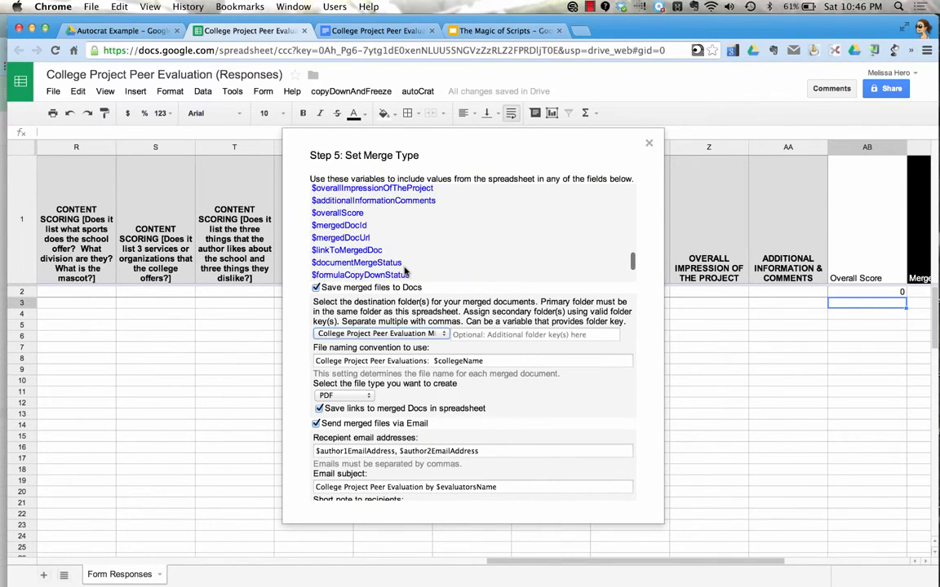
scroll("up", 3)
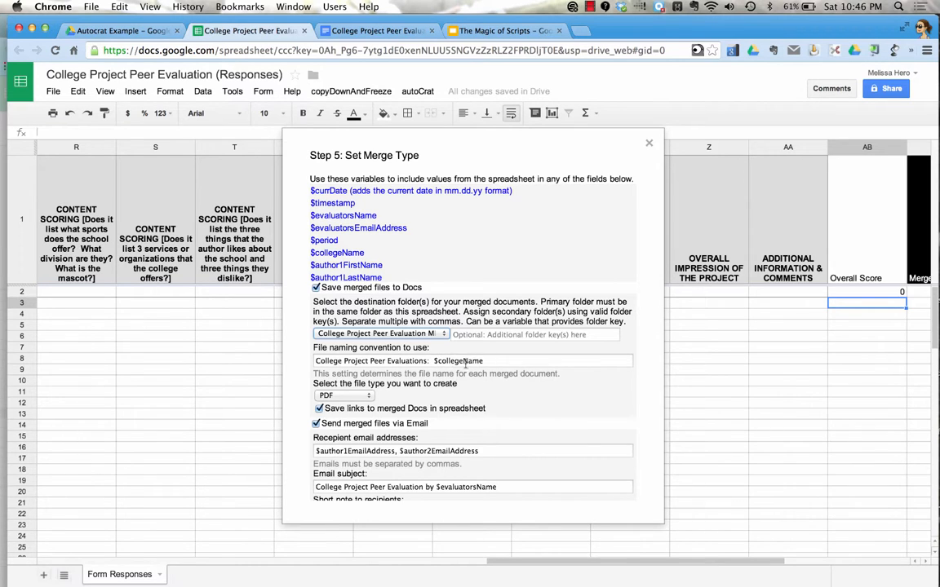
mouse_move(369, 252)
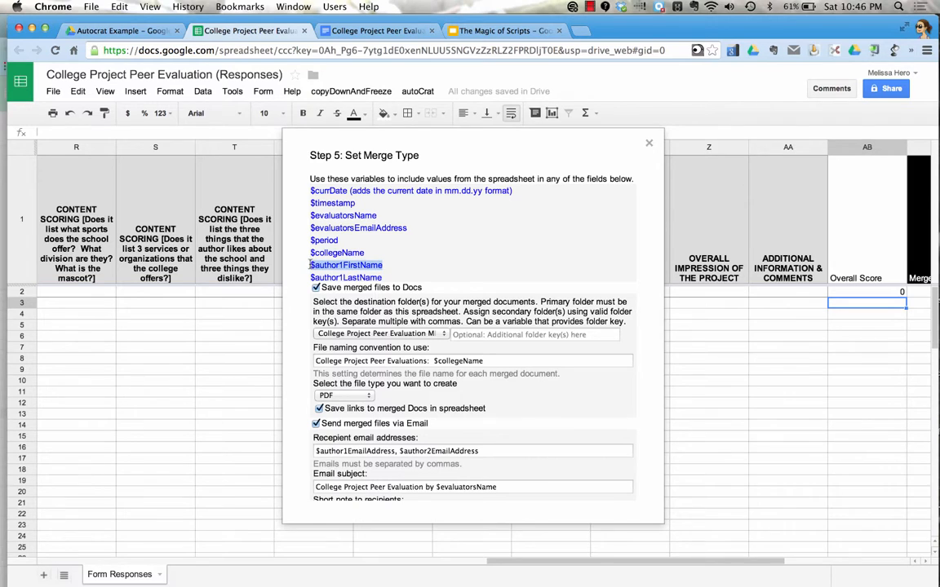
Enter $author1FirstName in the file naming convention and list the Google Doc/PDF types.
left_click(473, 360)
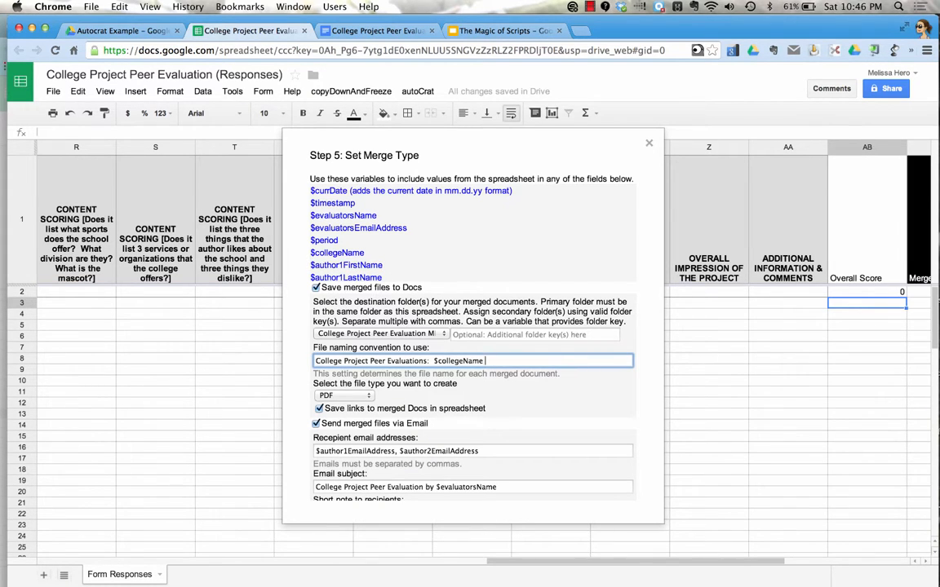
type("$author1FirstName")
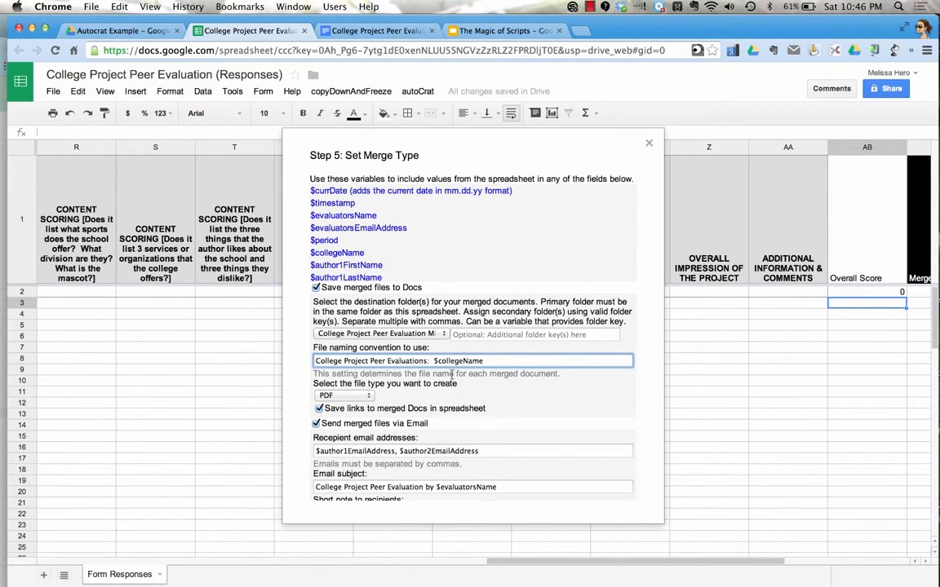
left_click(342, 396)
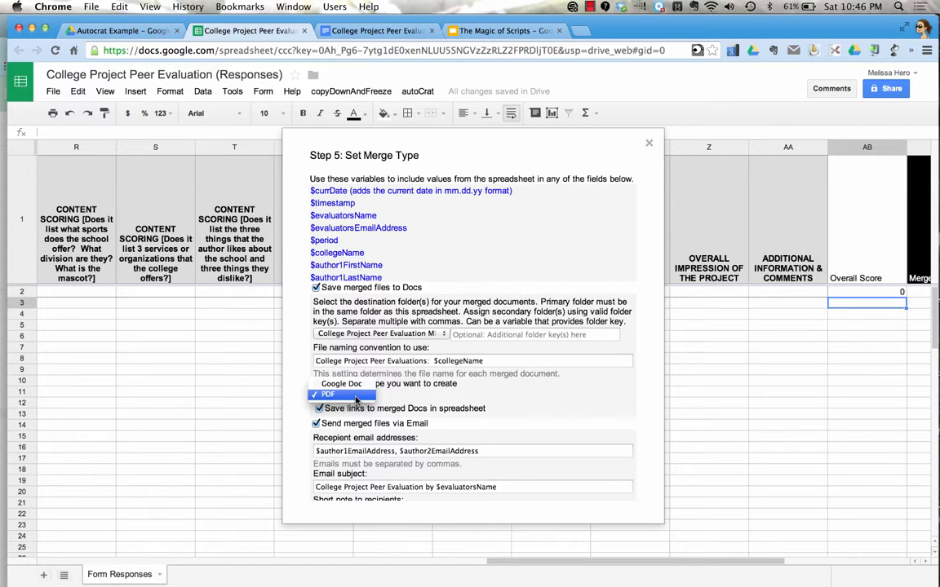
Keep PDF as the merged file type and review the author email, subject and note settings.
left_click(342, 395)
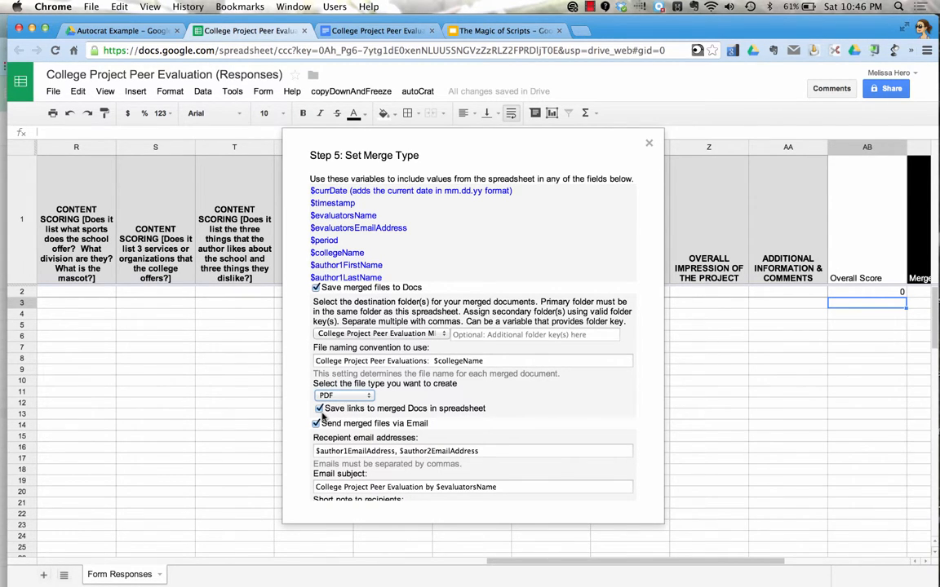
mouse_move(424, 424)
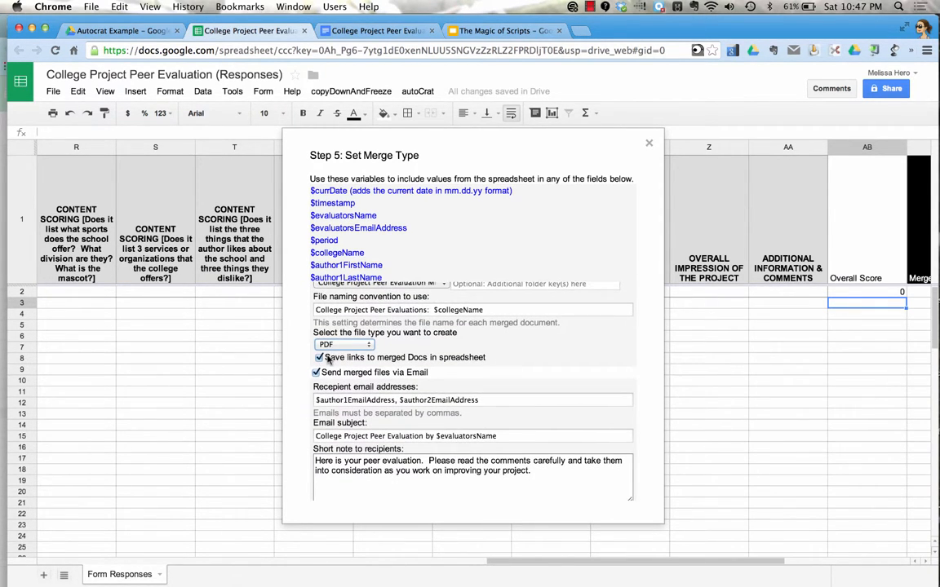
mouse_move(843, 349)
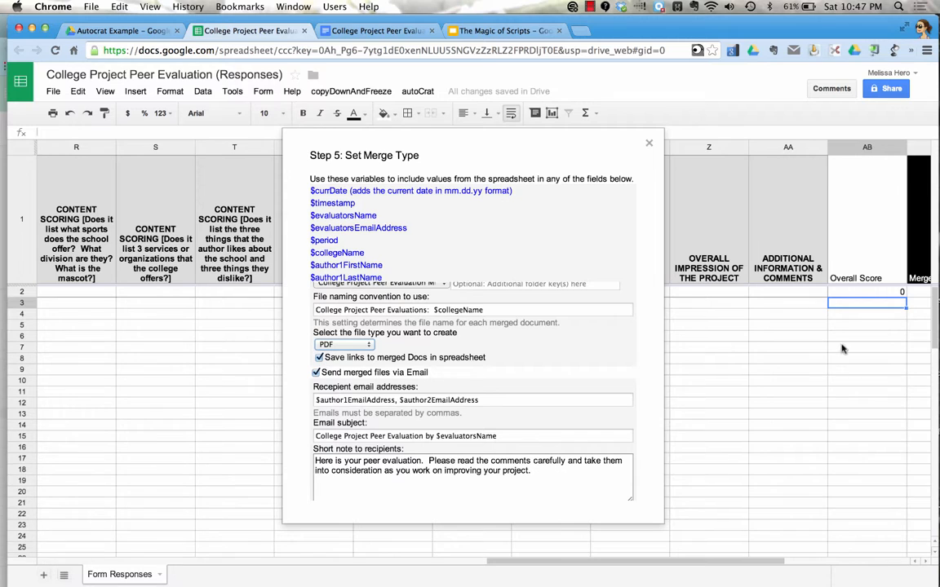
mouse_move(623, 388)
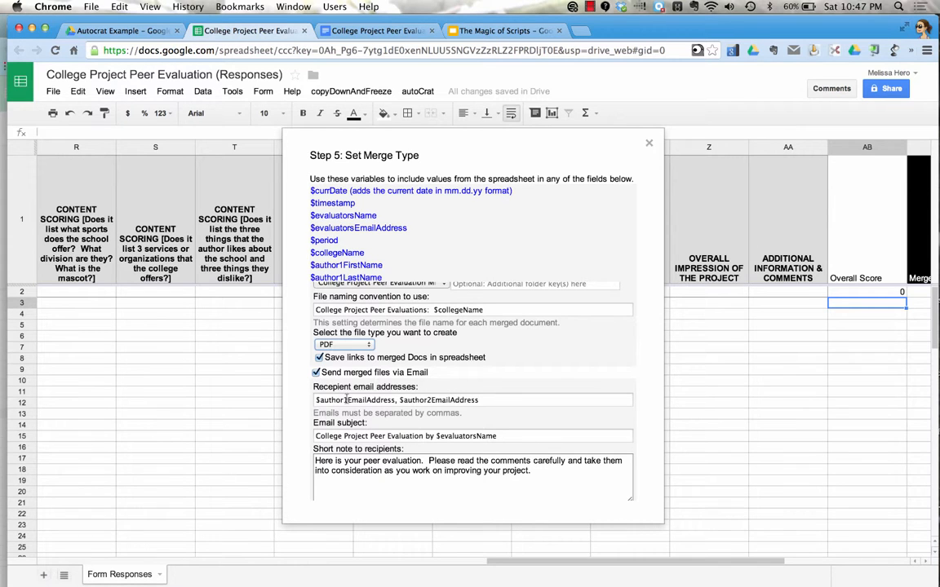
scroll("down", 3)
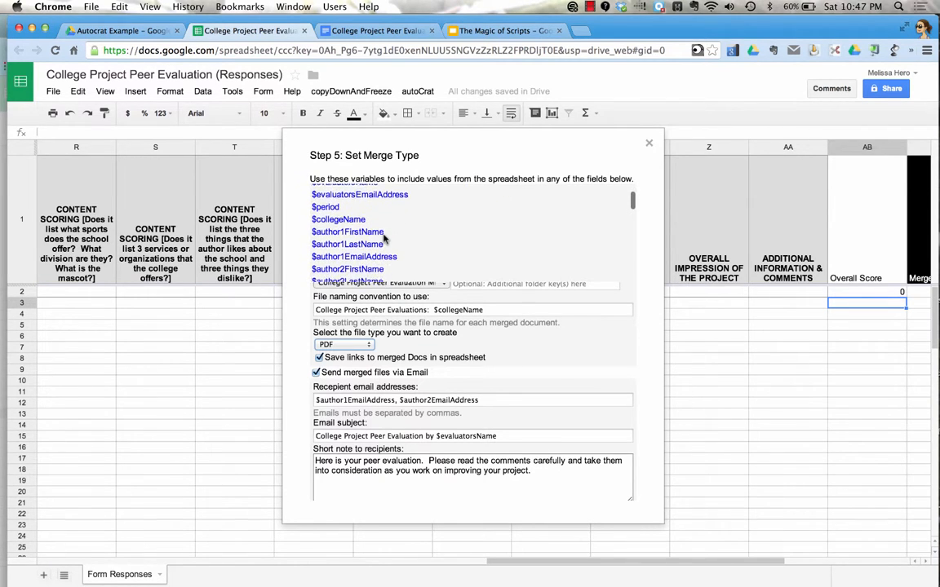
scroll("down", 3)
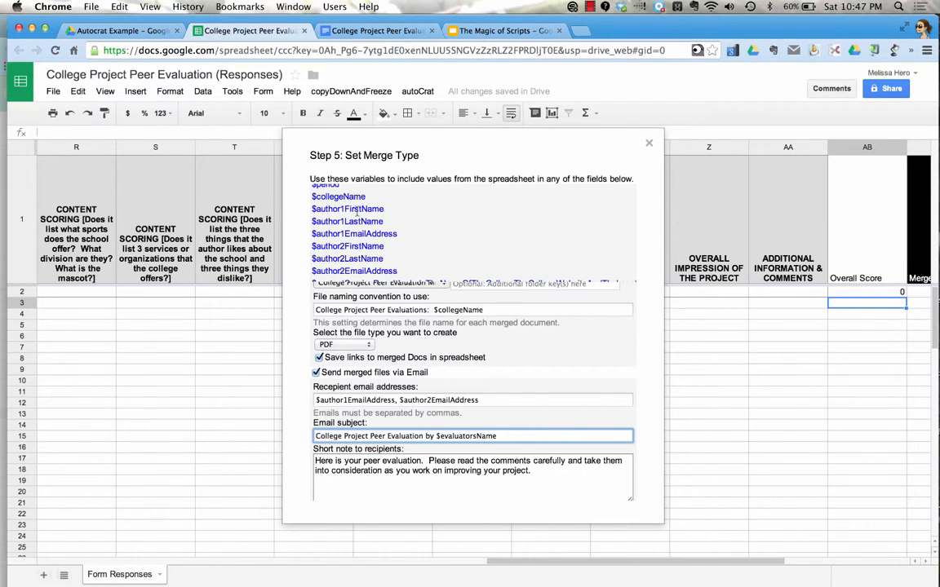
scroll("up", 3)
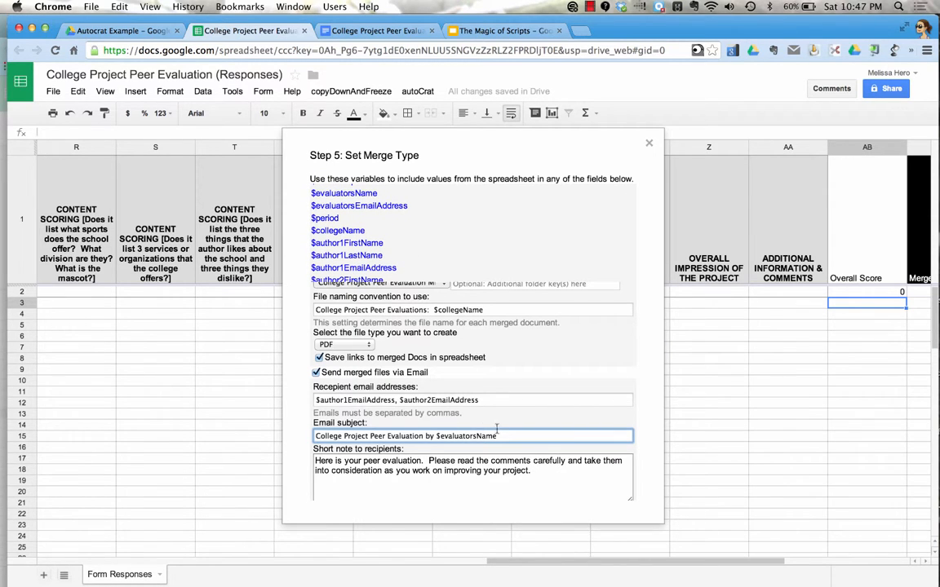
scroll("down", 3)
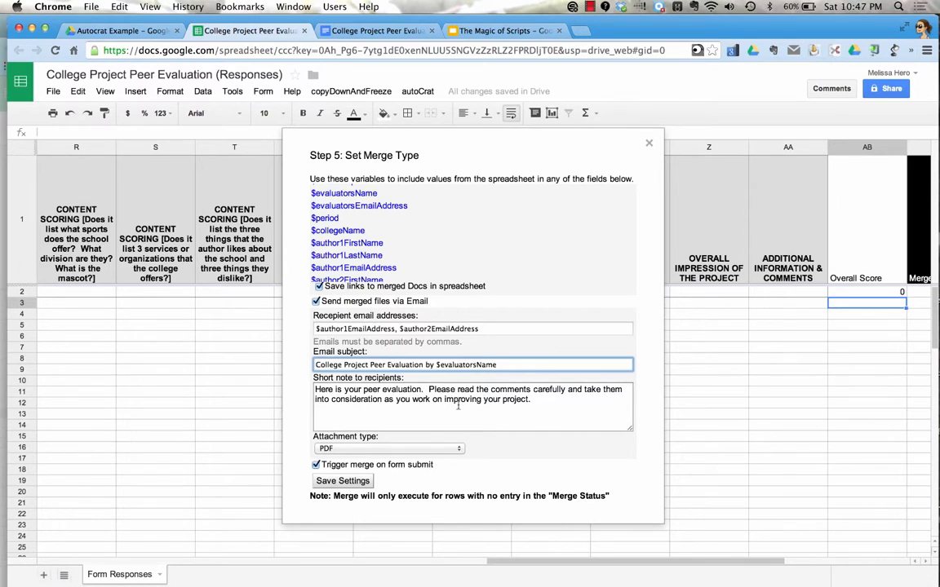
Keep PDF as the email attachment type and save the Step 5 merge settings.
left_click(389, 448)
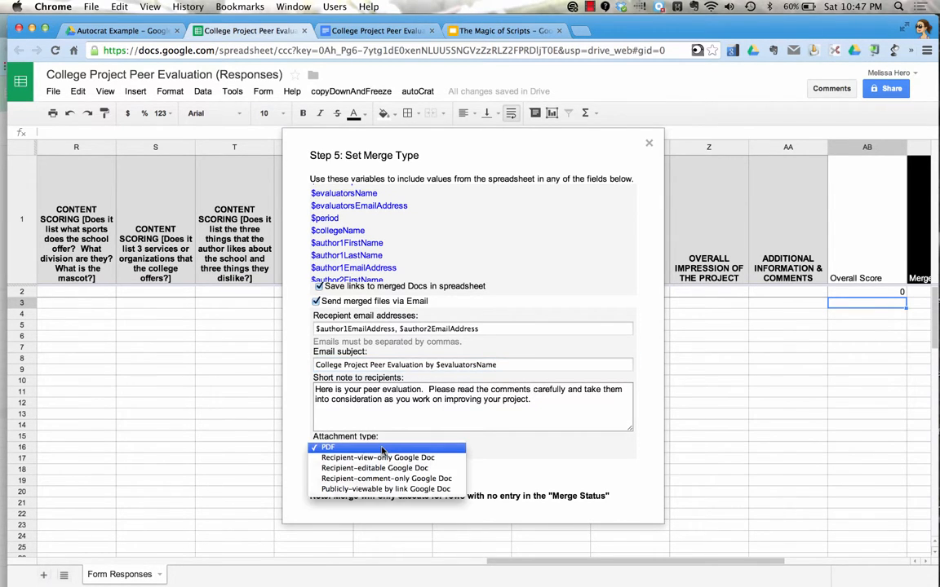
left_click(328, 447)
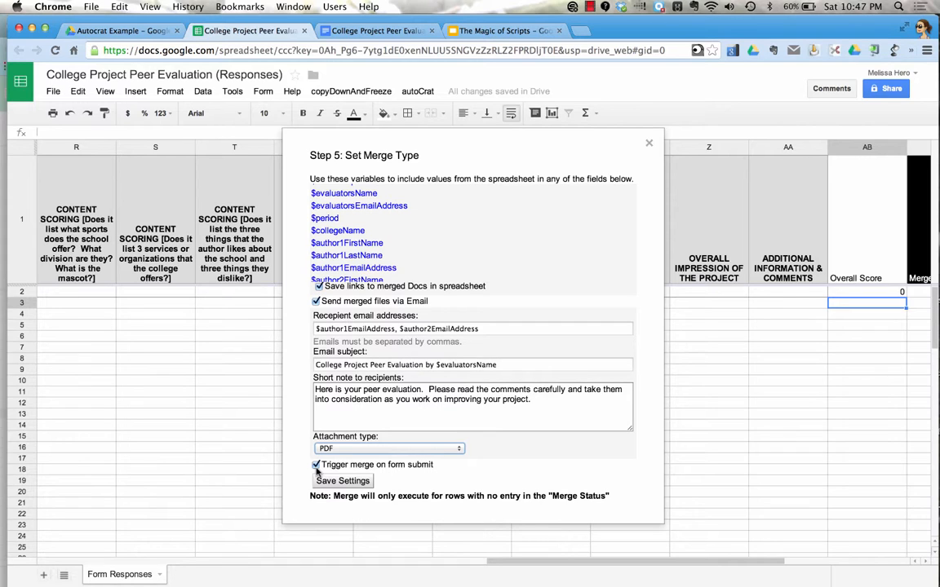
mouse_move(885, 296)
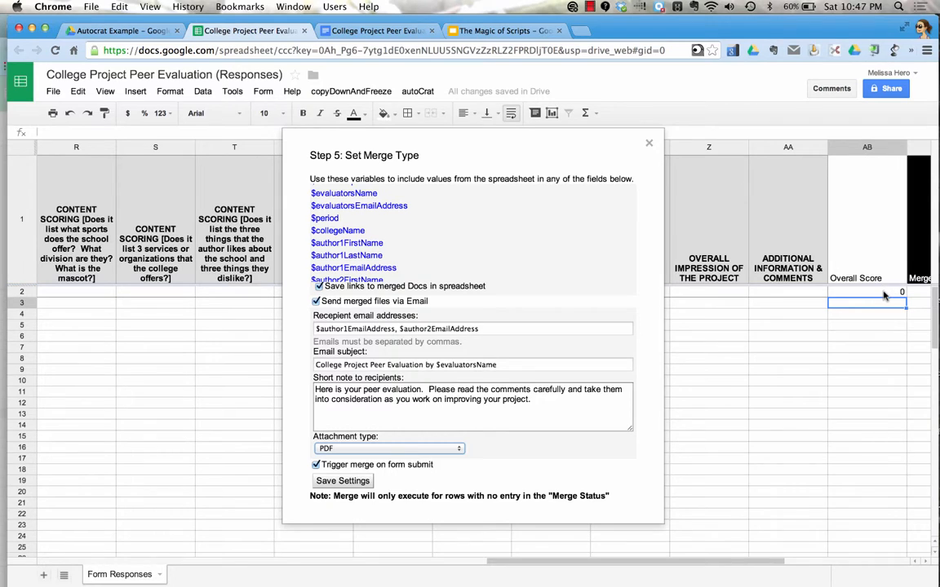
mouse_move(883, 333)
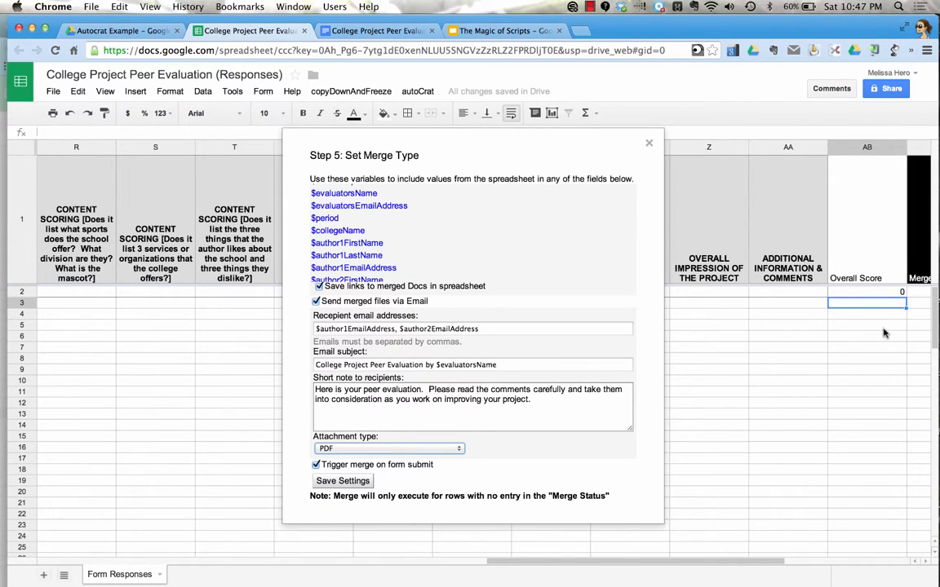
mouse_move(882, 373)
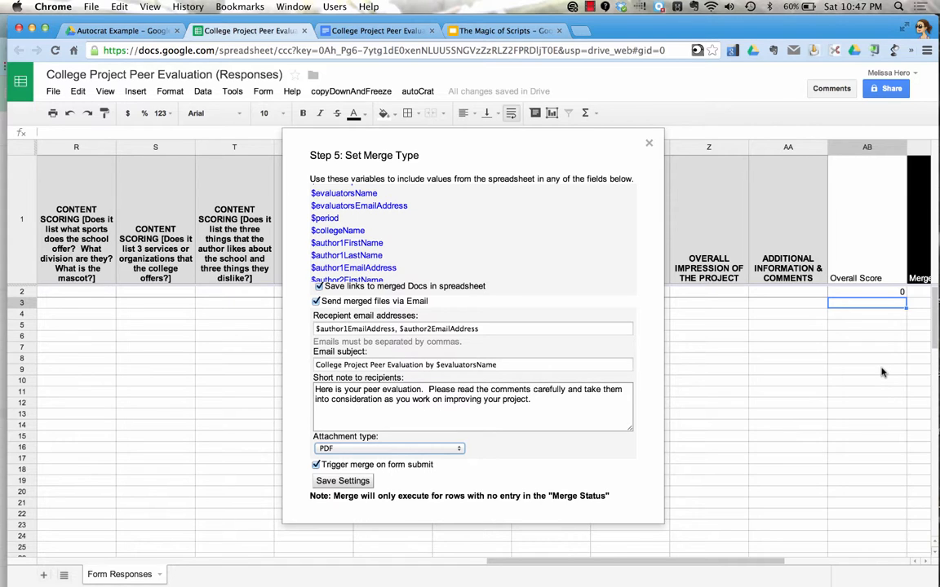
left_click(343, 480)
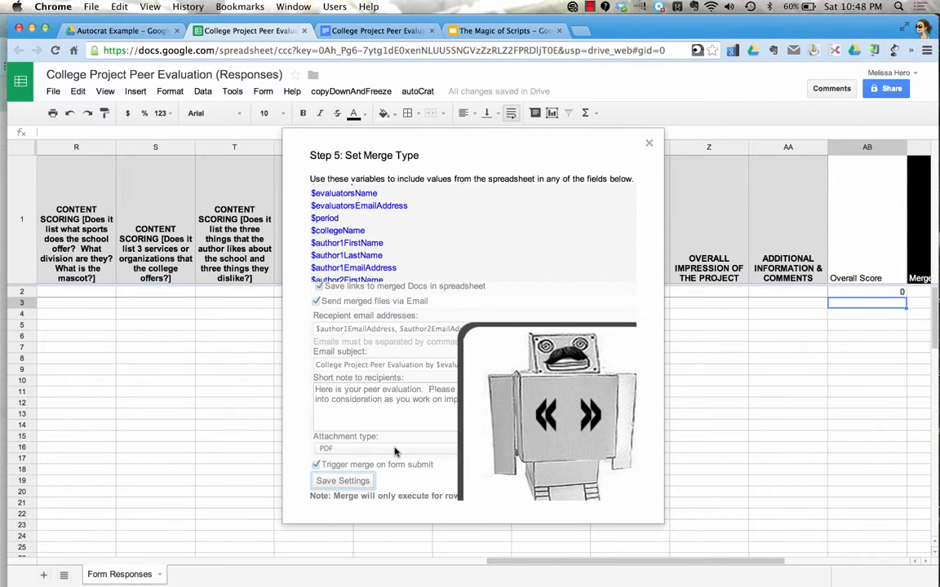
Advance autoCrat past Step 5 to the Step 6 Preview/Run Merge panel.
left_click(342, 480)
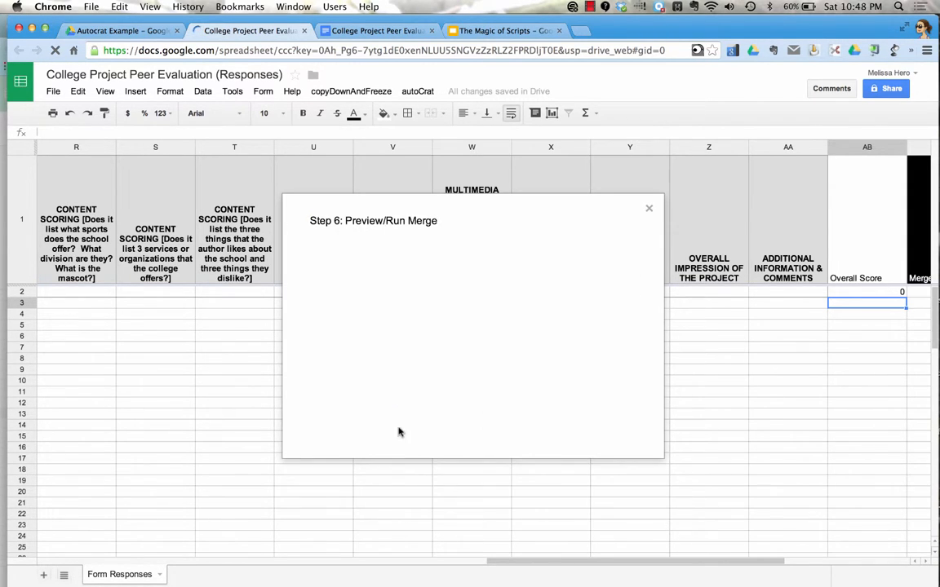
mouse_move(433, 319)
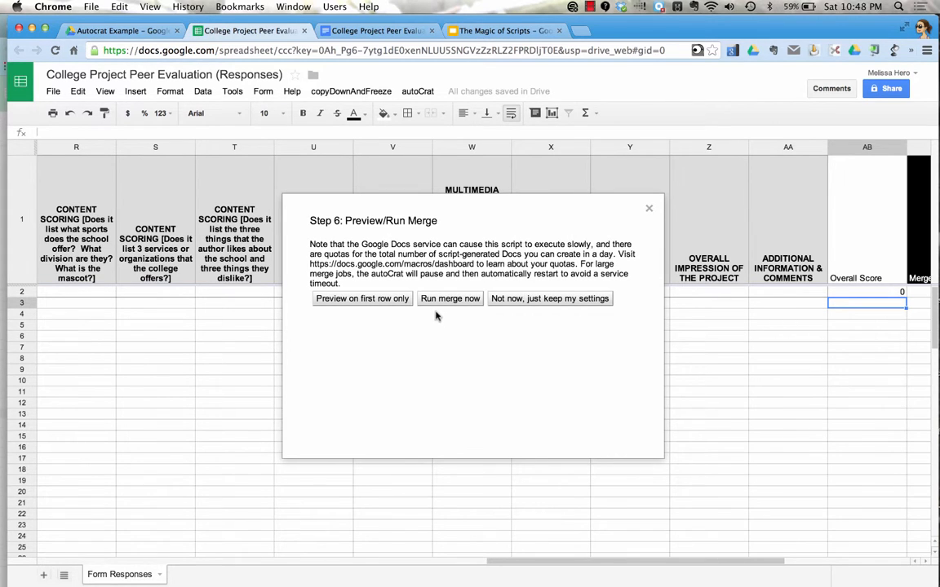
mouse_move(523, 308)
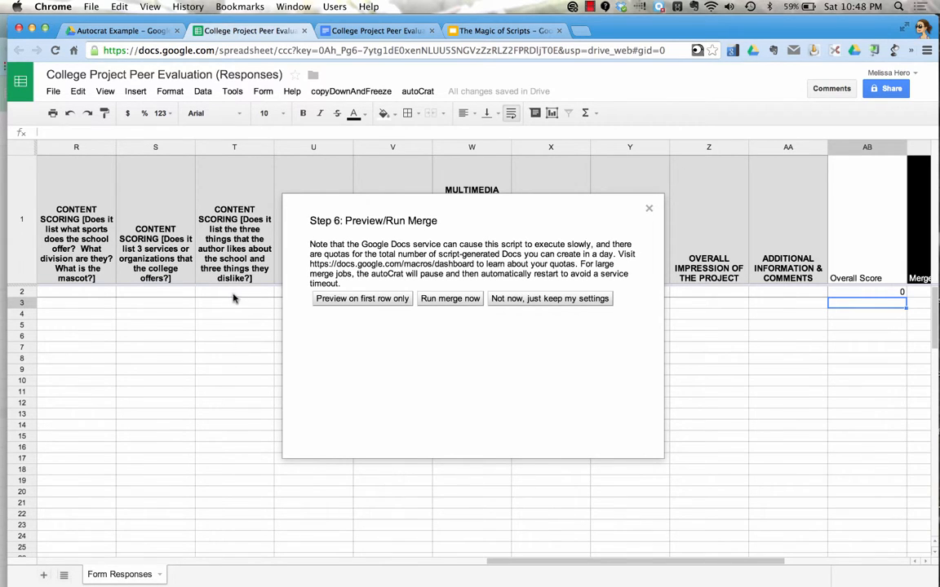
mouse_move(237, 315)
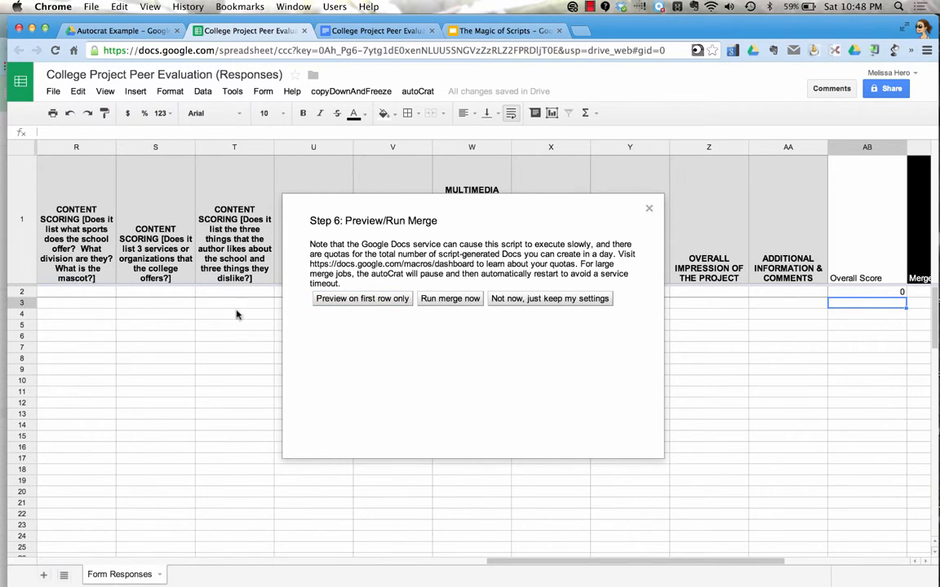
mouse_move(176, 376)
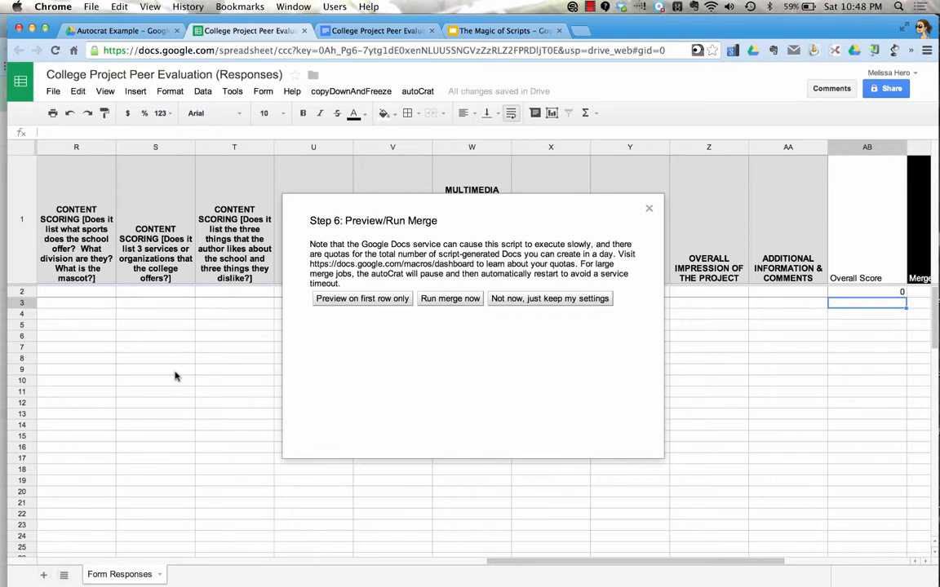
mouse_move(549, 298)
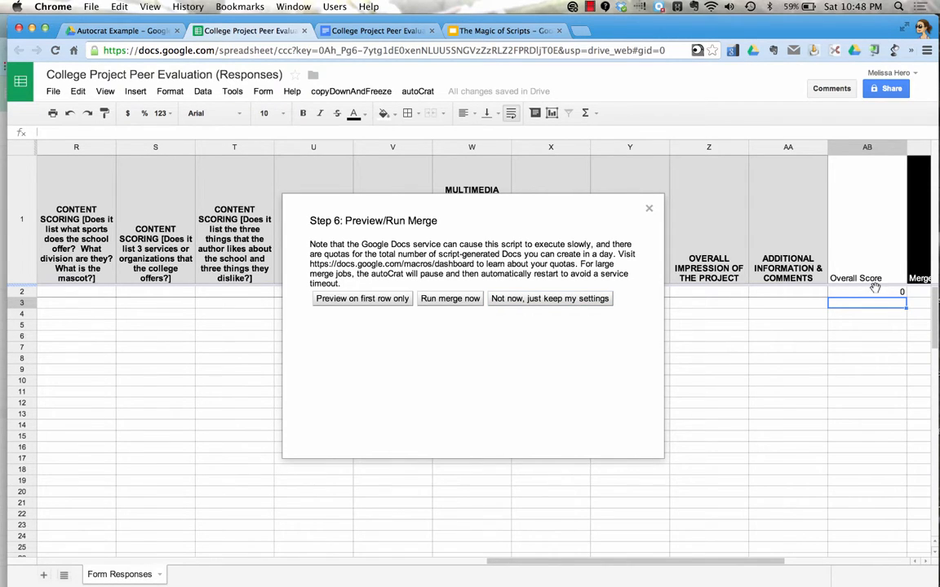
mouse_move(879, 398)
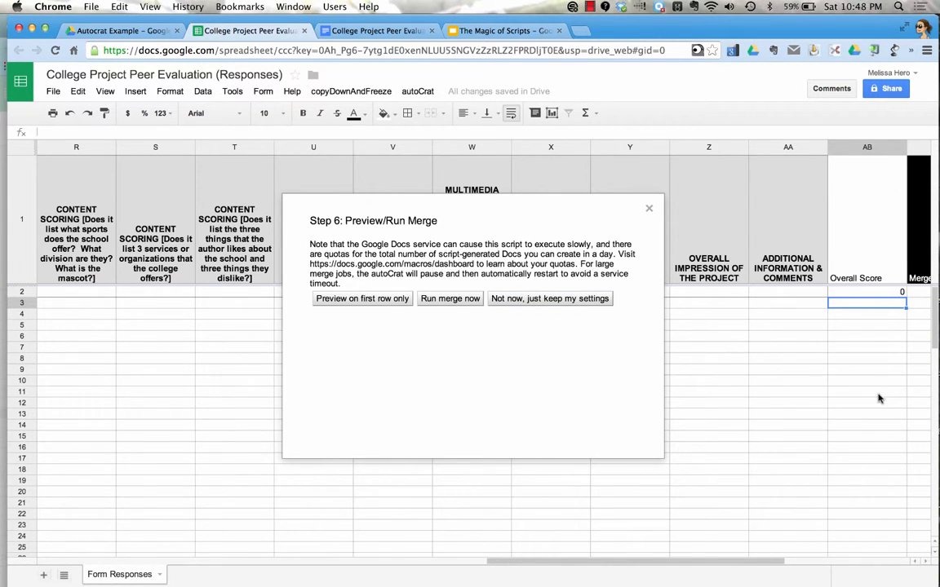
mouse_move(697, 269)
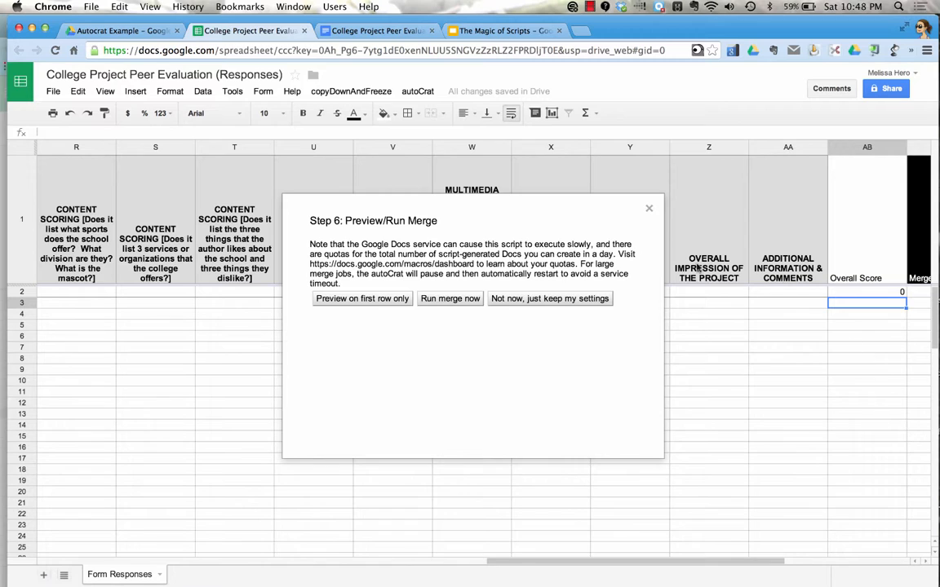
Delete the copied Overall Score formulas in AB3:AB9, keeping only AB2's formula.
left_click(450, 298)
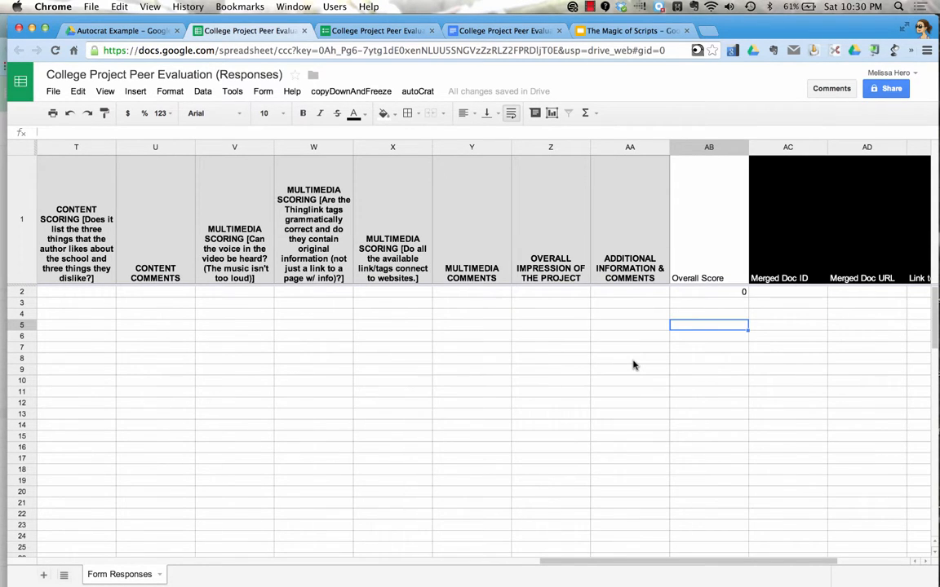
mouse_move(716, 299)
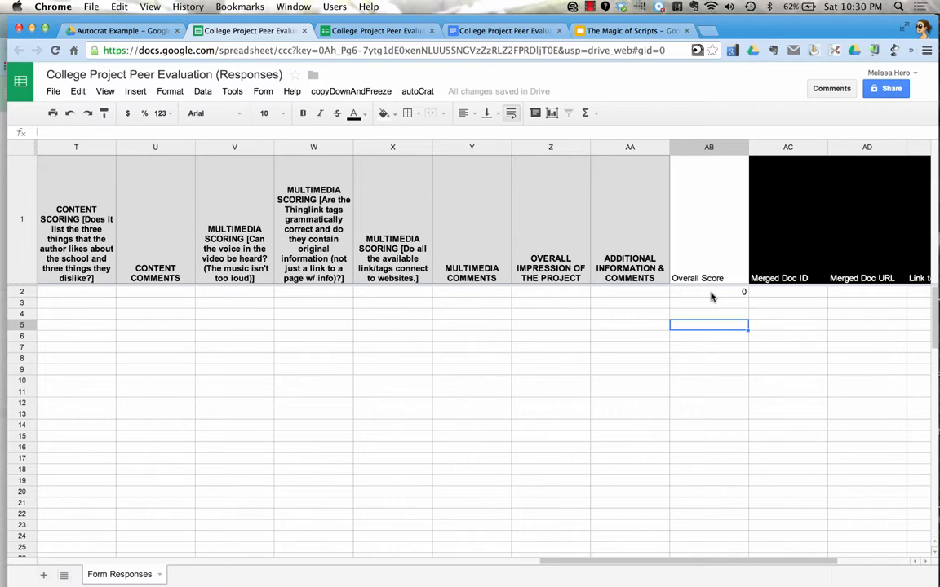
left_click(708, 291)
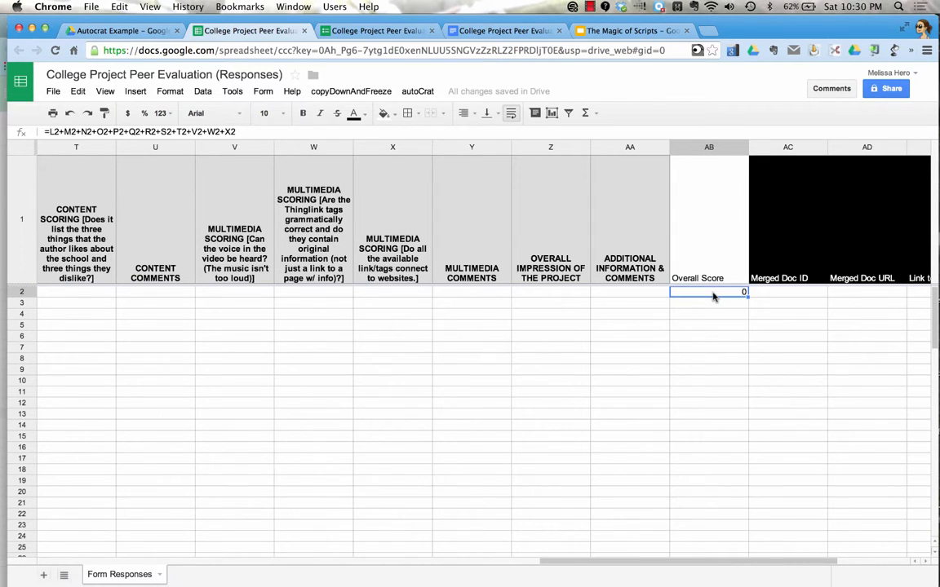
mouse_move(714, 313)
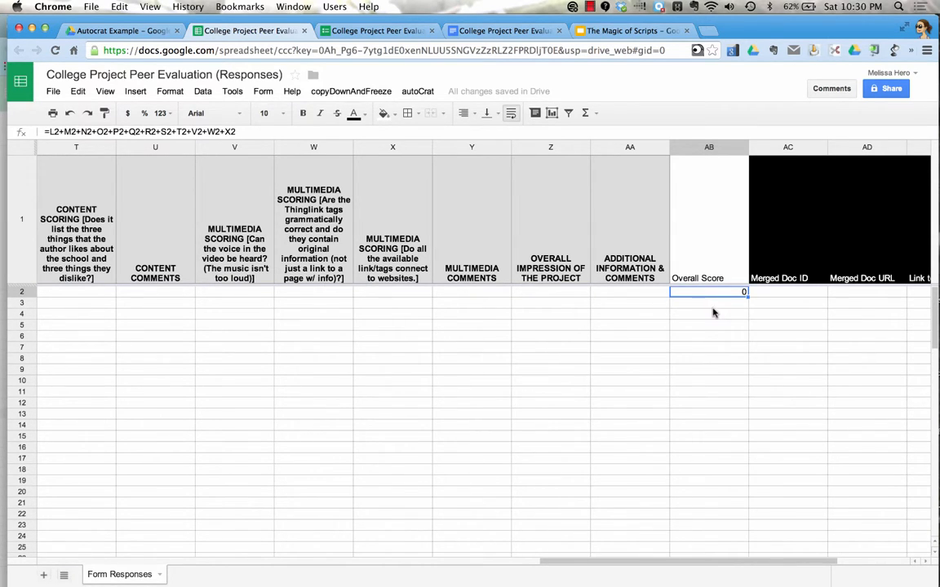
mouse_move(714, 334)
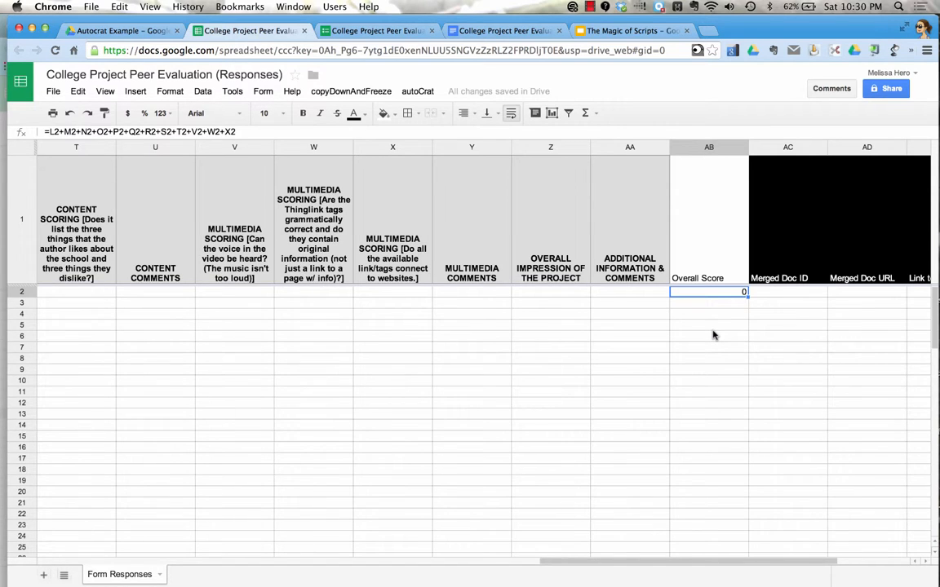
mouse_move(705, 304)
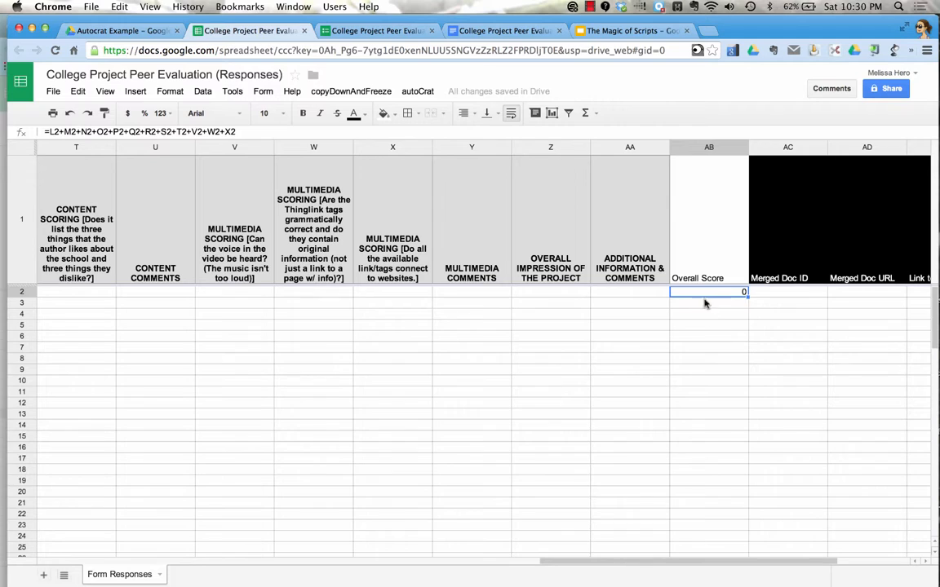
mouse_move(706, 296)
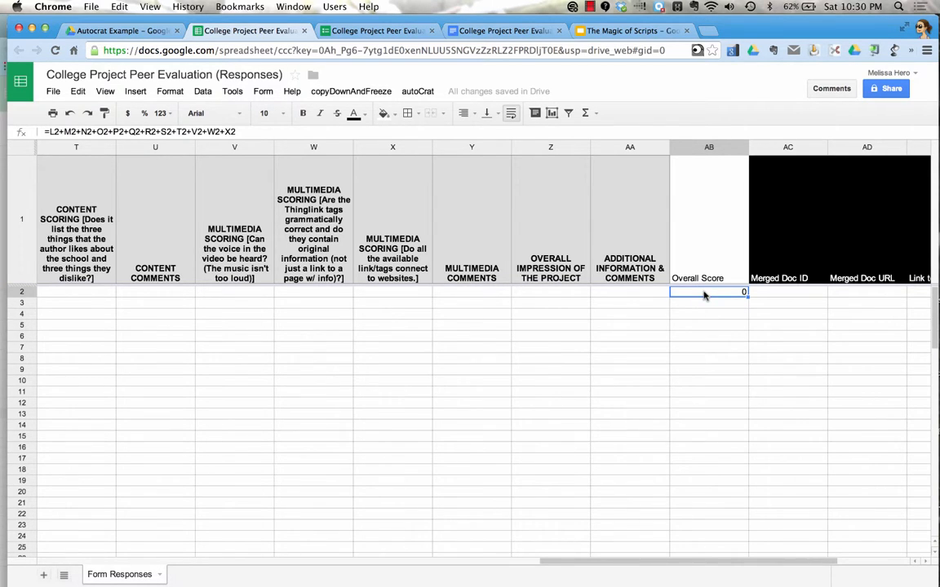
mouse_move(698, 309)
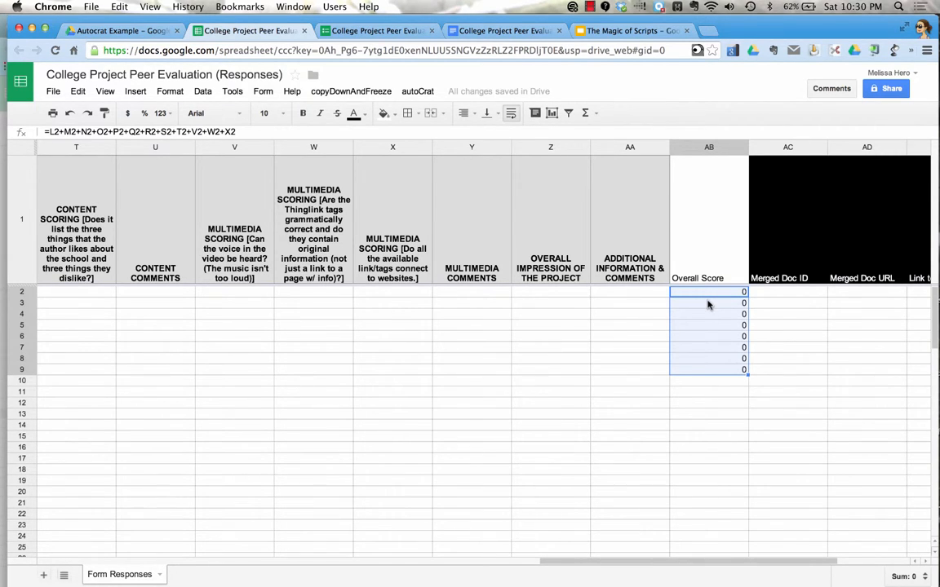
mouse_move(716, 325)
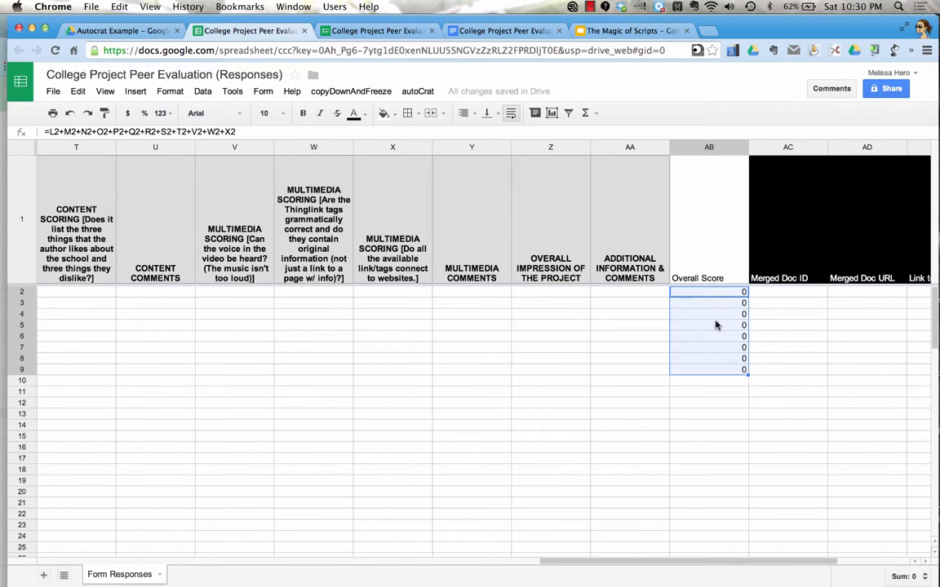
left_click(708, 302)
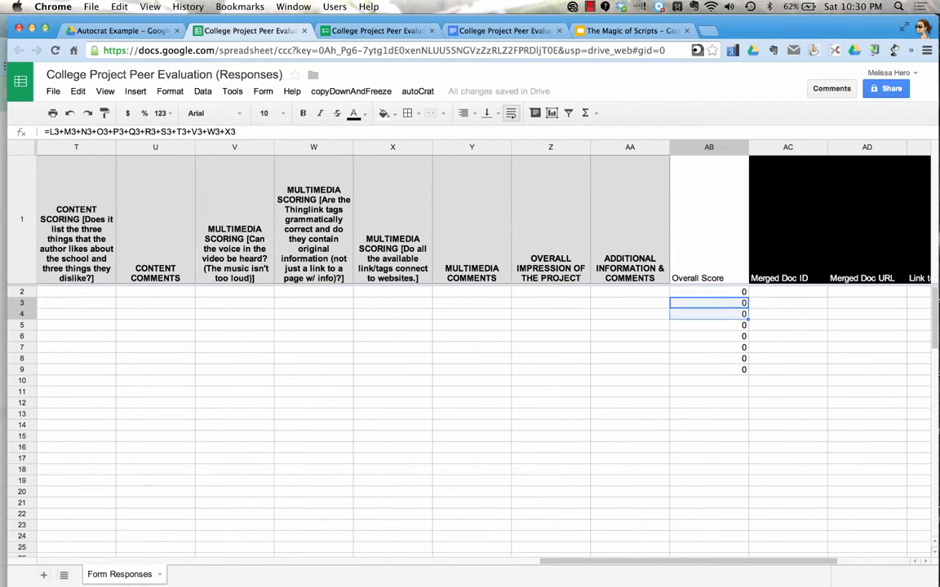
key("delete")
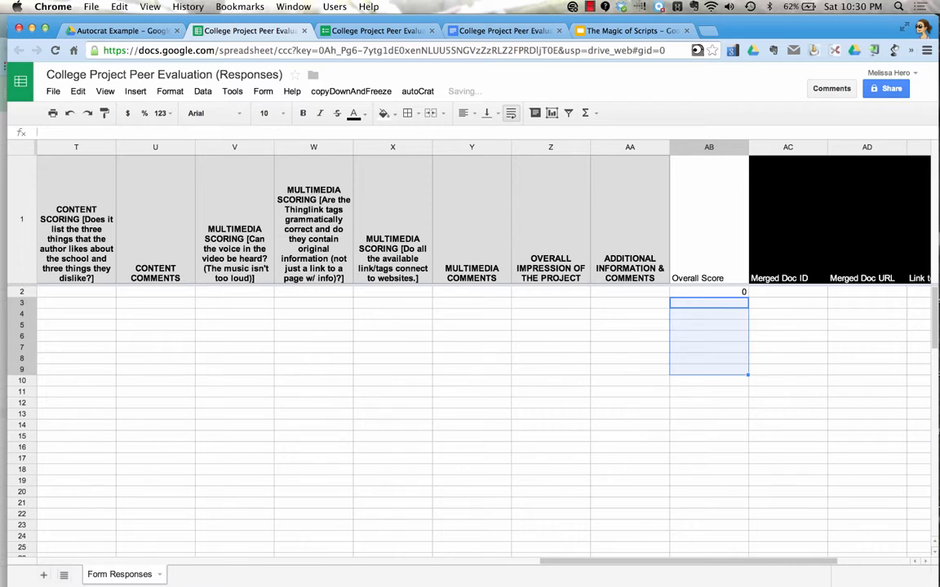
mouse_move(715, 294)
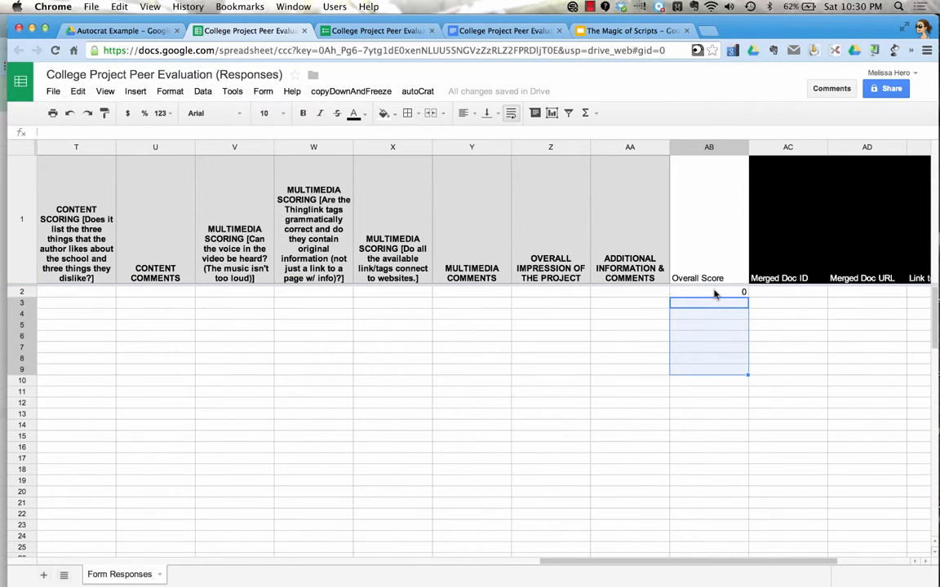
left_click(708, 291)
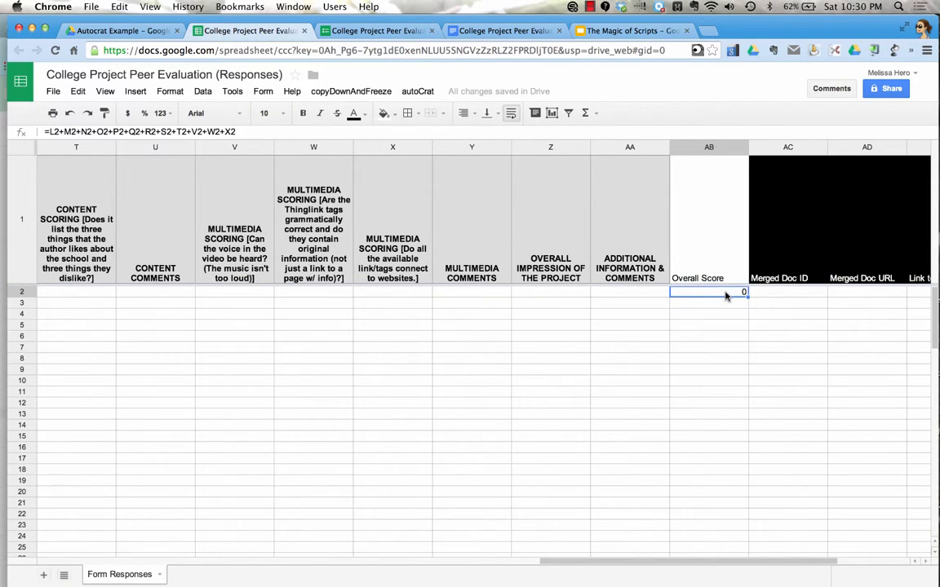
Choose autoCrat's advanced option 'Copy down formulas on form submit'.
left_click(417, 90)
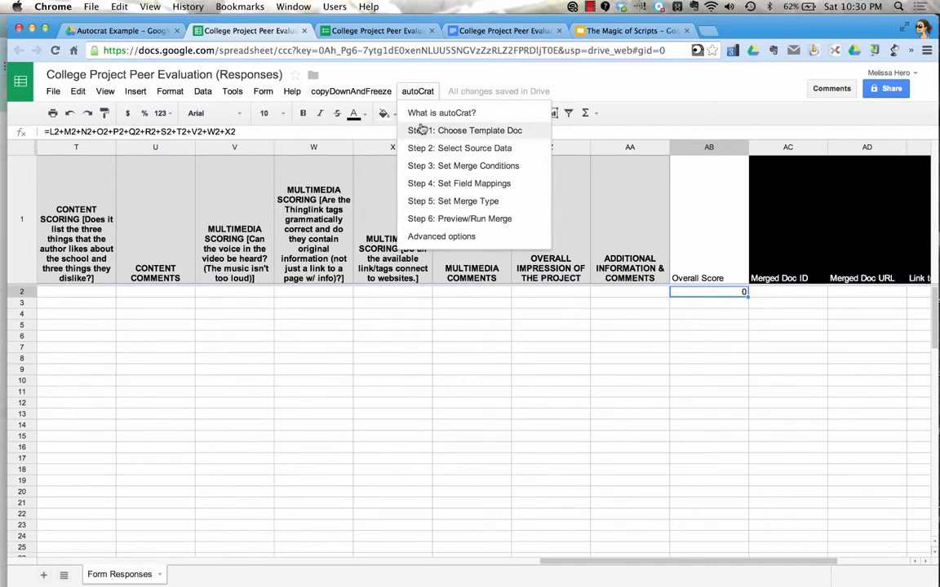
left_click(442, 236)
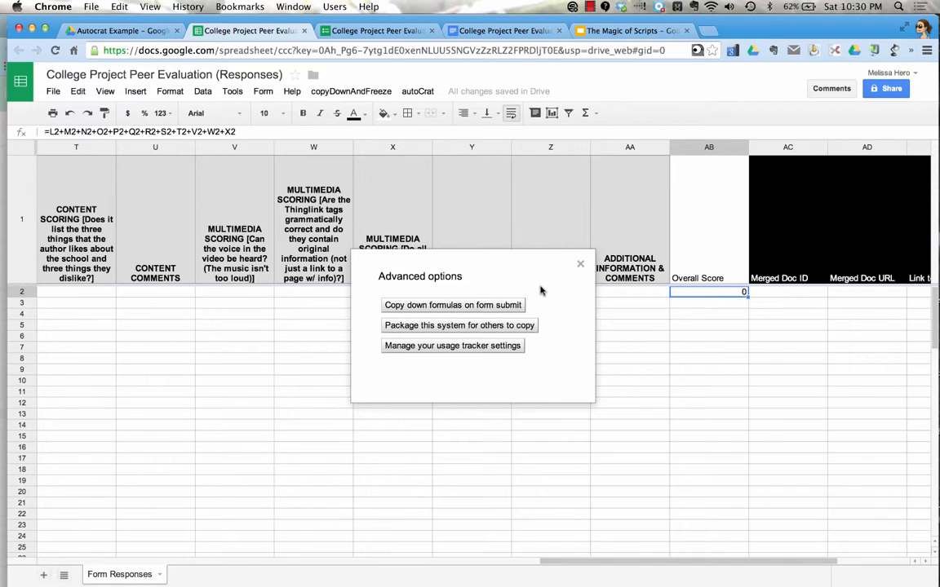
mouse_move(453, 304)
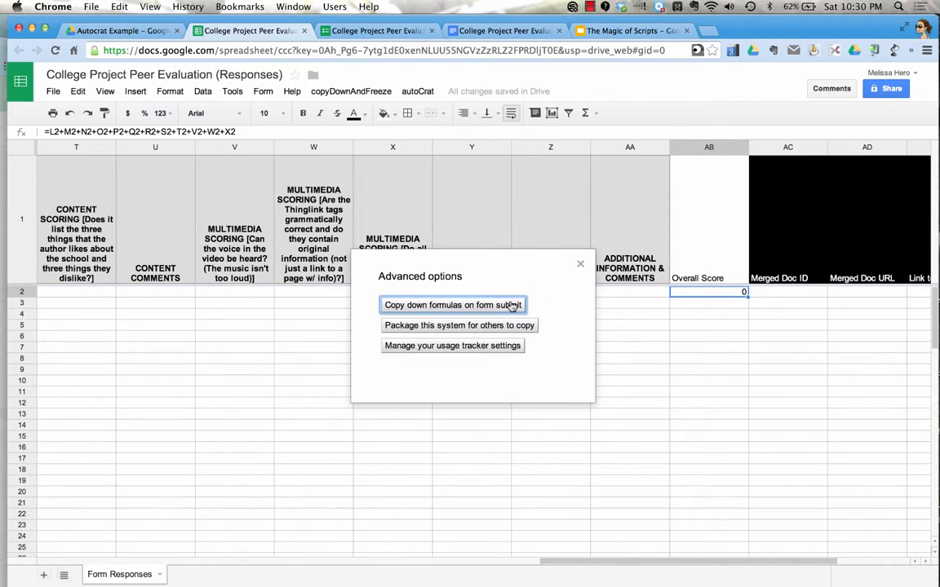
left_click(580, 264)
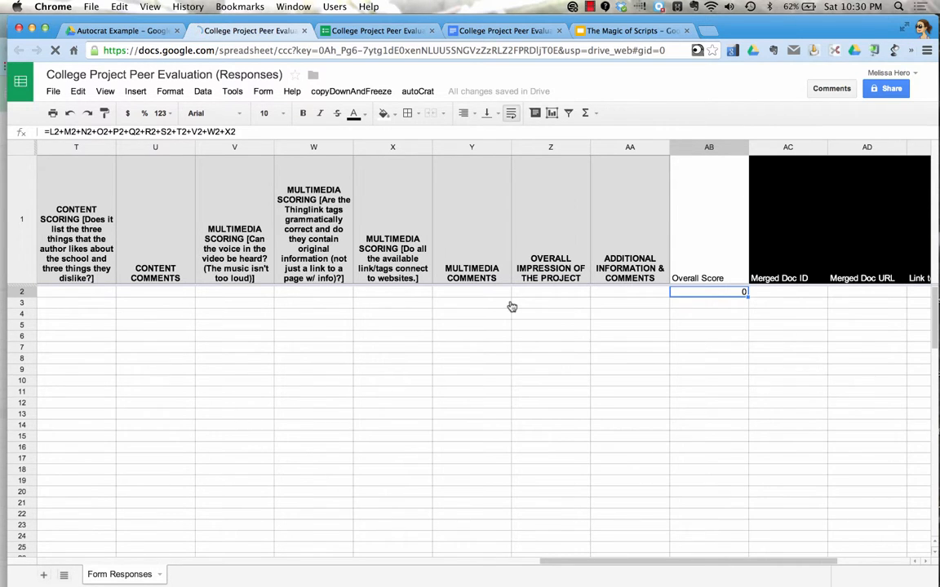
Review the Overall Score formula with row 2 as master, then save copy-down settings.
left_click(351, 91)
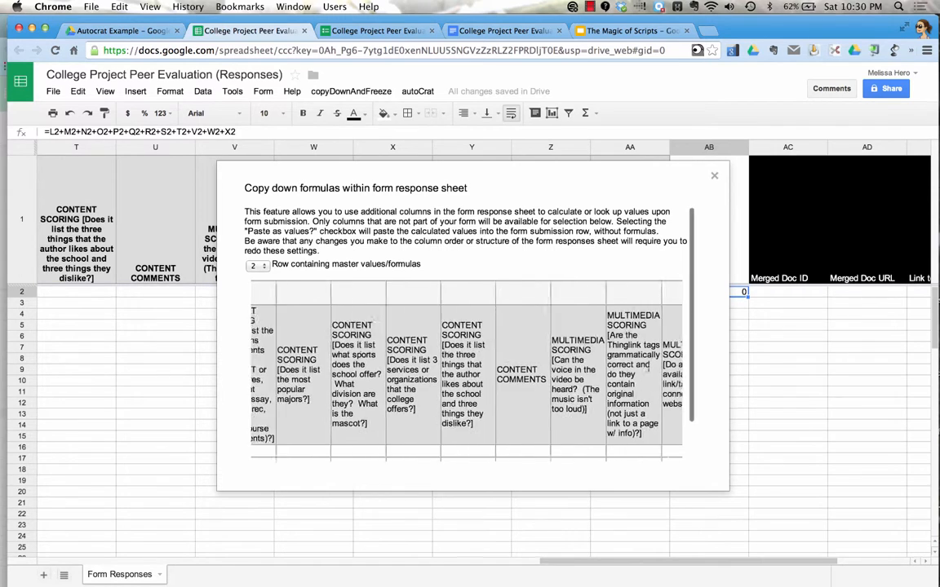
scroll("right", 3)
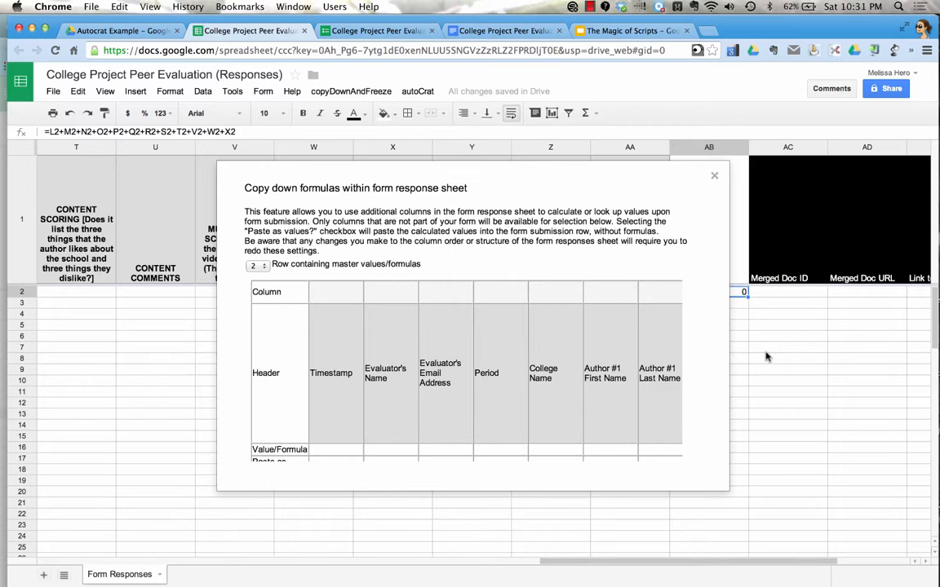
mouse_move(476, 334)
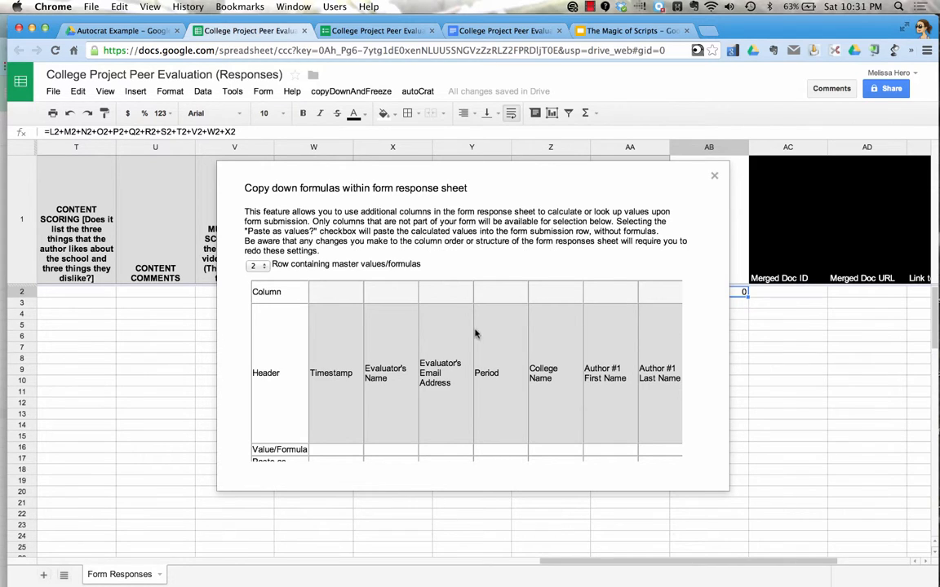
mouse_move(401, 273)
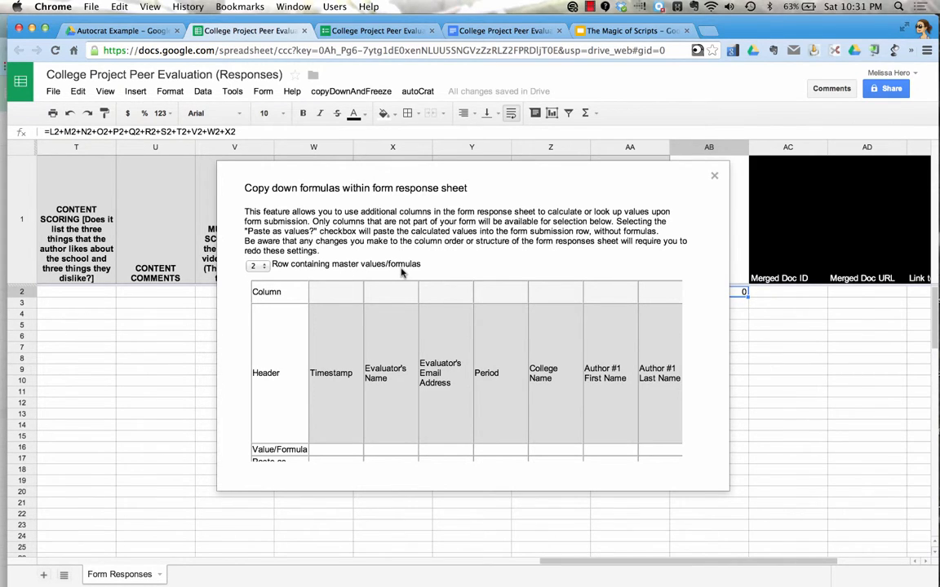
mouse_move(740, 296)
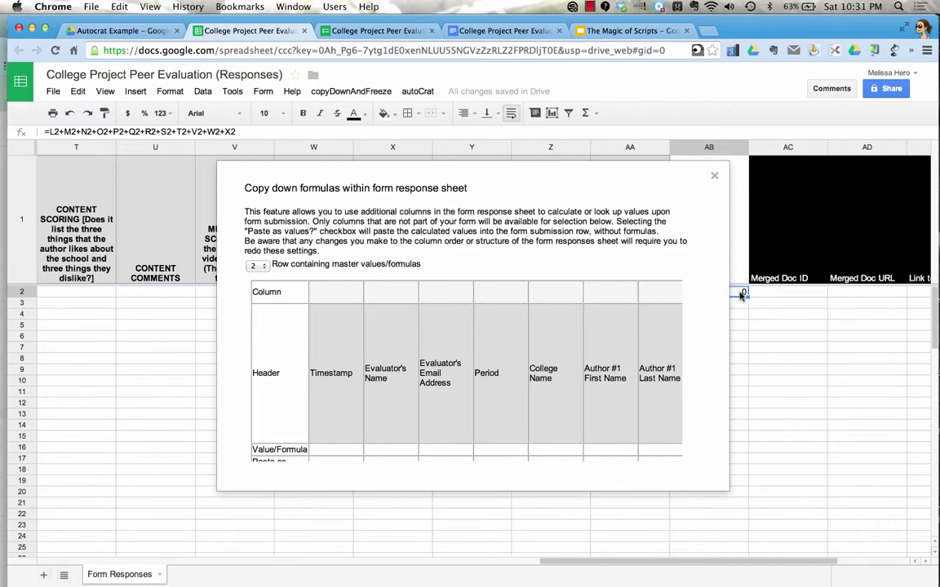
mouse_move(265, 291)
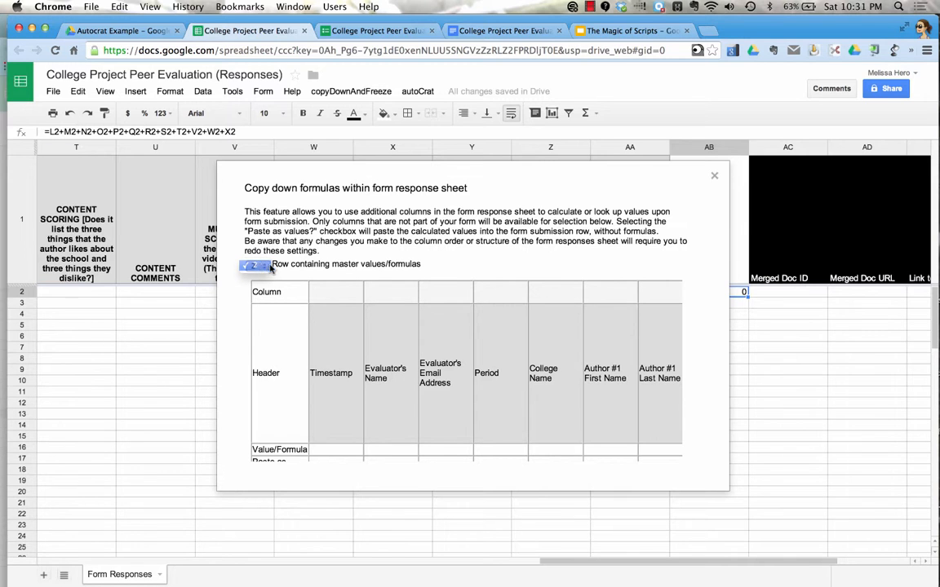
scroll("down", 3)
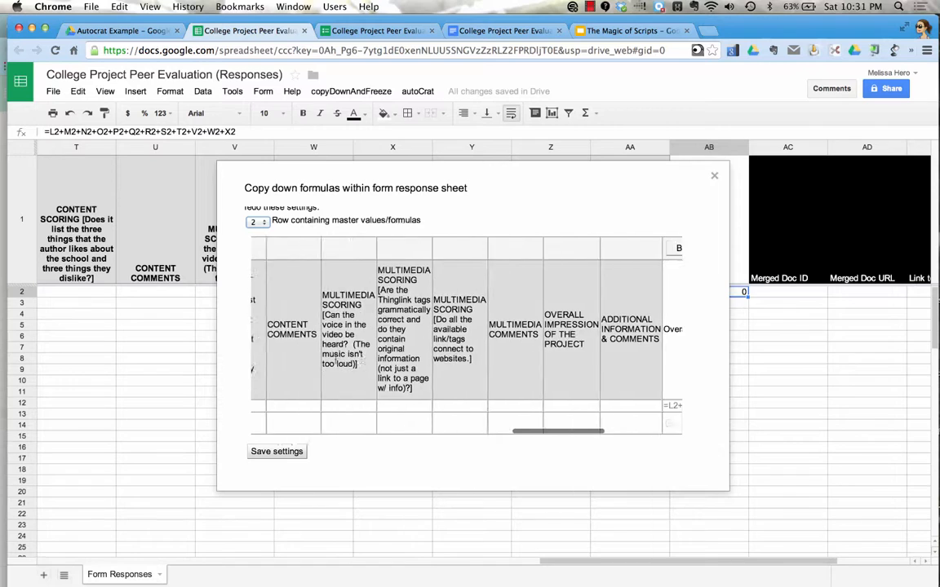
scroll("right", 3)
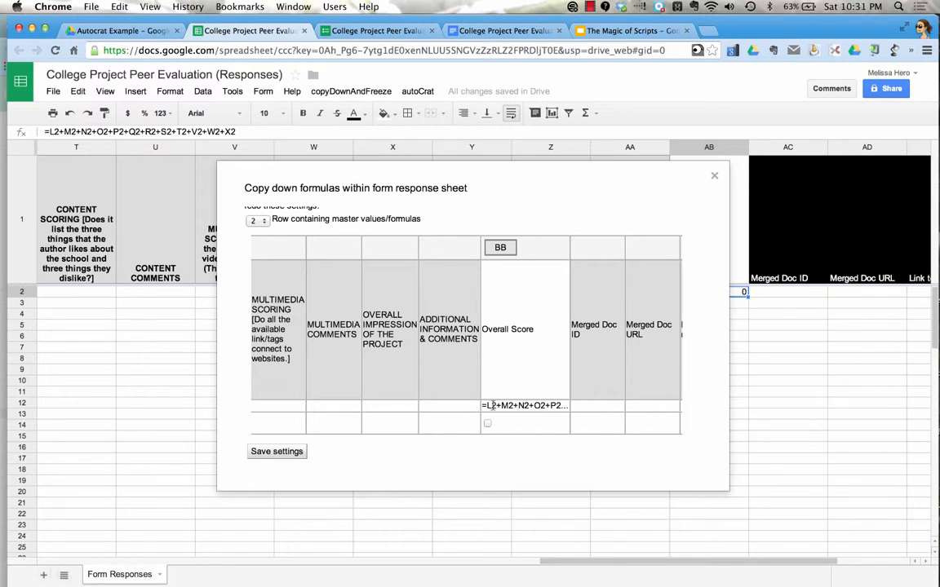
left_click(488, 424)
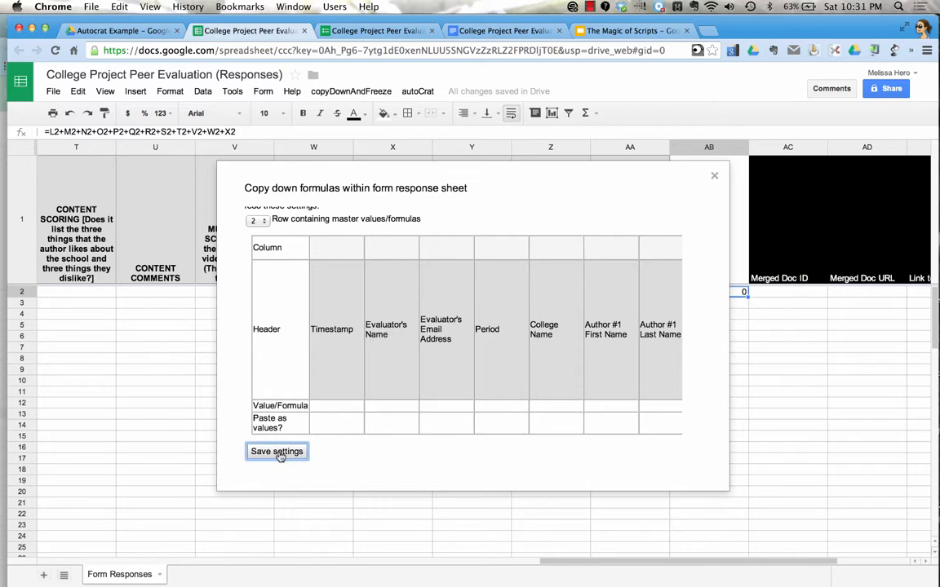
left_click(277, 451)
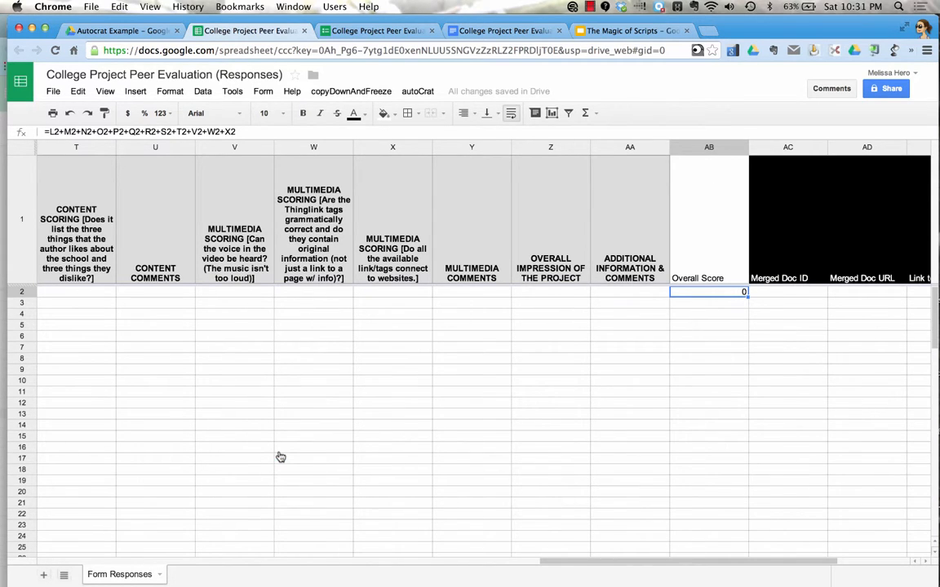
mouse_move(447, 324)
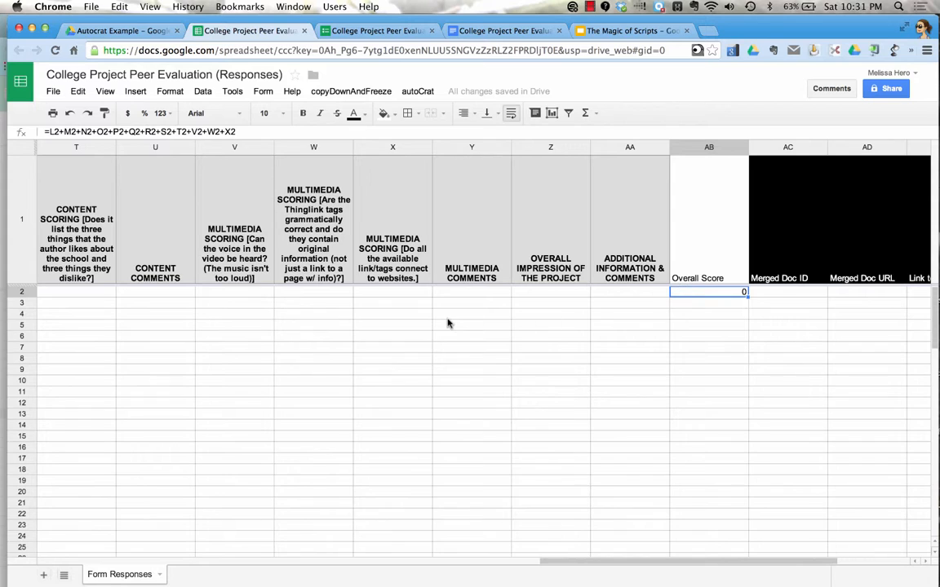
mouse_move(711, 305)
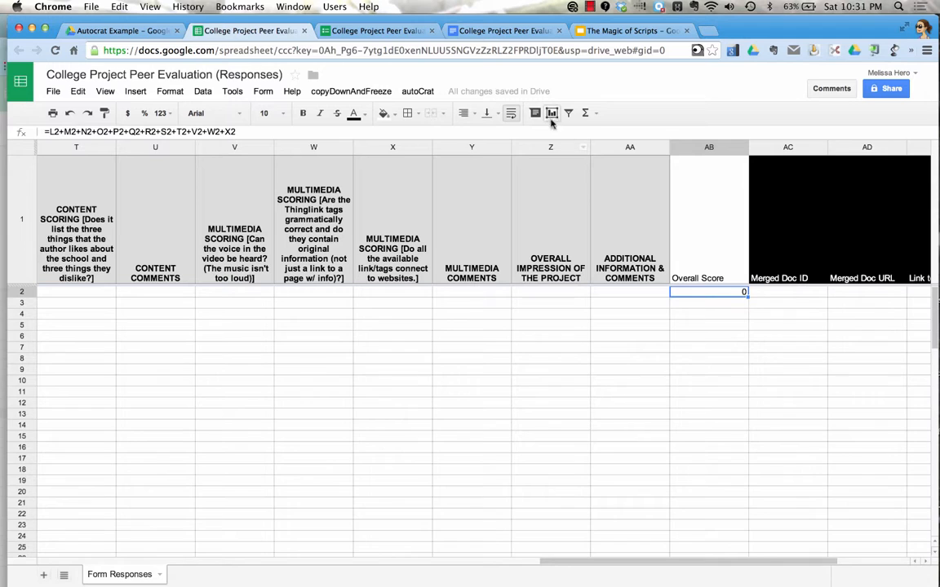
Fill in the peer evaluation form with evaluator name 'Hero' and submit it.
left_click(375, 30)
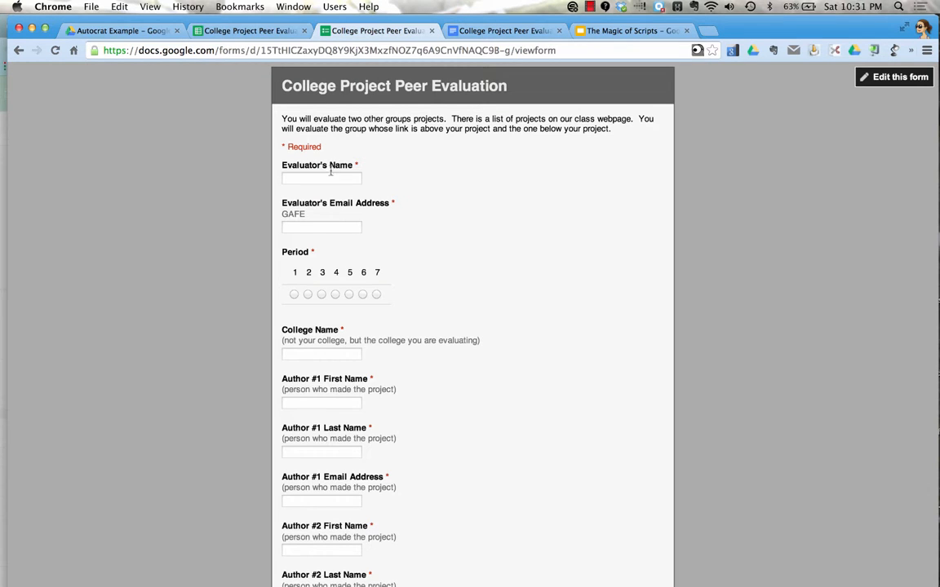
left_click(322, 178)
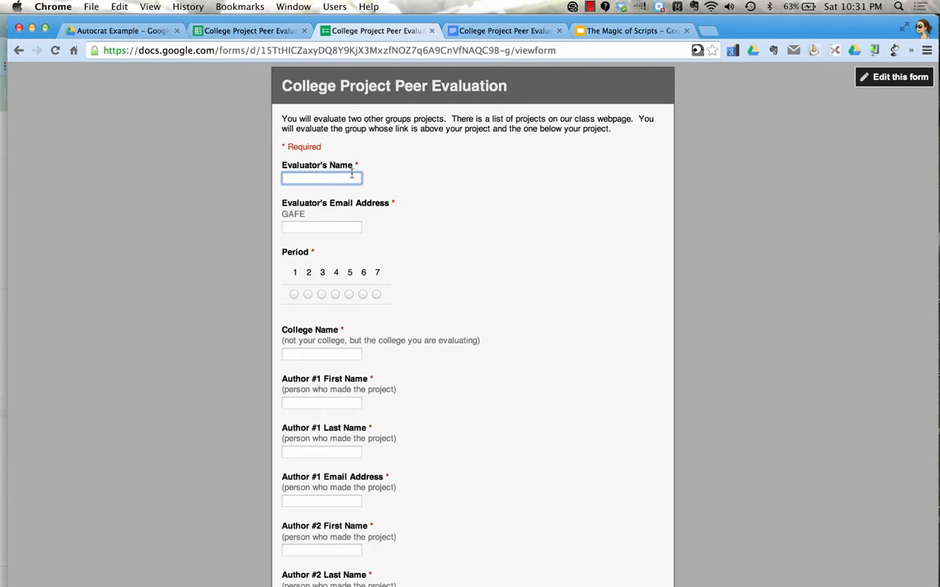
type("Hero")
left_click(322, 452)
type("sd")
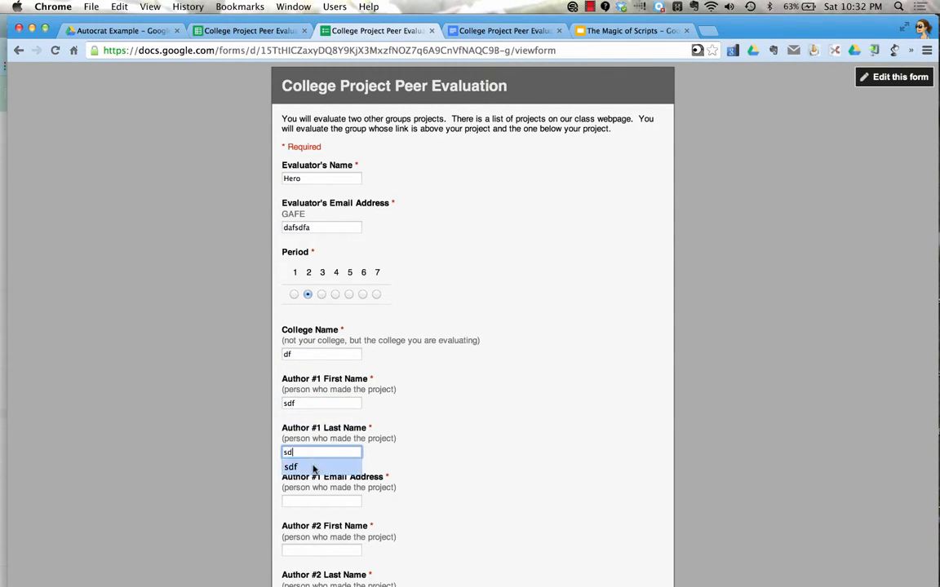
scroll("down", 3)
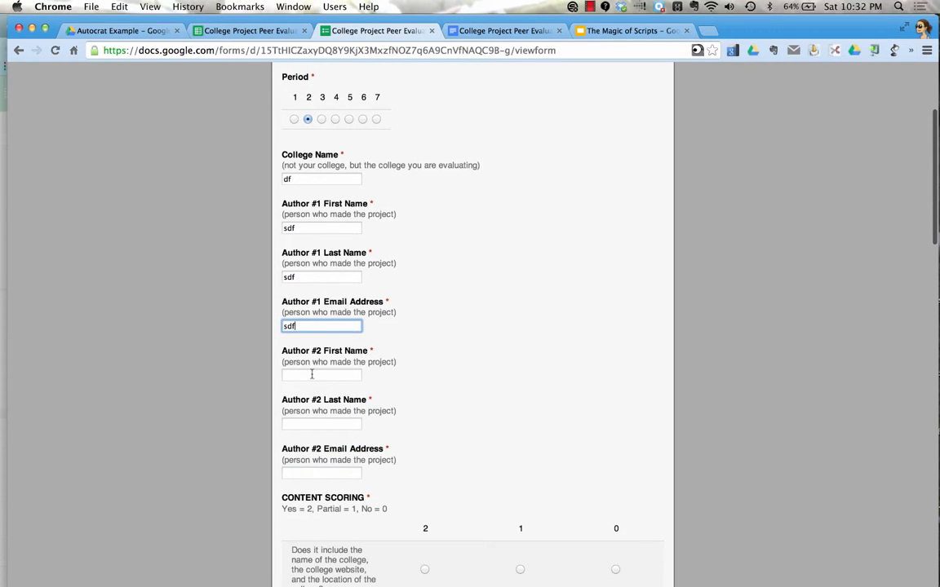
scroll("down", 3)
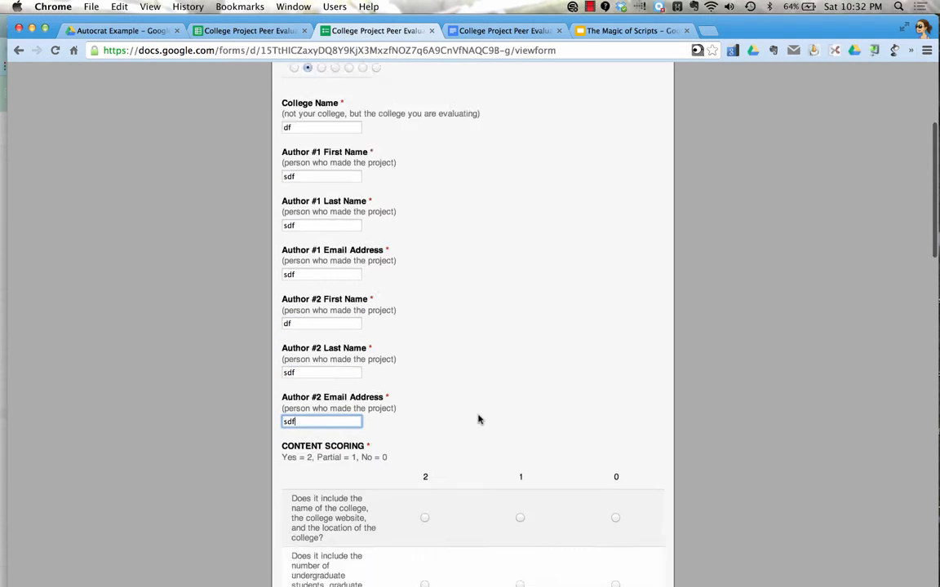
scroll("down", 3)
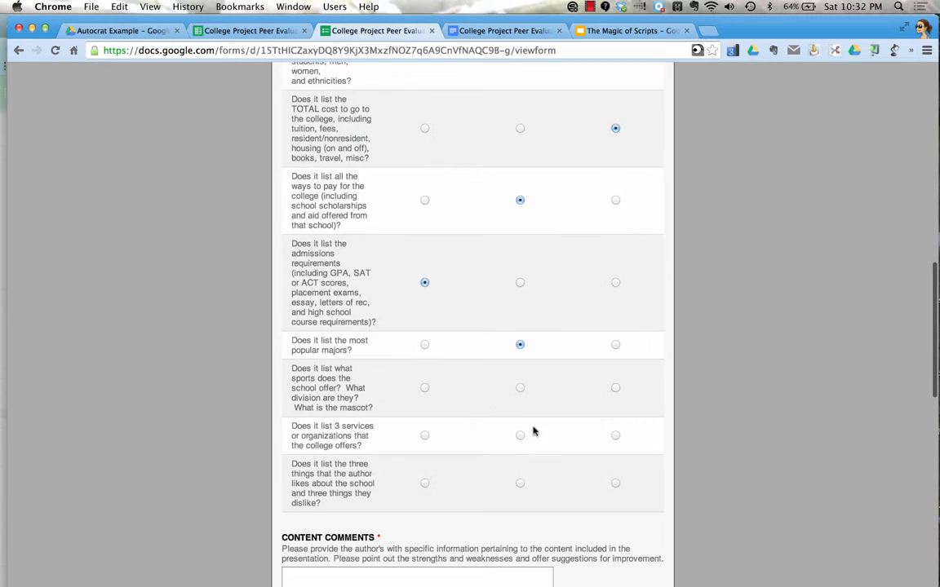
scroll("down", 3)
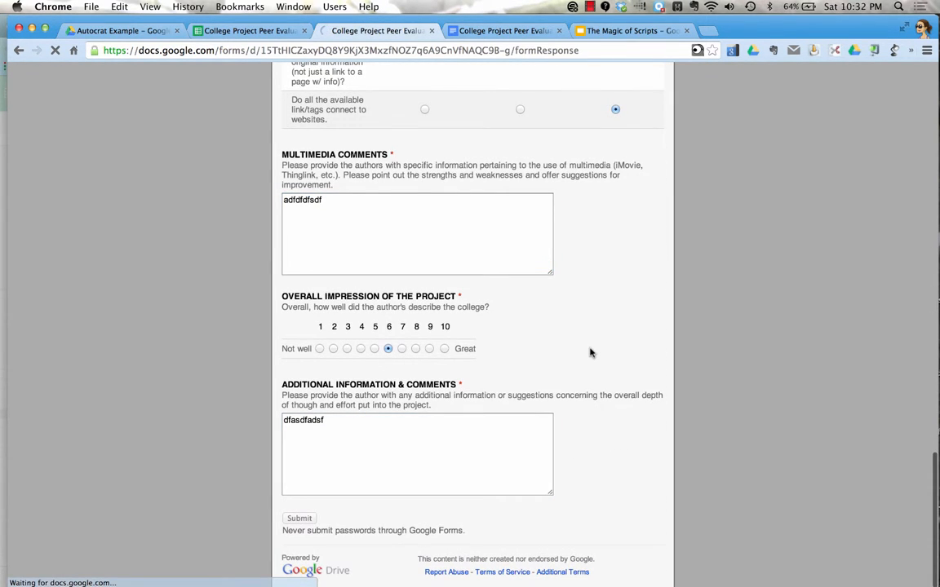
left_click(299, 518)
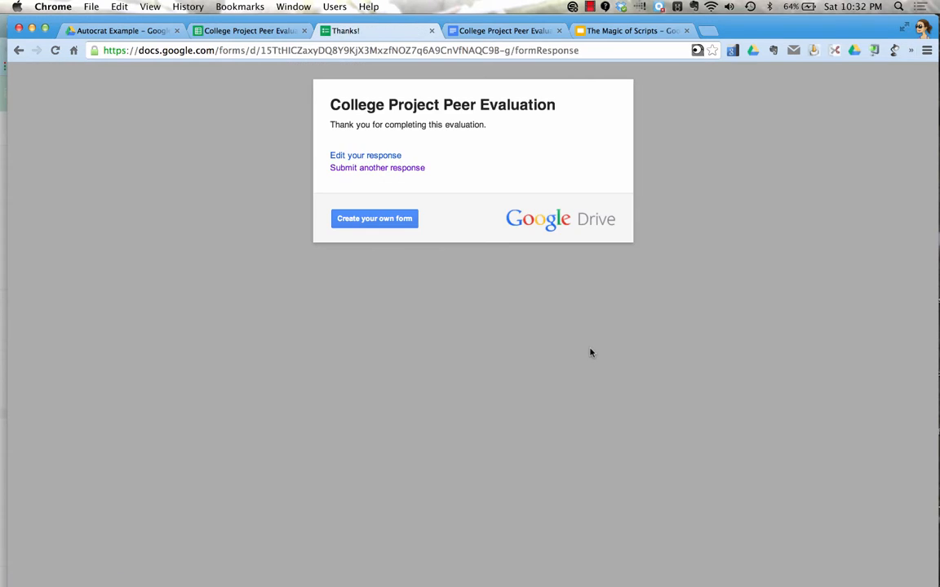
mouse_move(293, 42)
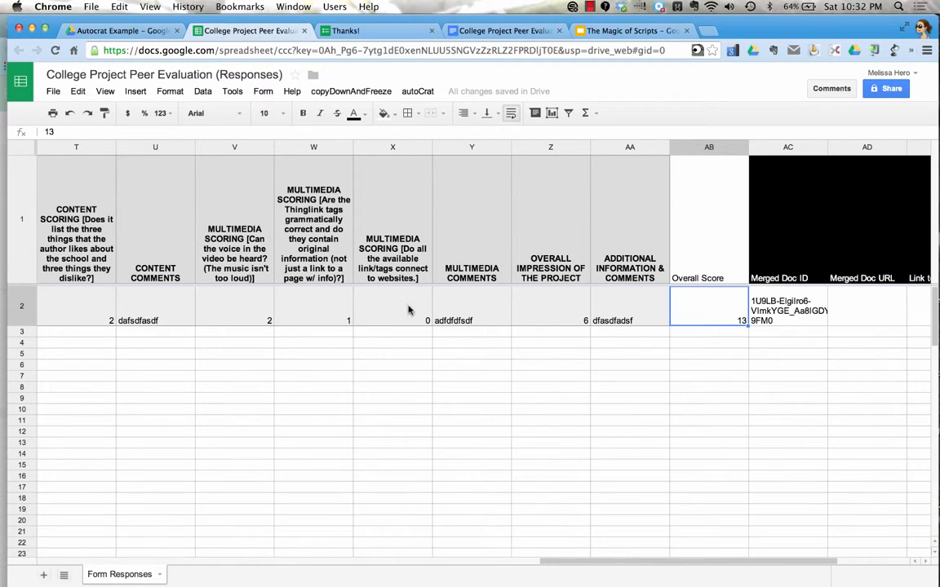
mouse_move(695, 318)
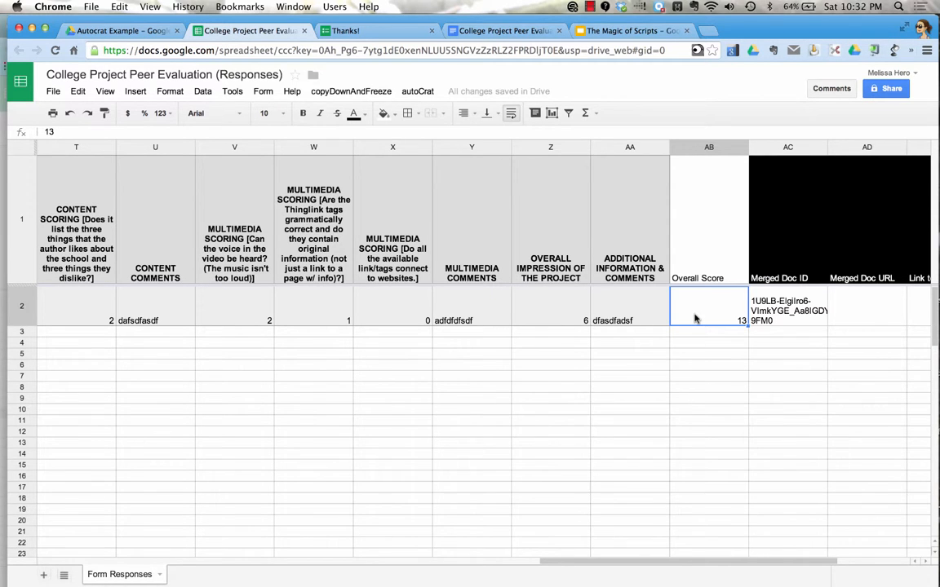
Confirm the new response's Overall Score of 13 and open its merged PDF link.
scroll("right", 3)
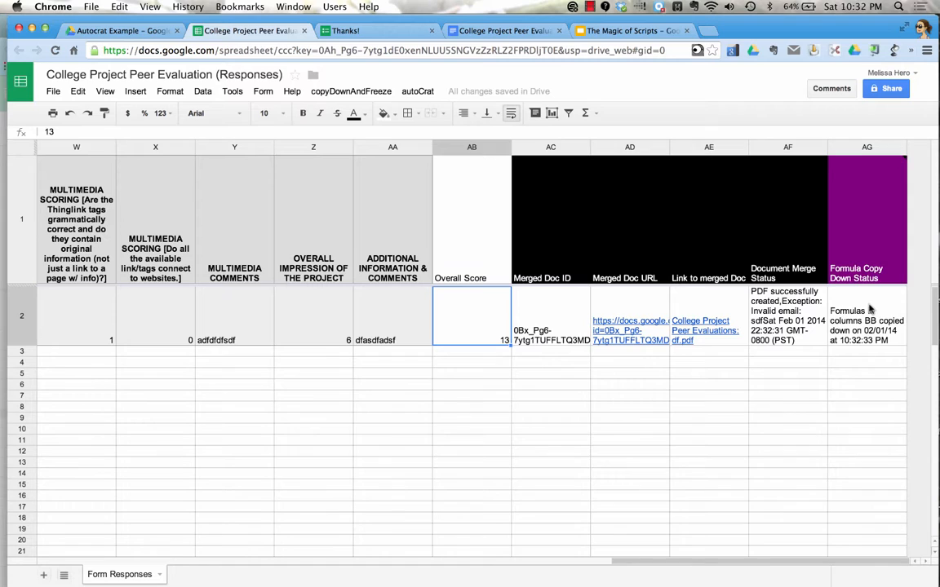
mouse_move(479, 357)
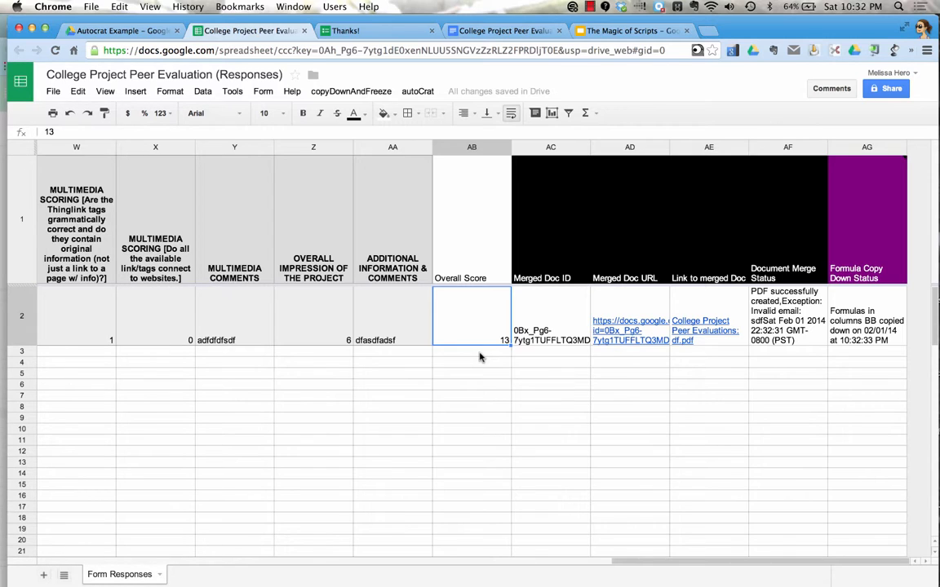
mouse_move(677, 333)
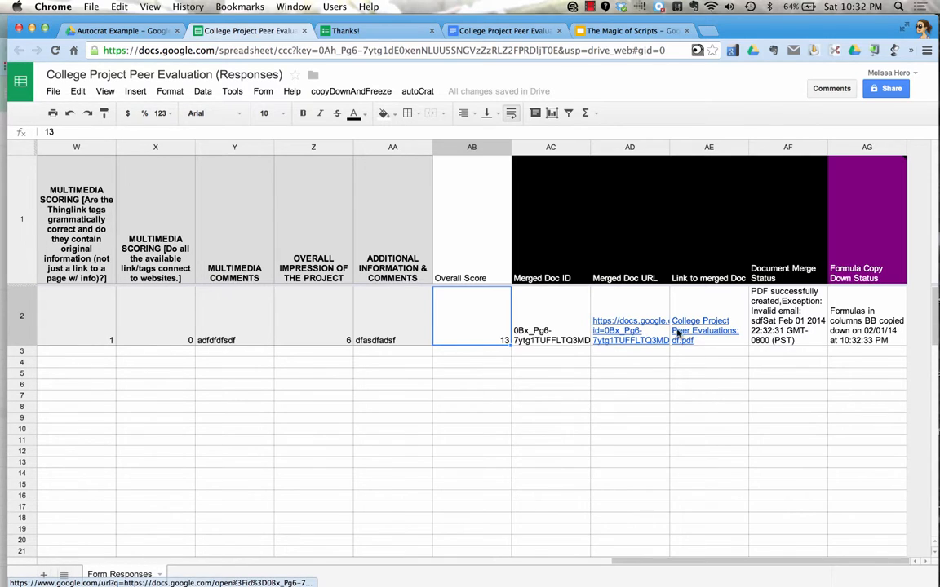
left_click(705, 330)
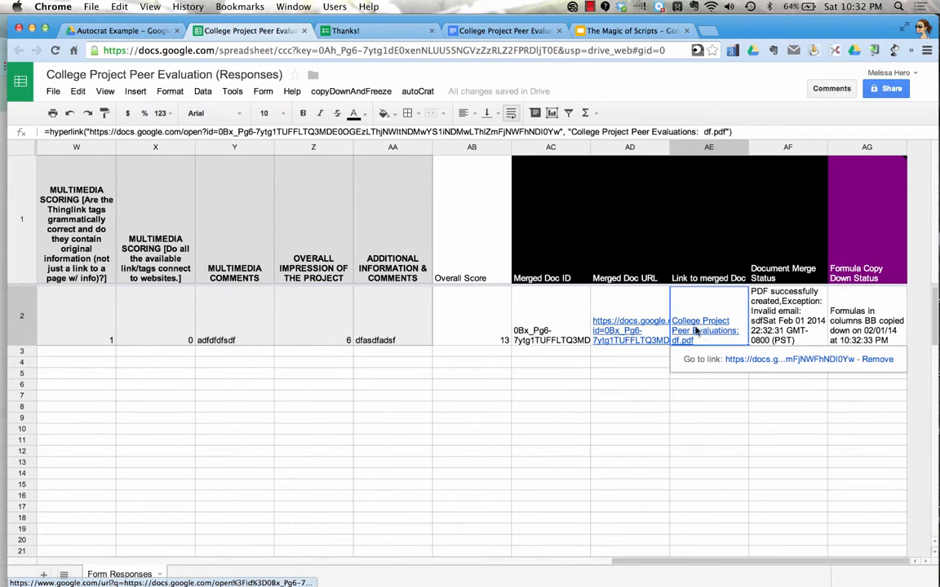
left_click(700, 325)
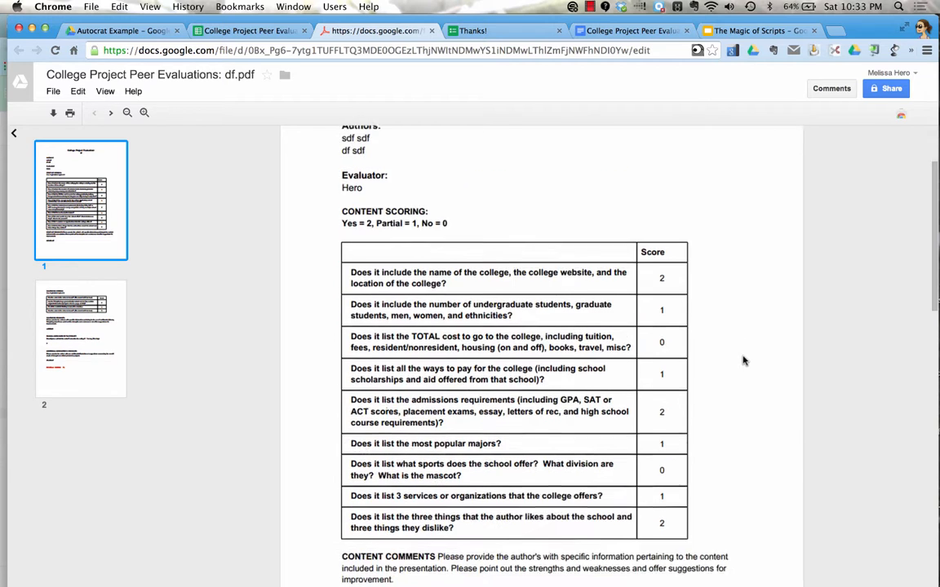
scroll("down", 3)
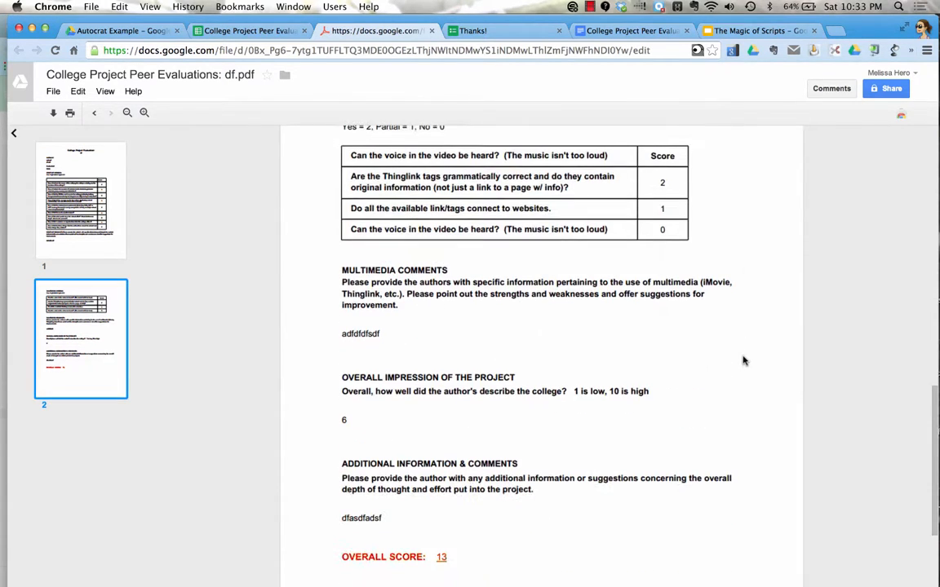
scroll("up", 3)
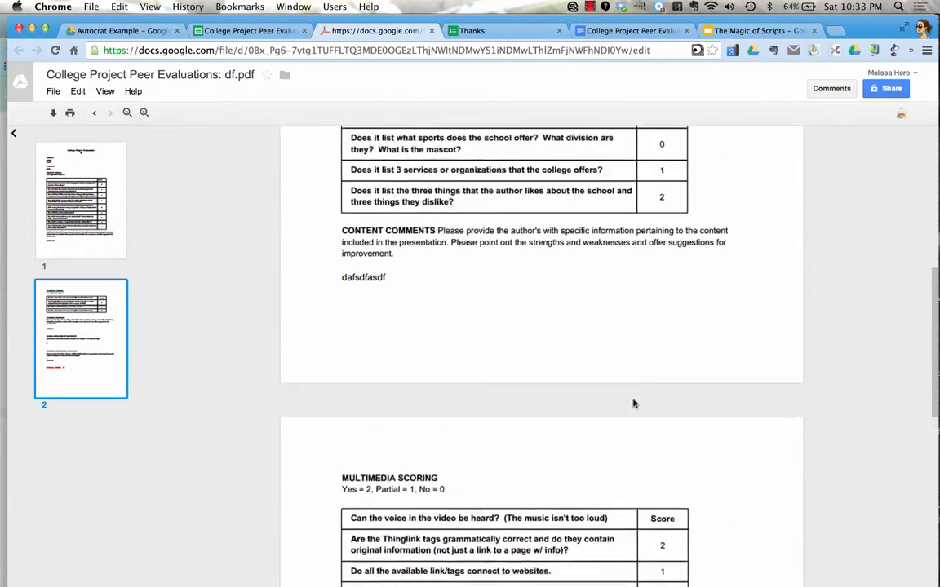
scroll("up", 3)
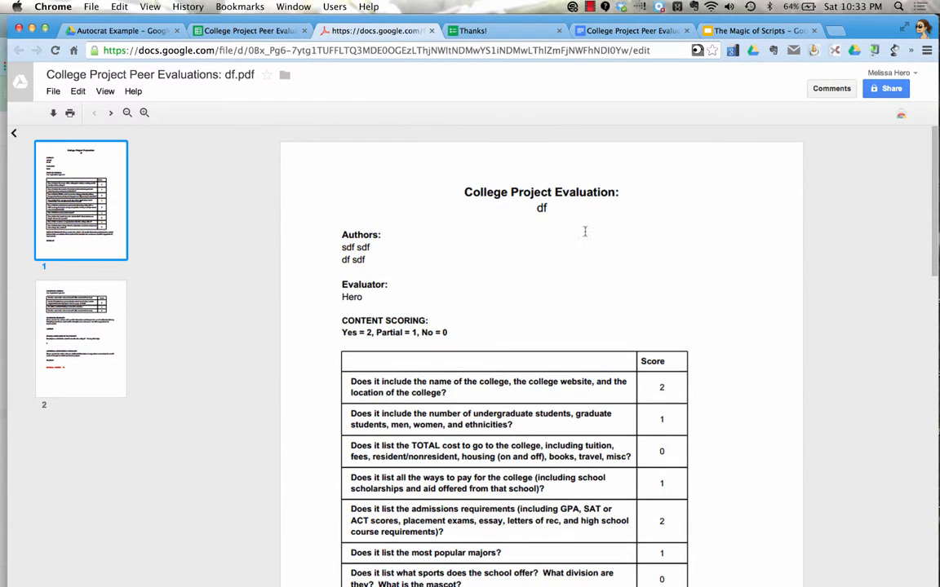
mouse_move(638, 177)
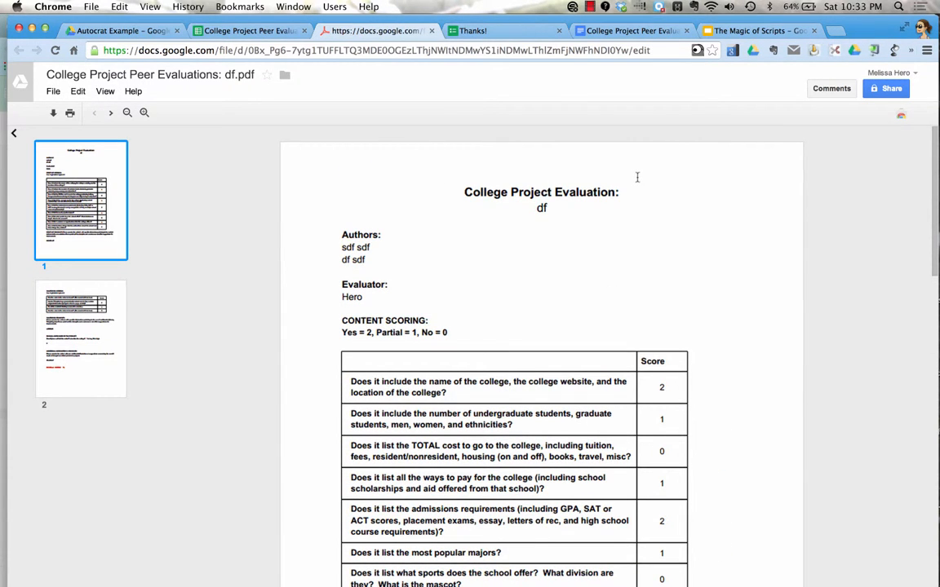